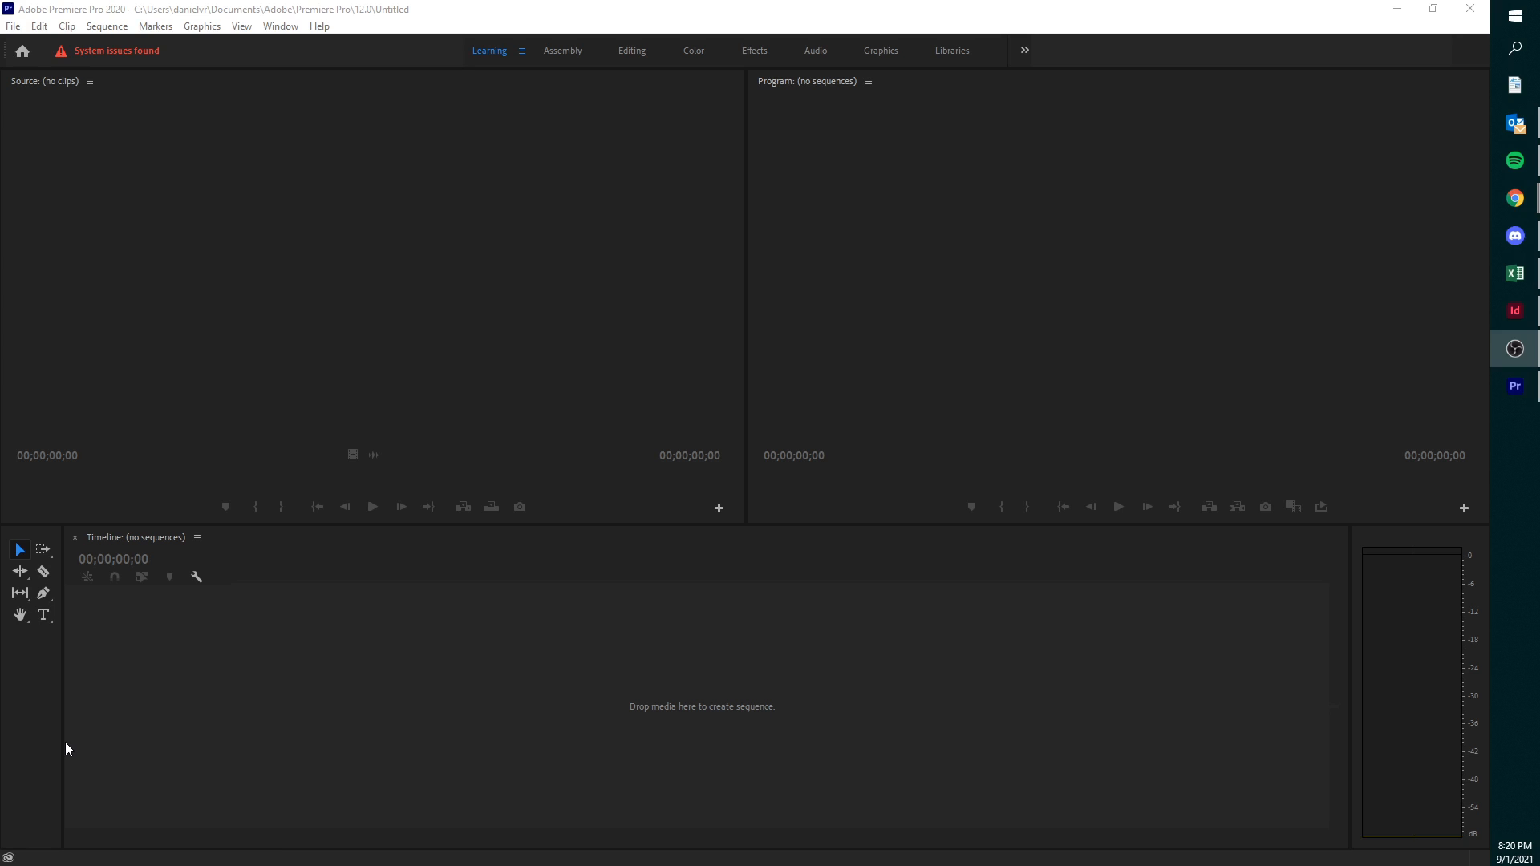
mouse_move(110, 39)
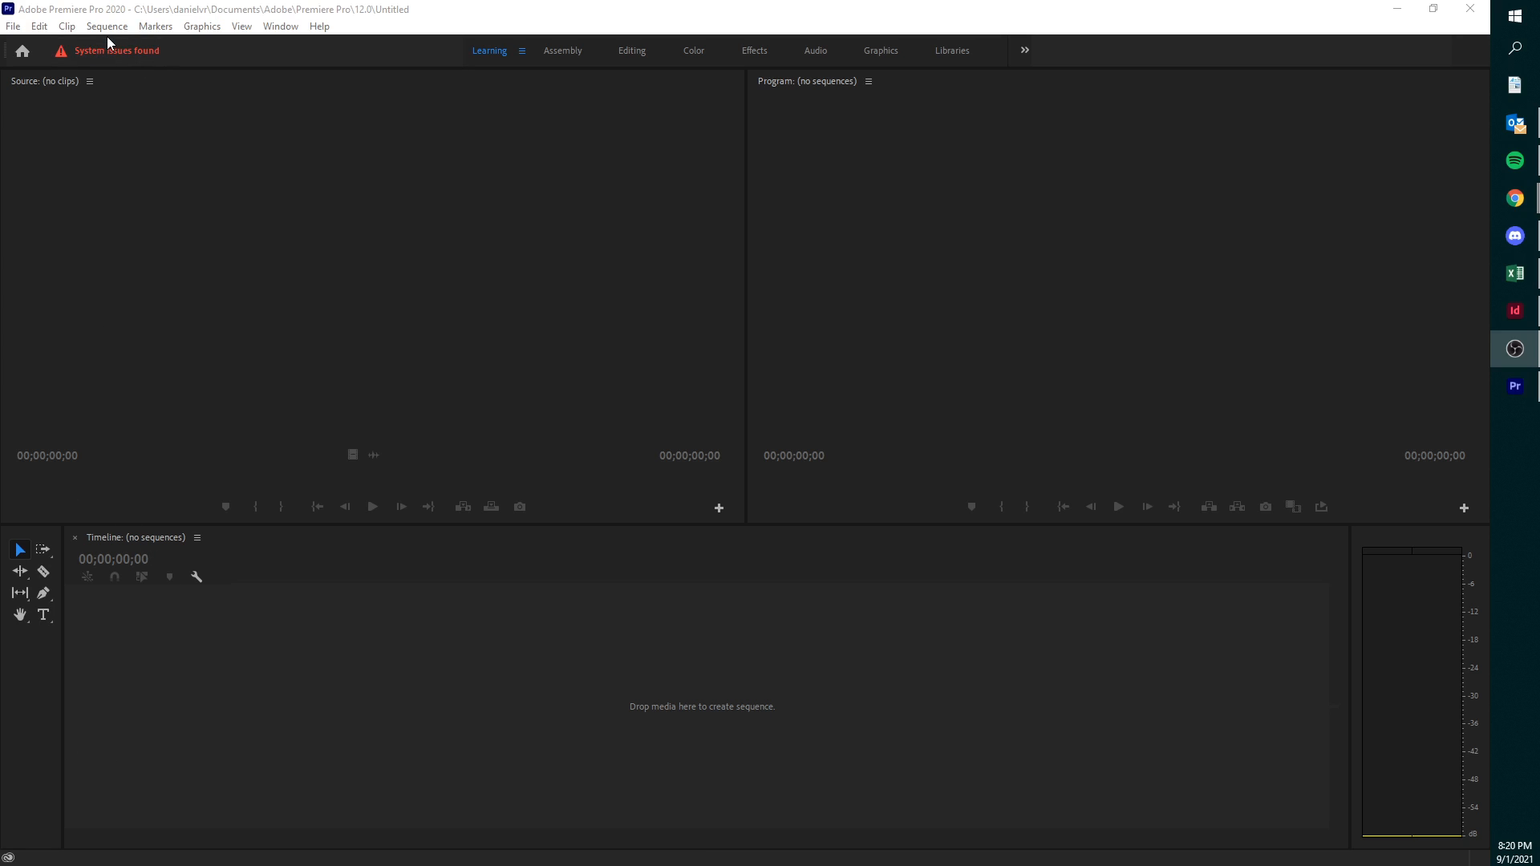
mouse_move(834, 835)
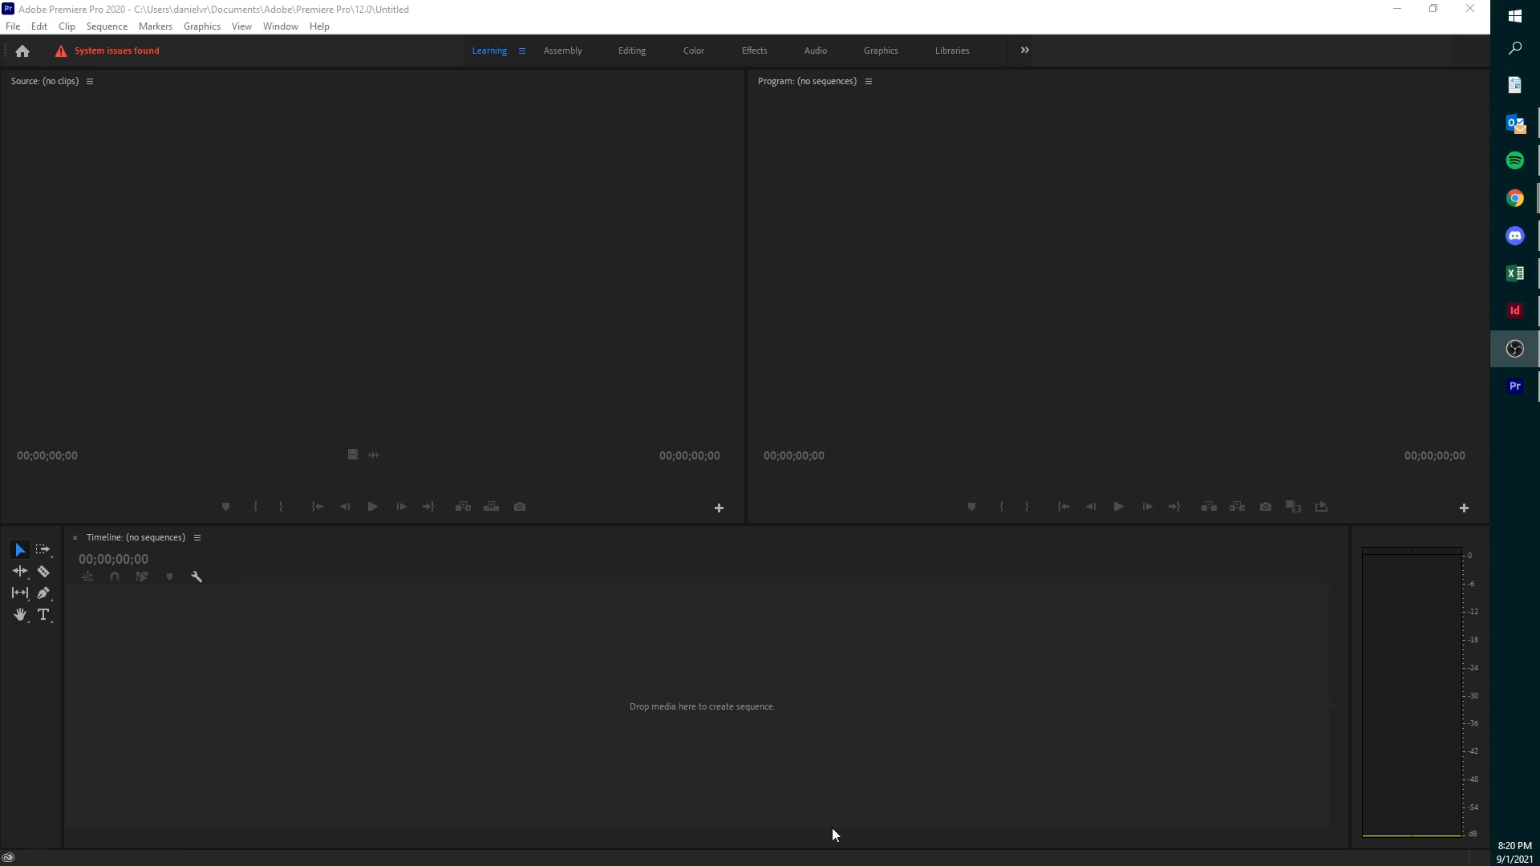
mouse_move(509, 182)
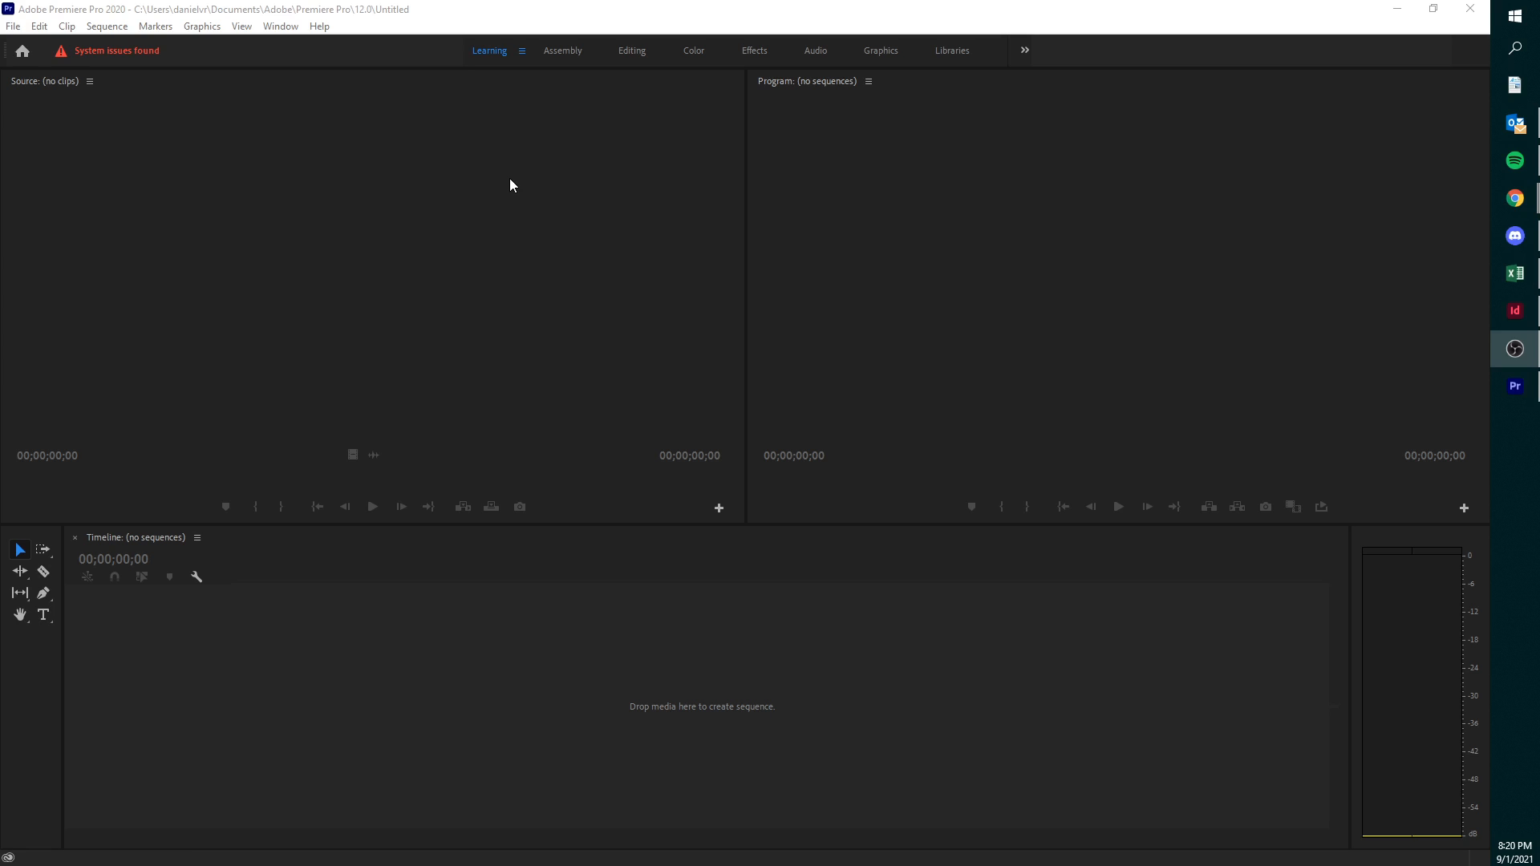
mouse_move(401, 767)
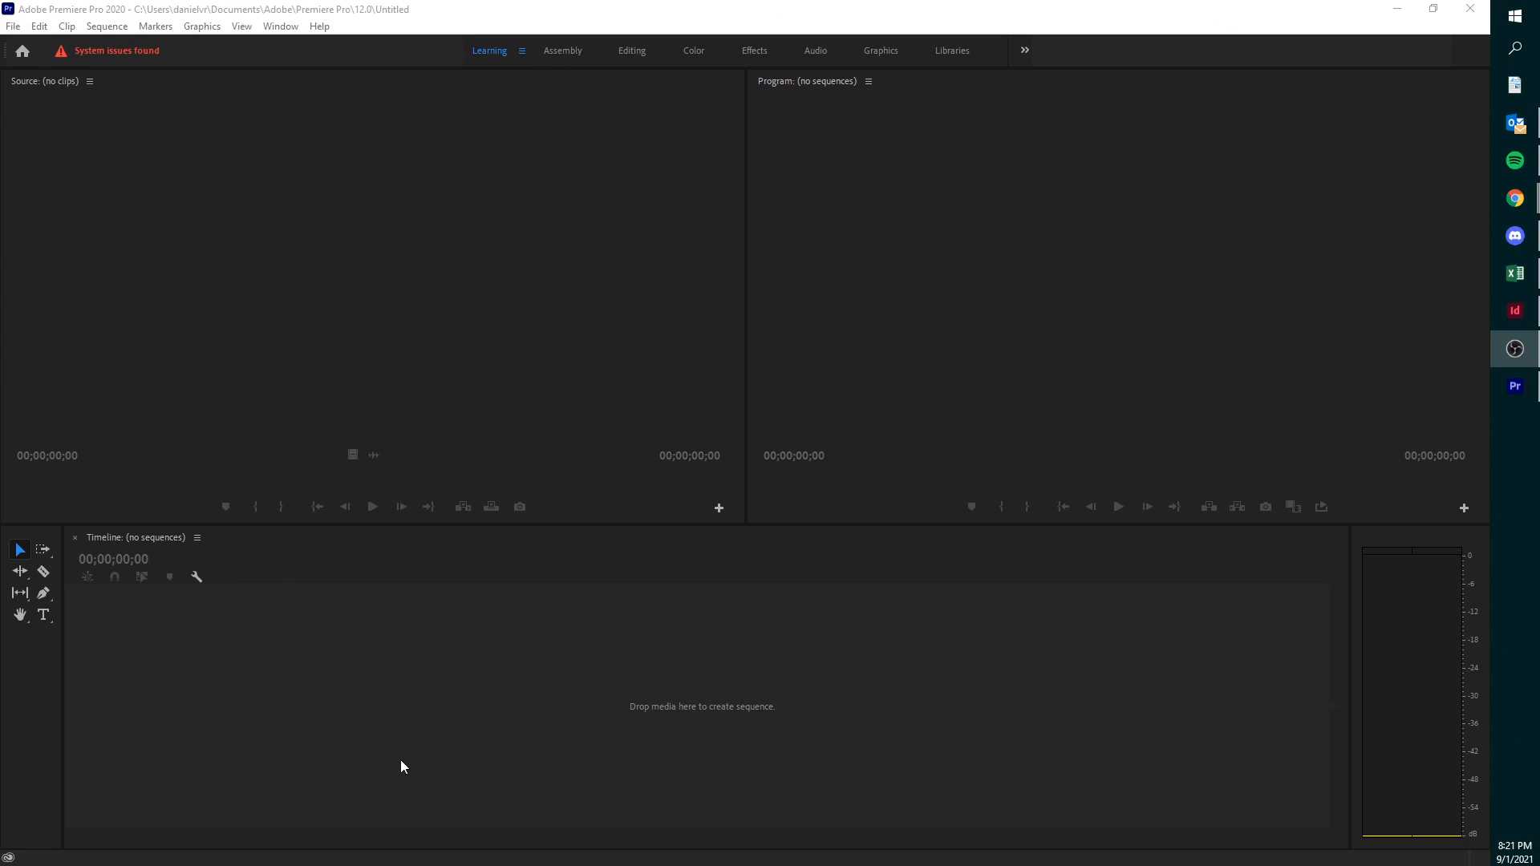
mouse_move(489, 585)
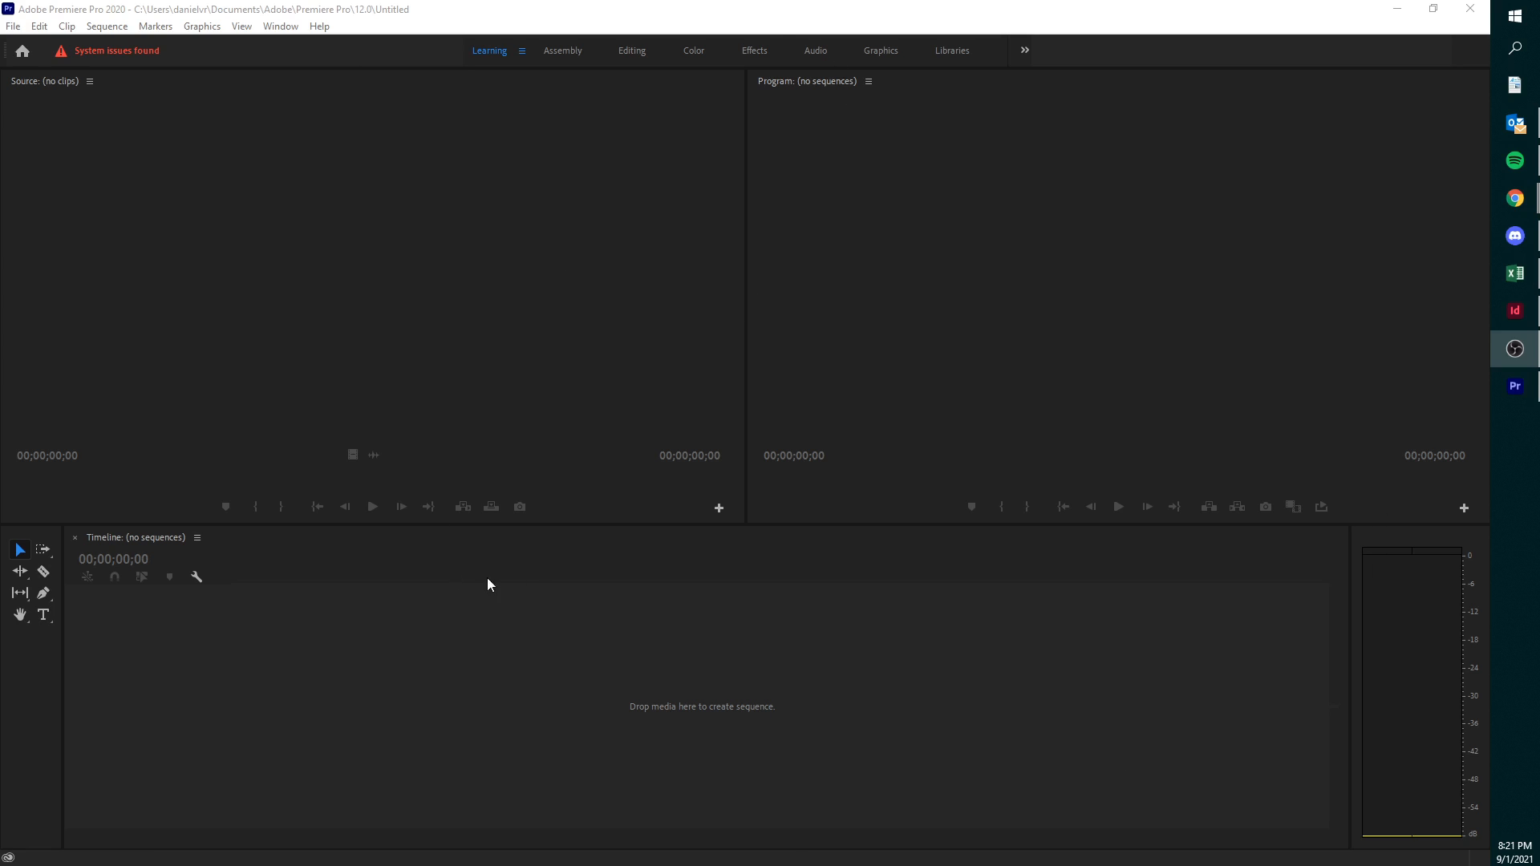
mouse_move(263, 546)
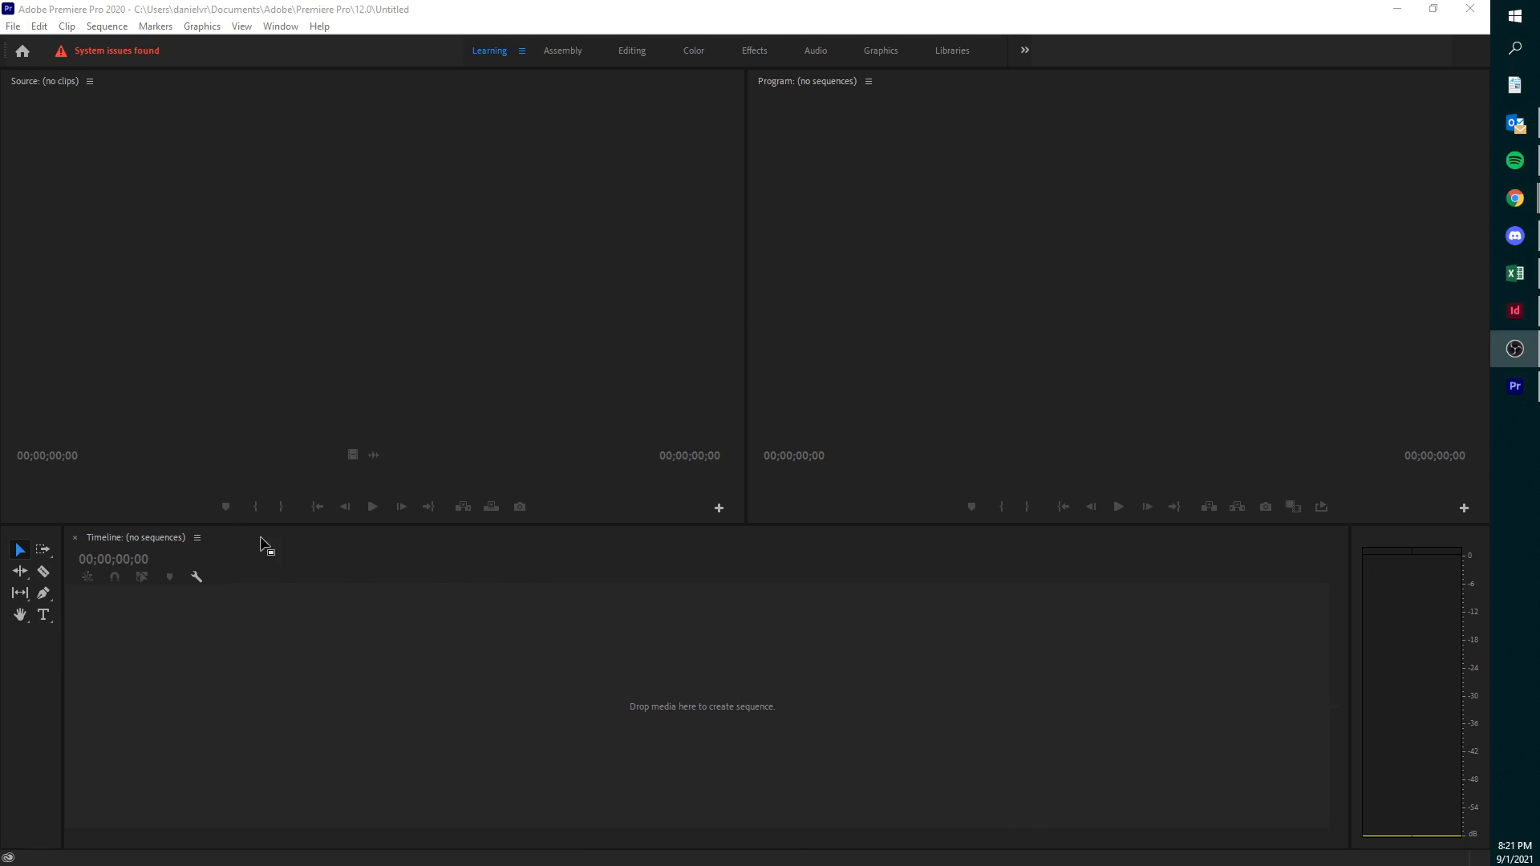
mouse_move(953, 6)
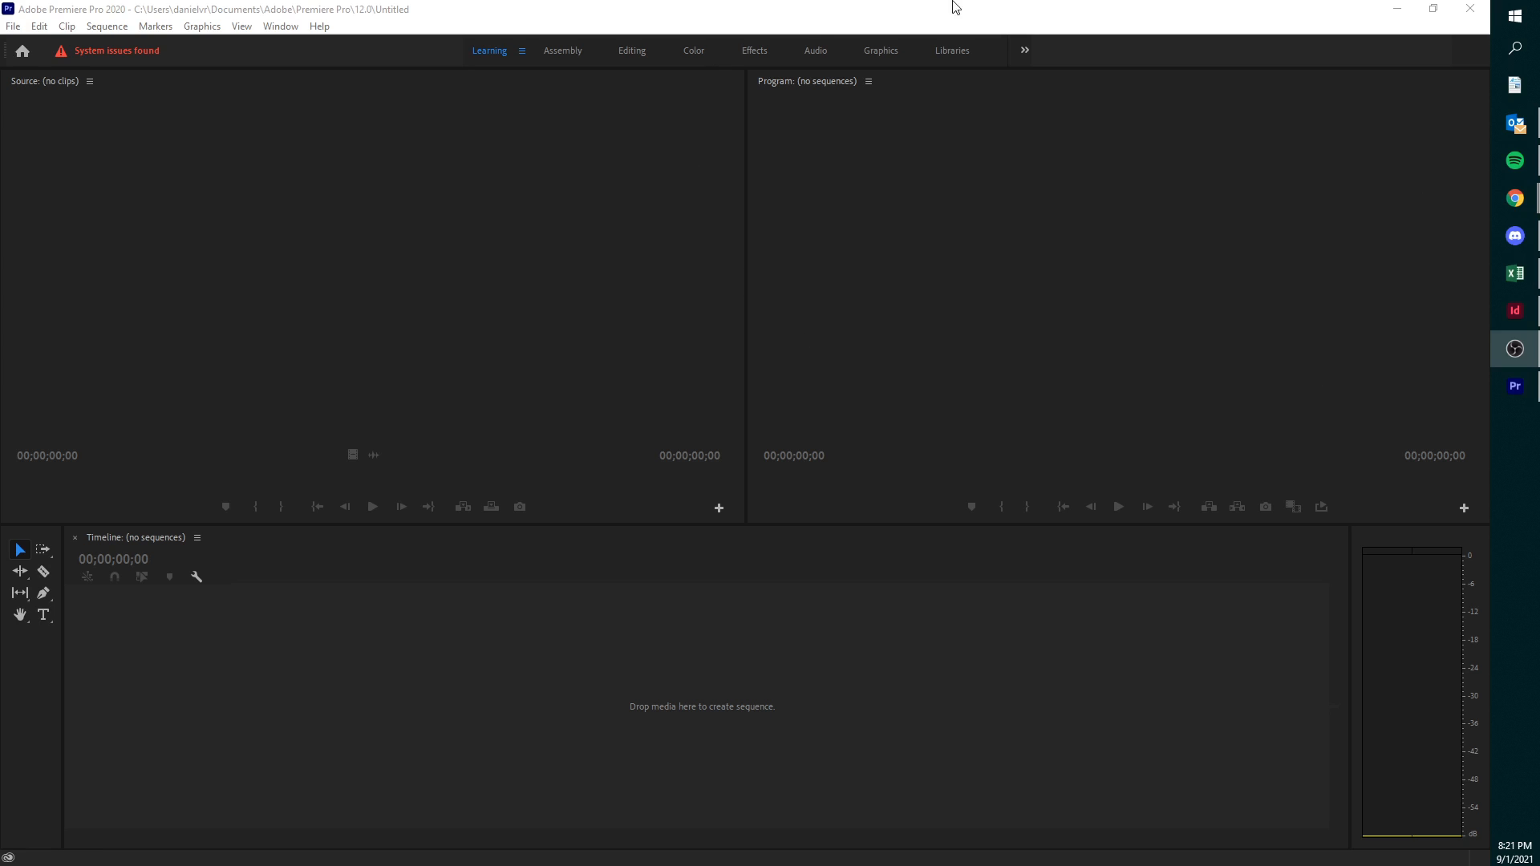
mouse_move(652, 91)
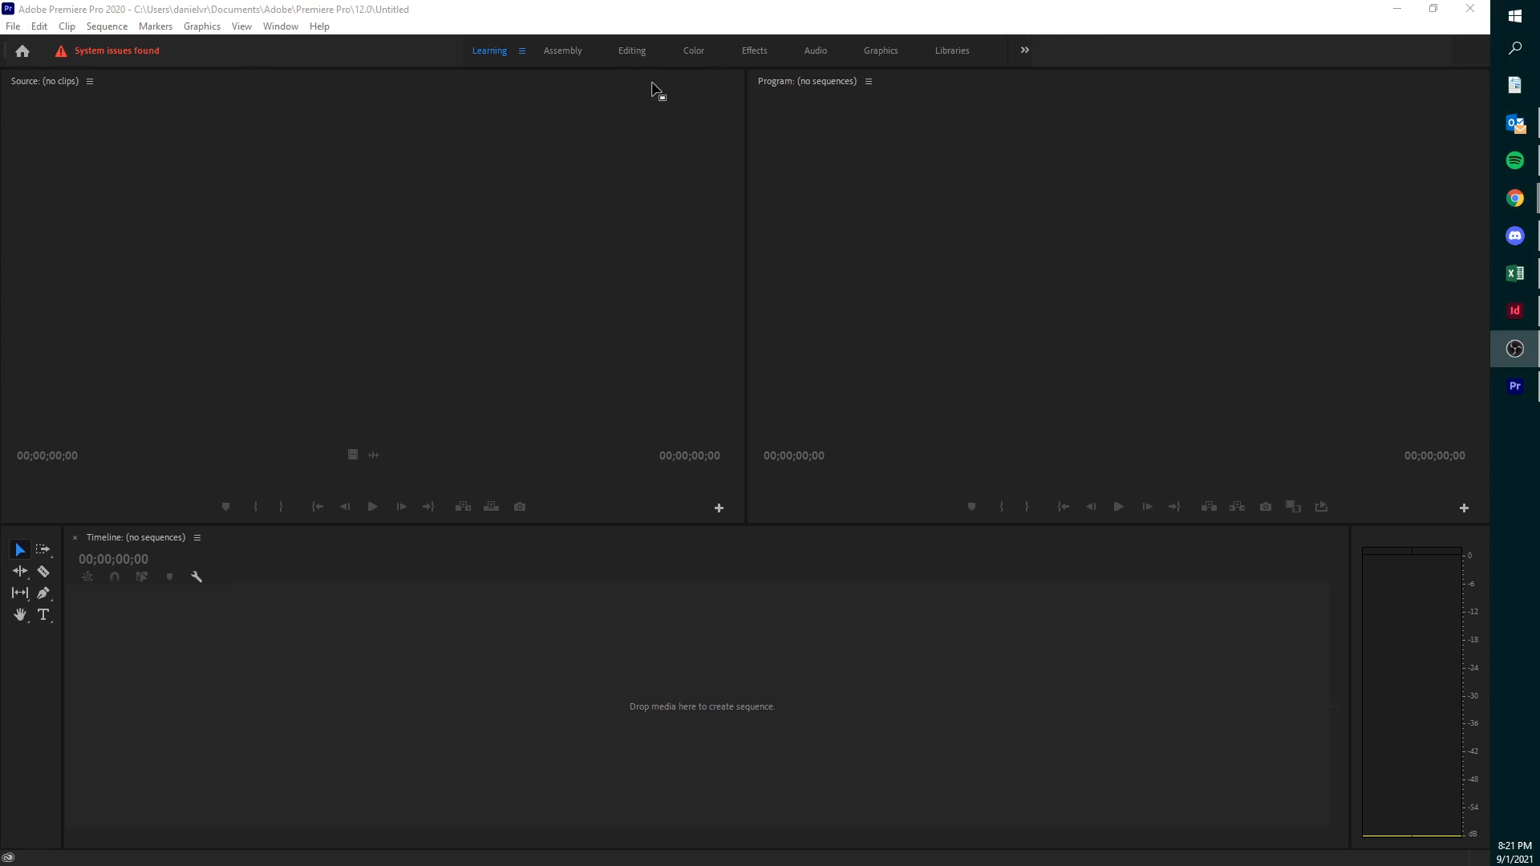
mouse_move(103, 255)
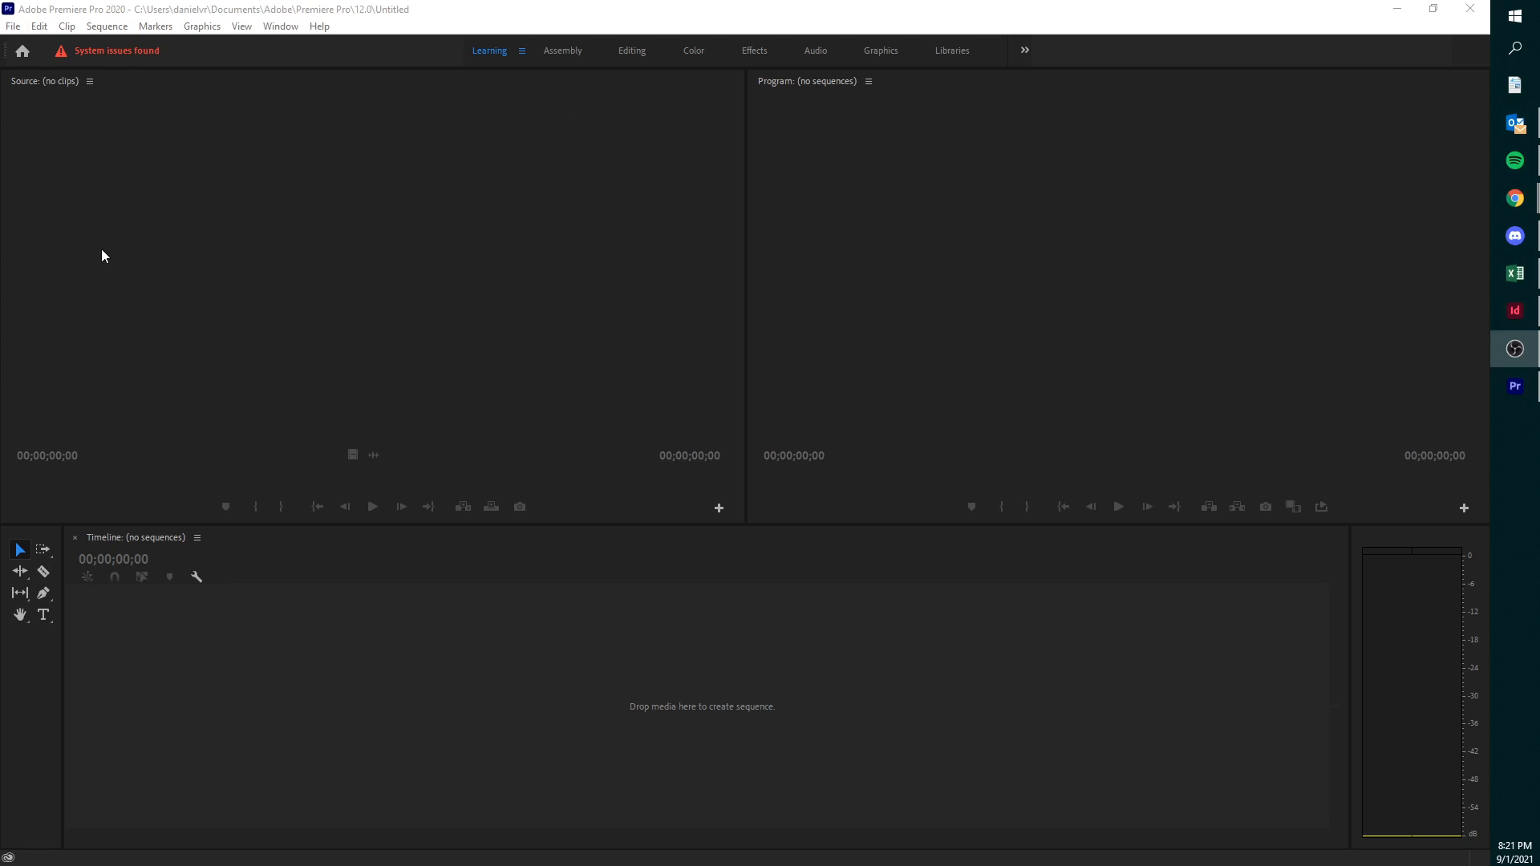
mouse_move(475, 153)
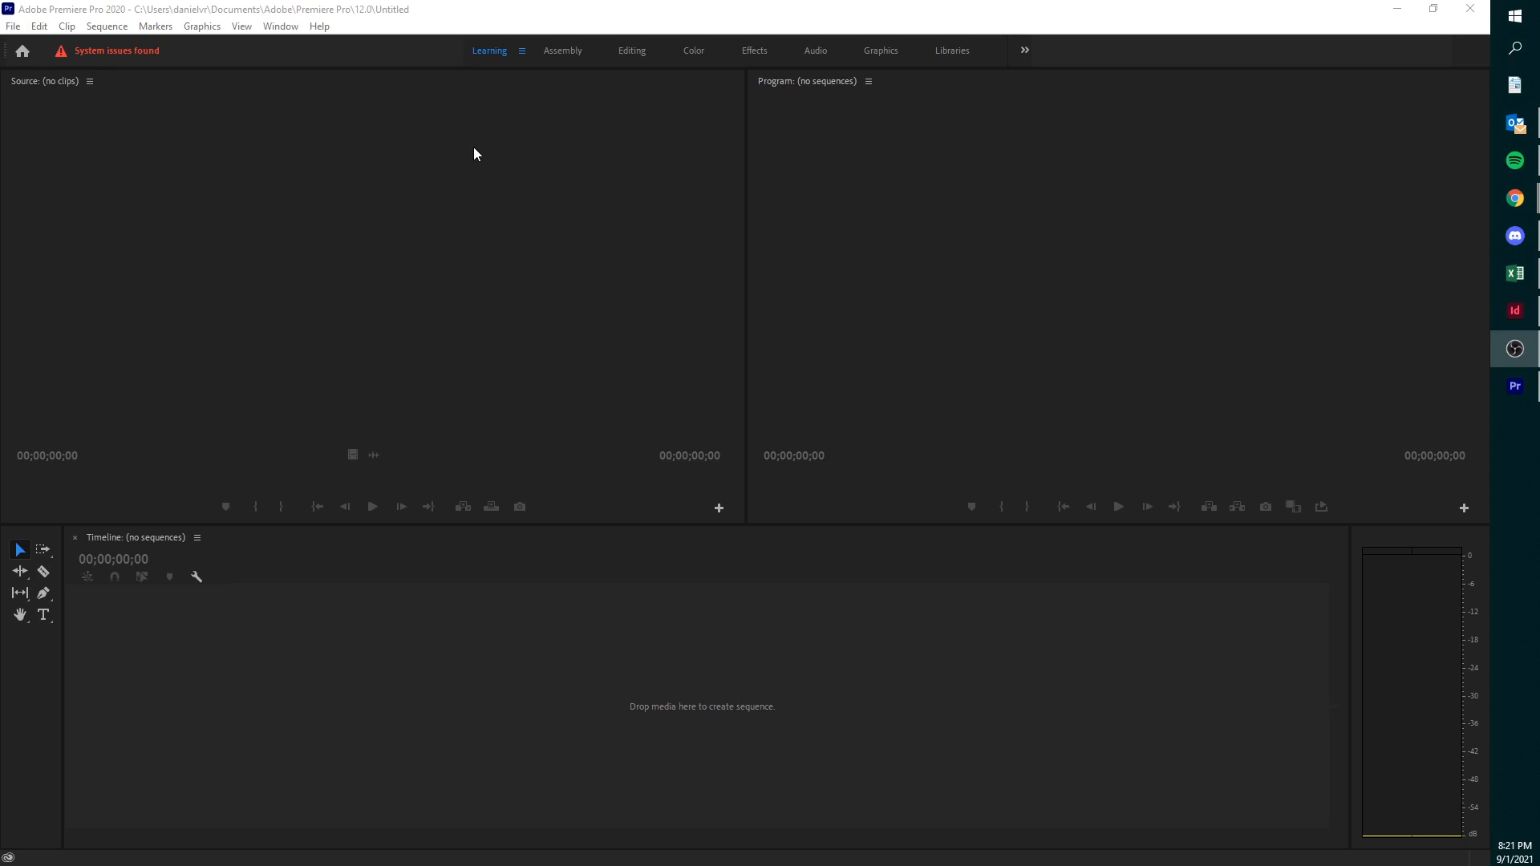
mouse_move(471, 164)
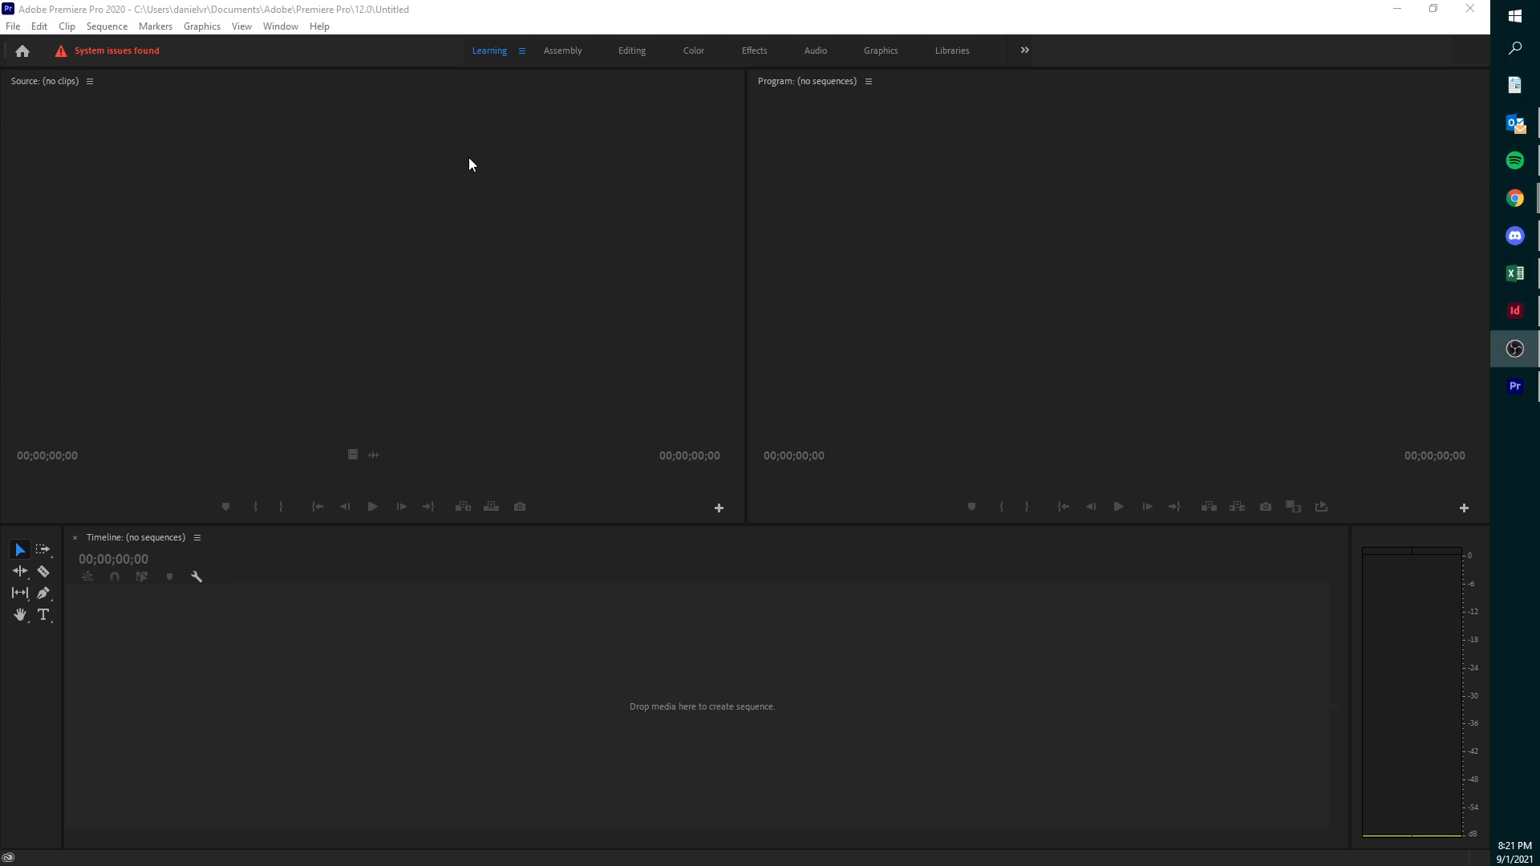
mouse_move(461, 157)
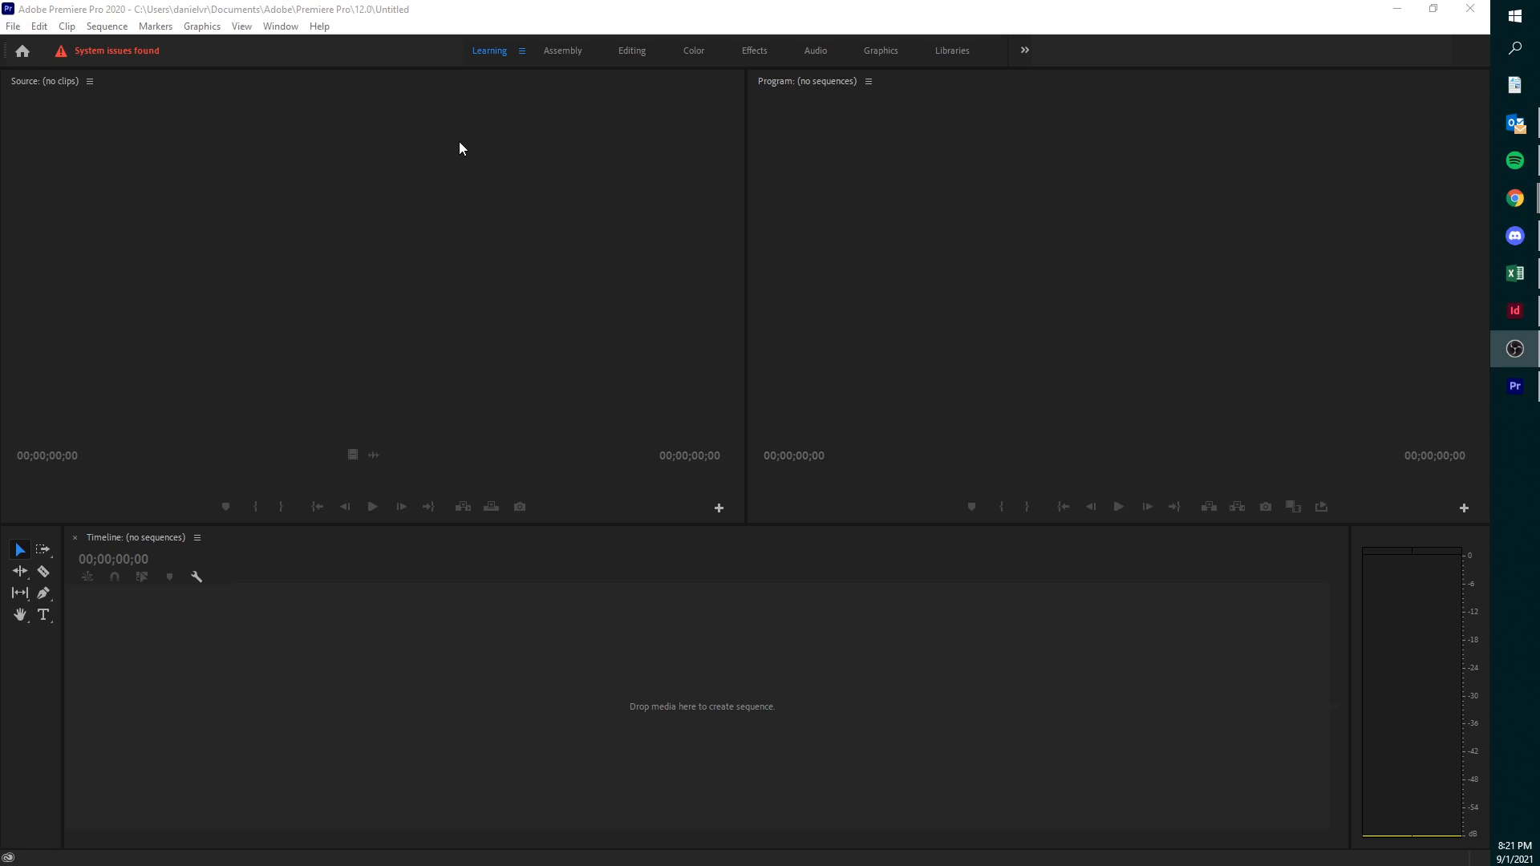
- Switch to the Assembly workspace and browse Media Browser to the Animated GIF folder's photos
left_click(563, 51)
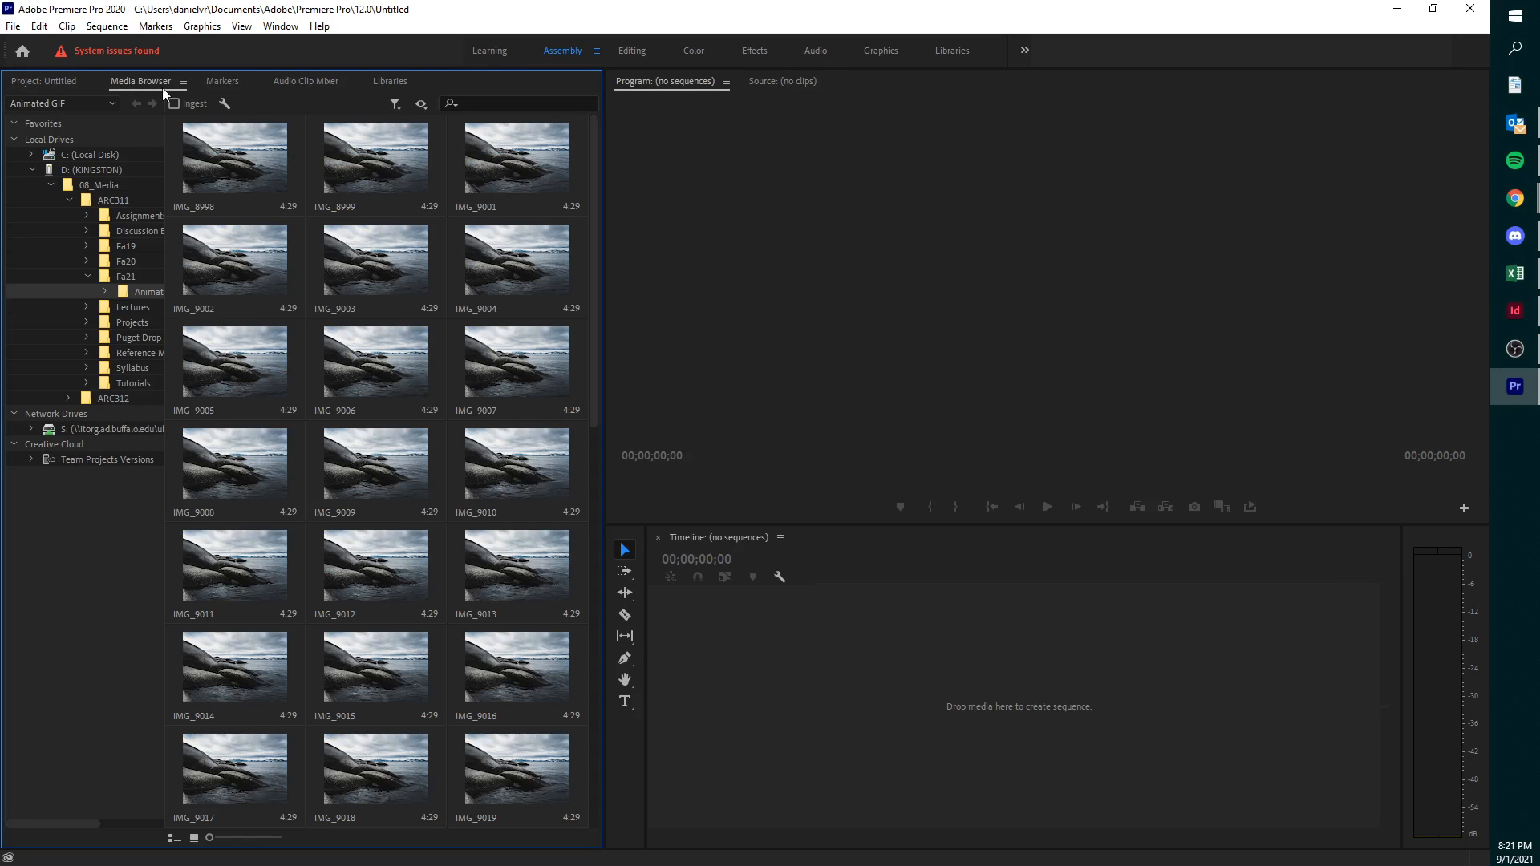
mouse_move(109, 139)
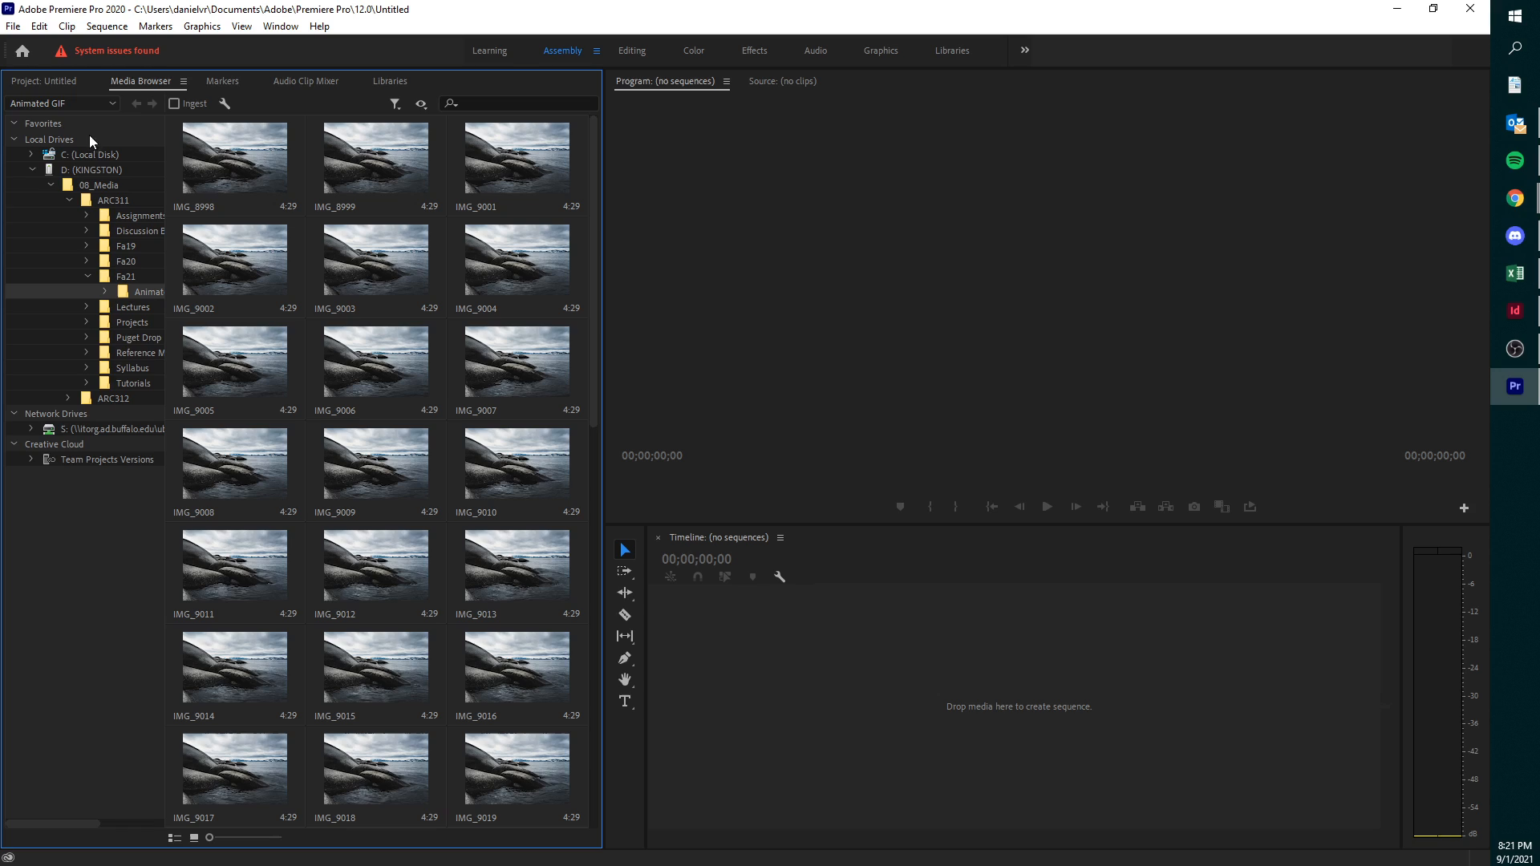
mouse_move(192, 182)
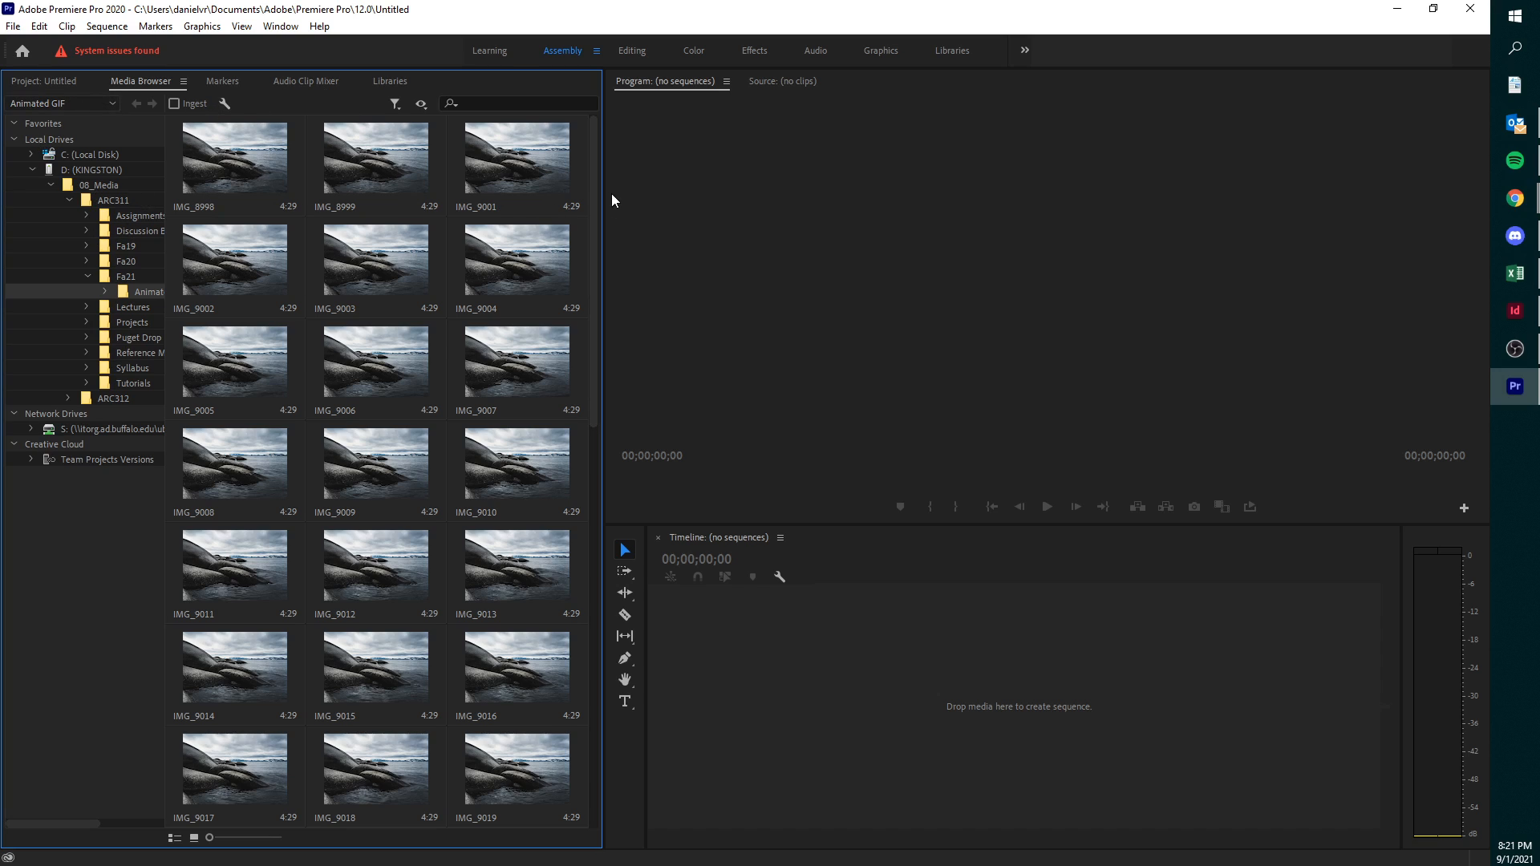
scroll("down", 3)
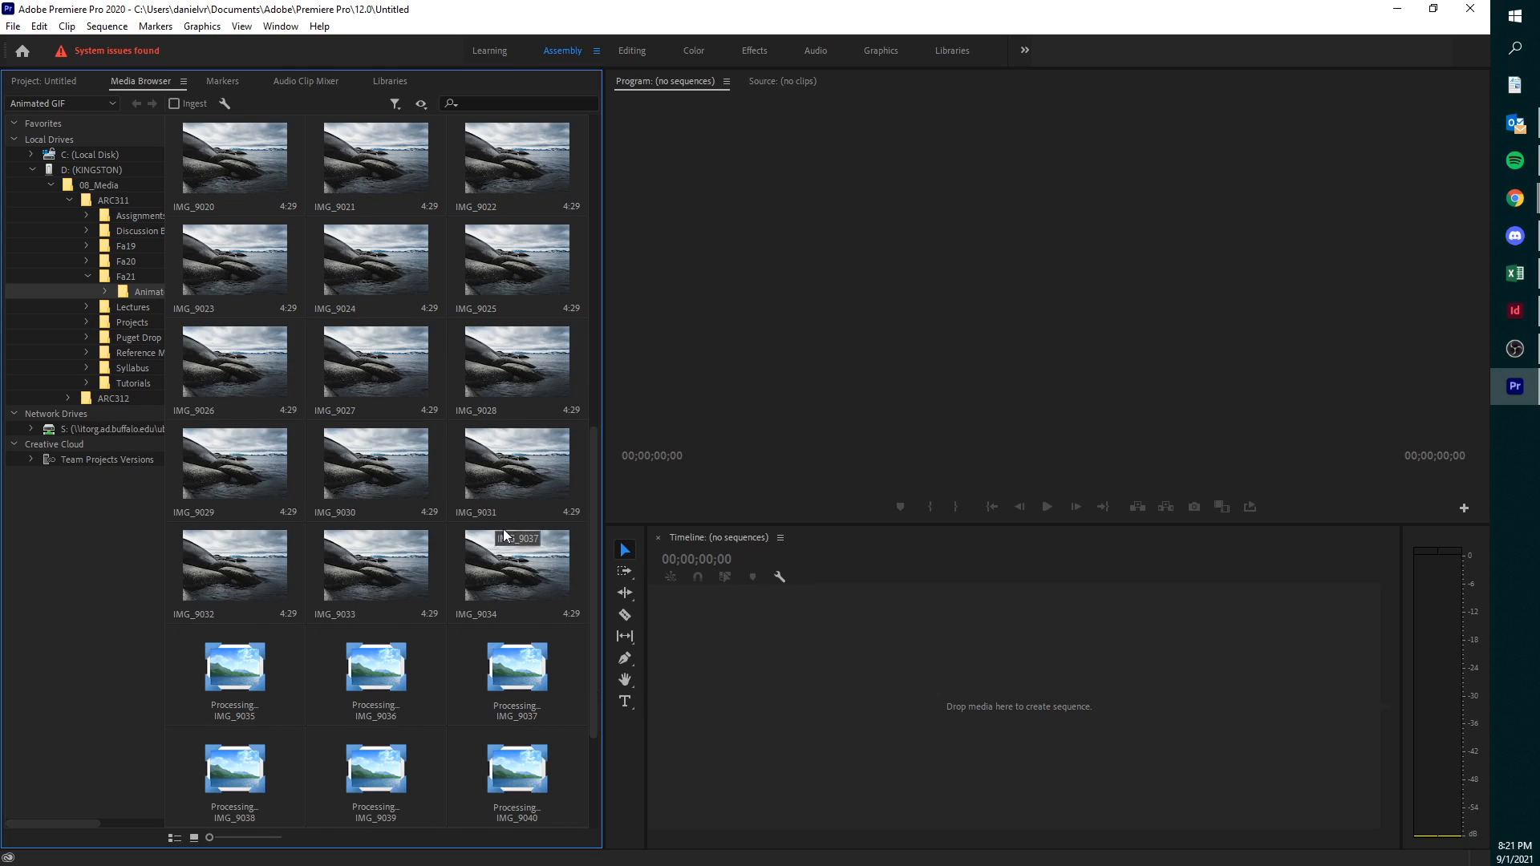
scroll("down", 3)
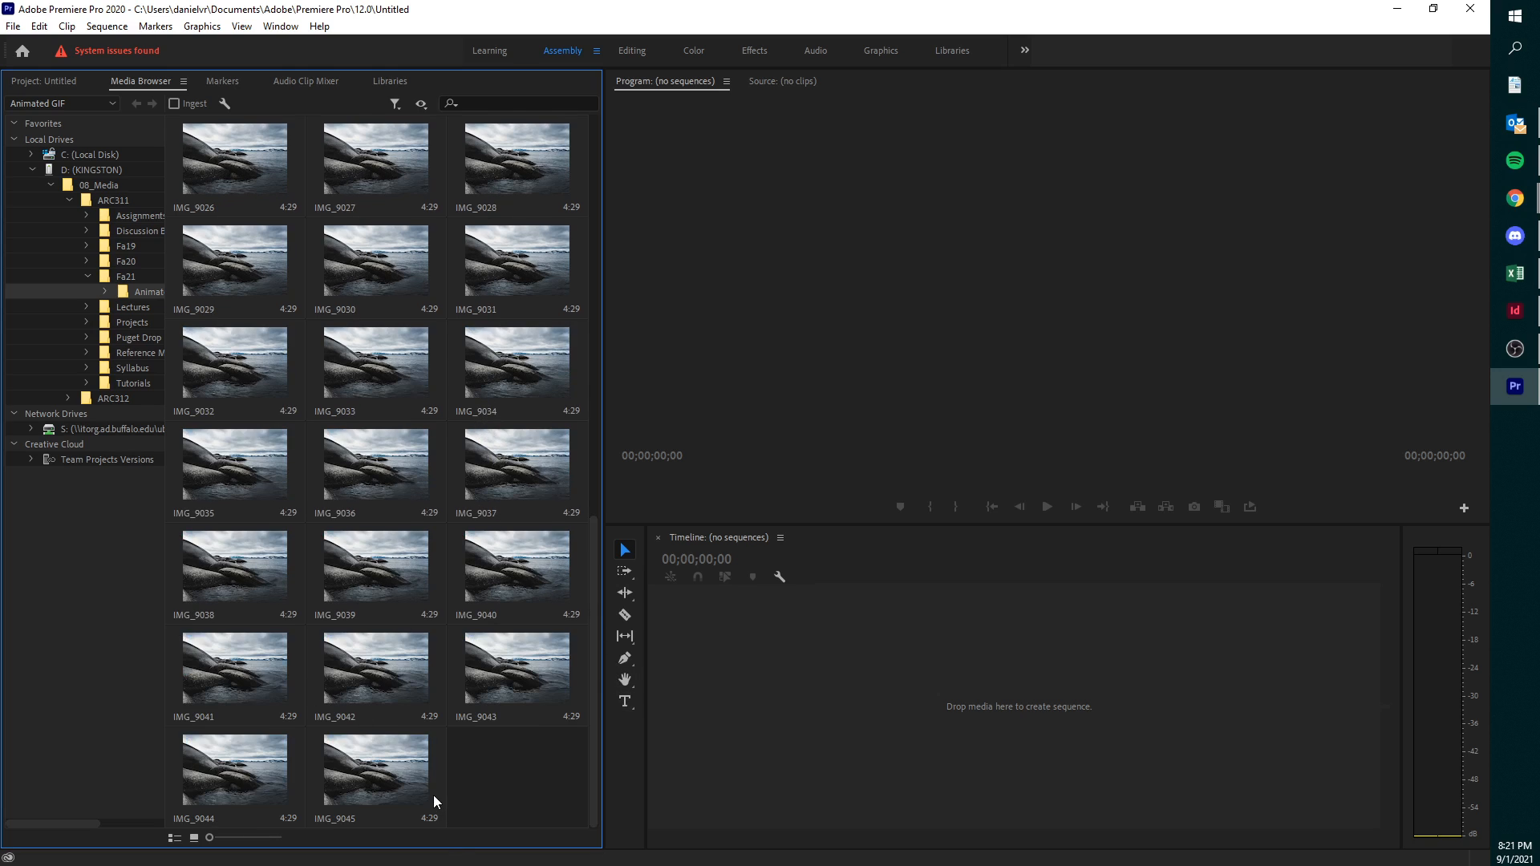
mouse_move(323, 813)
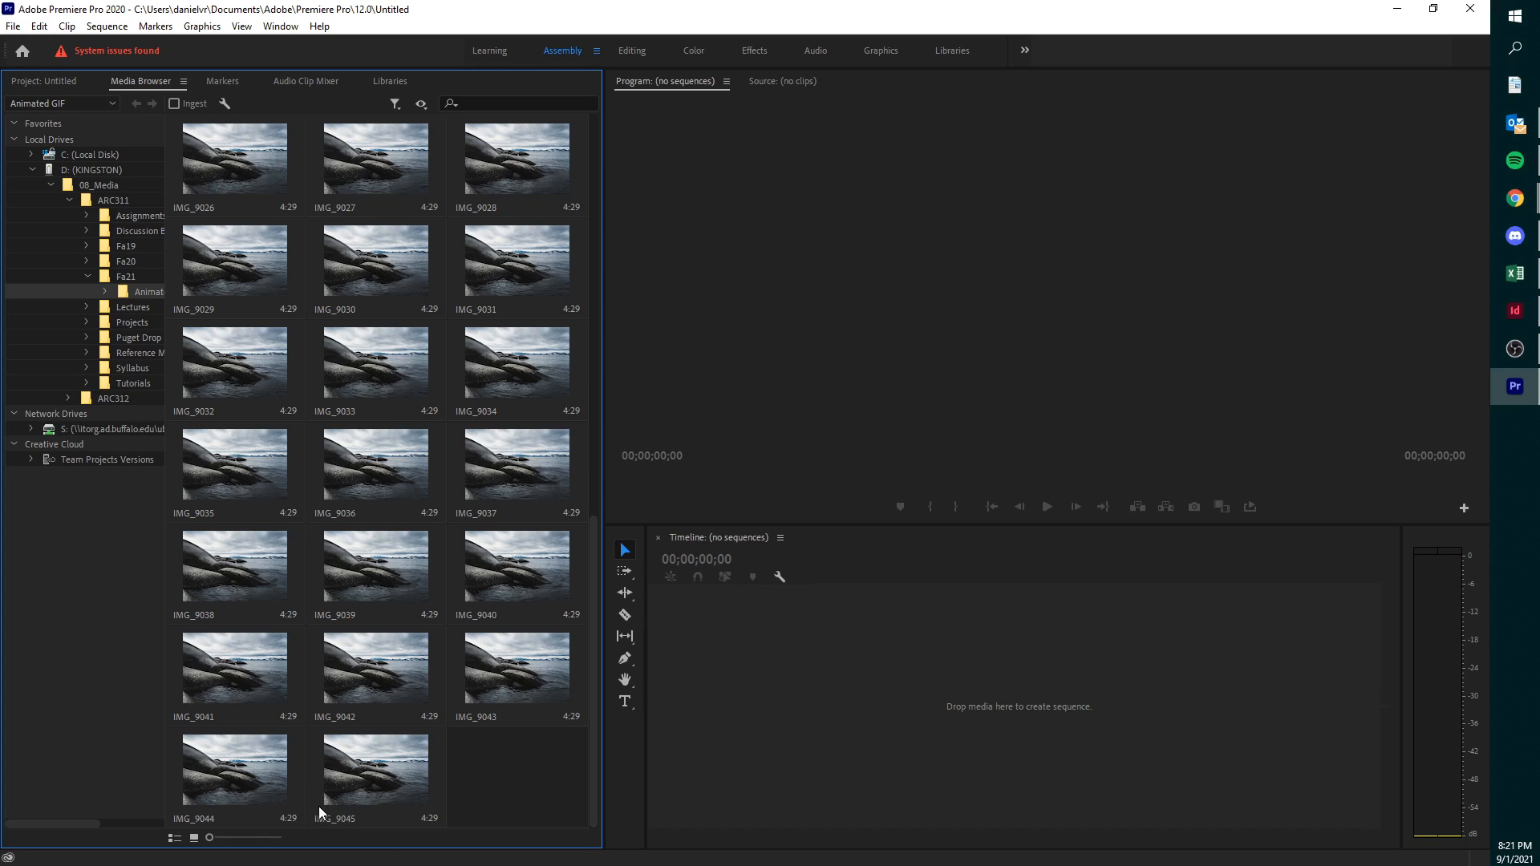
mouse_move(435, 830)
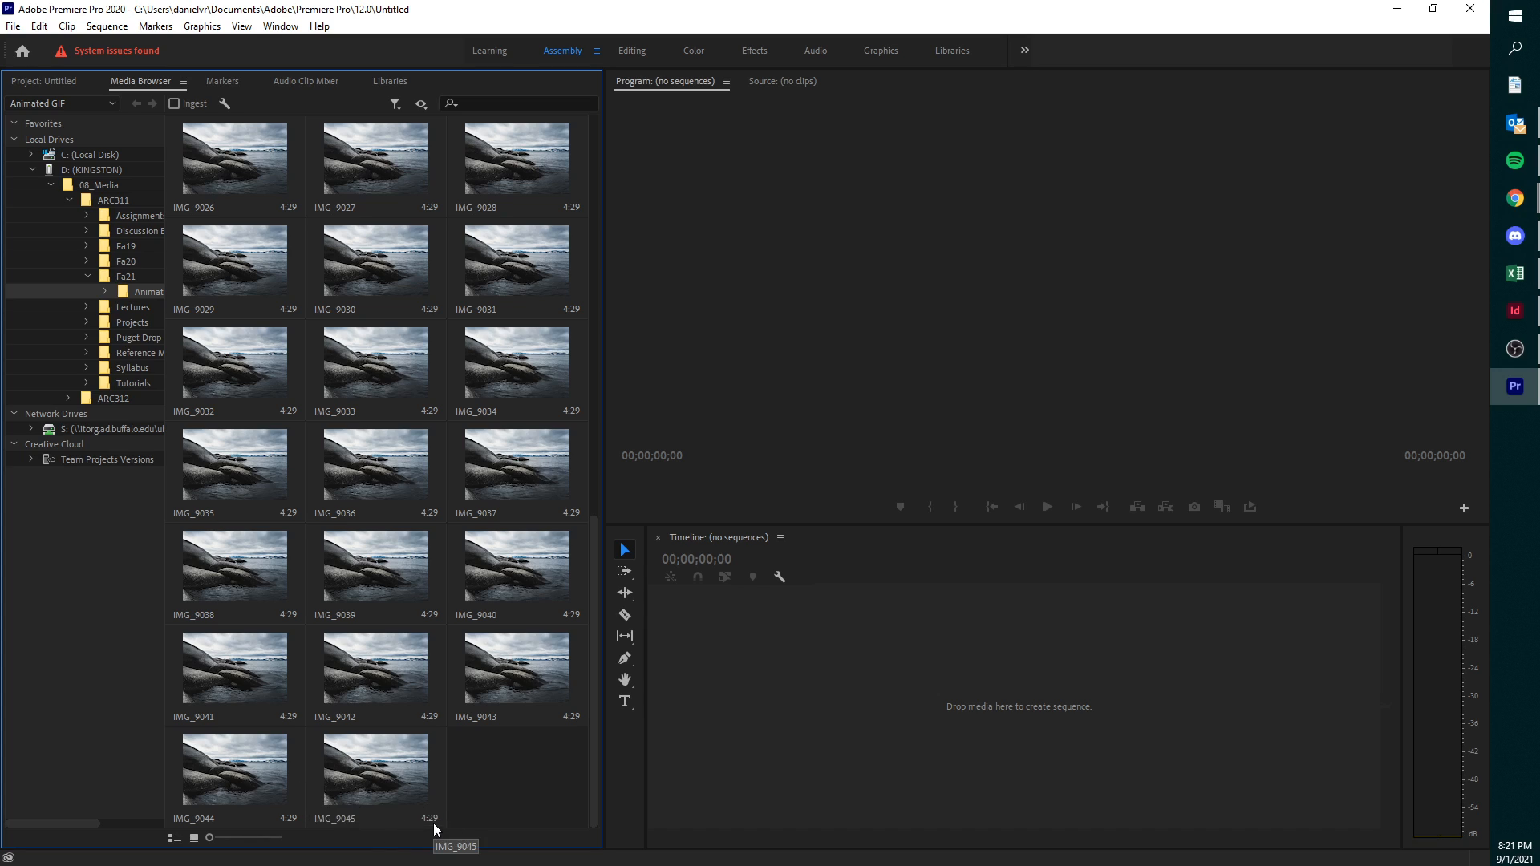
scroll("up", 3)
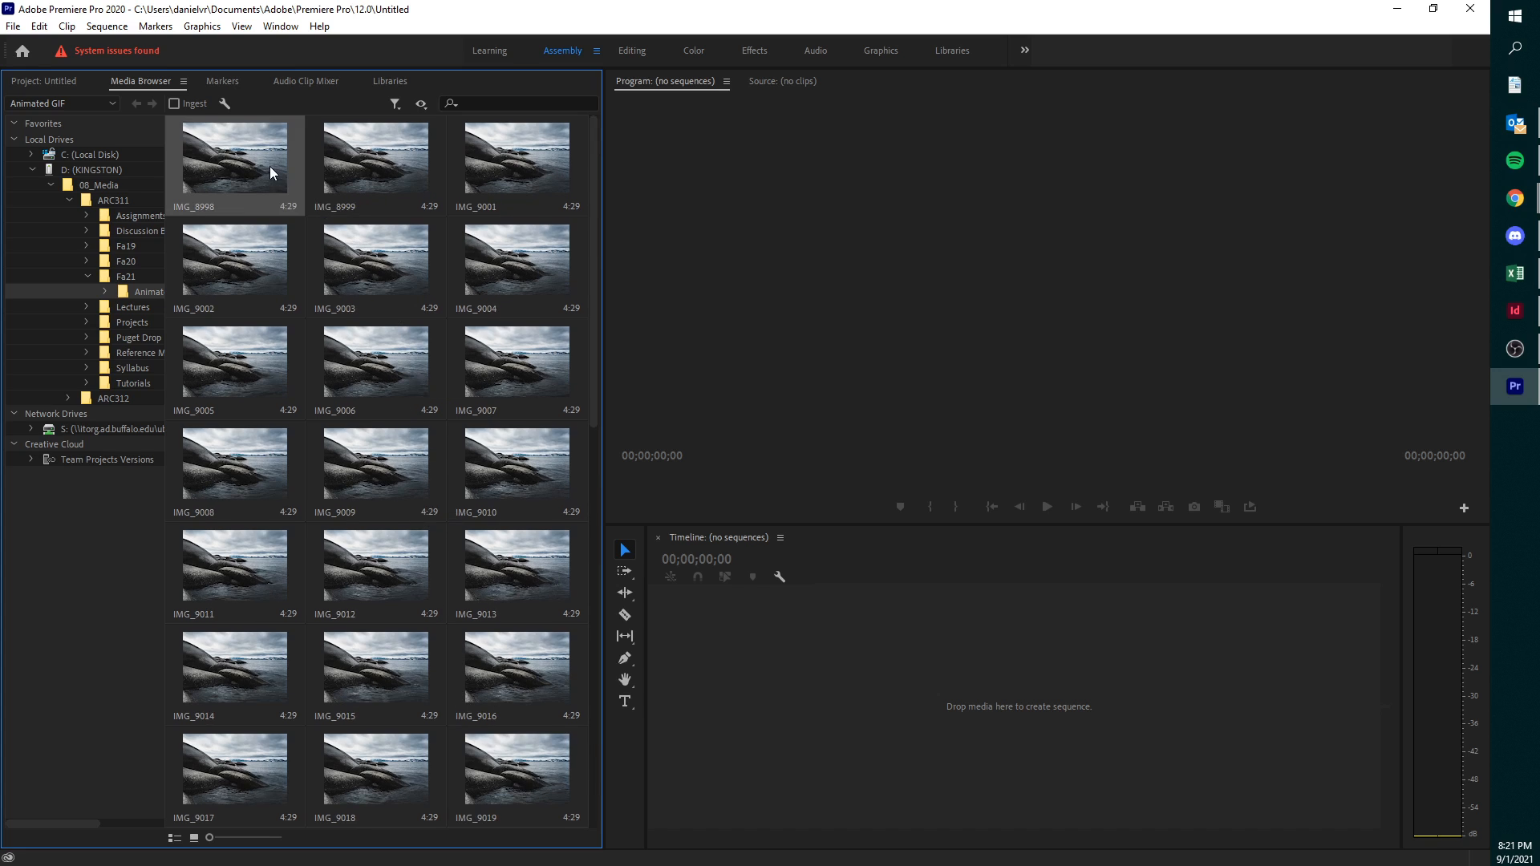
mouse_move(430, 624)
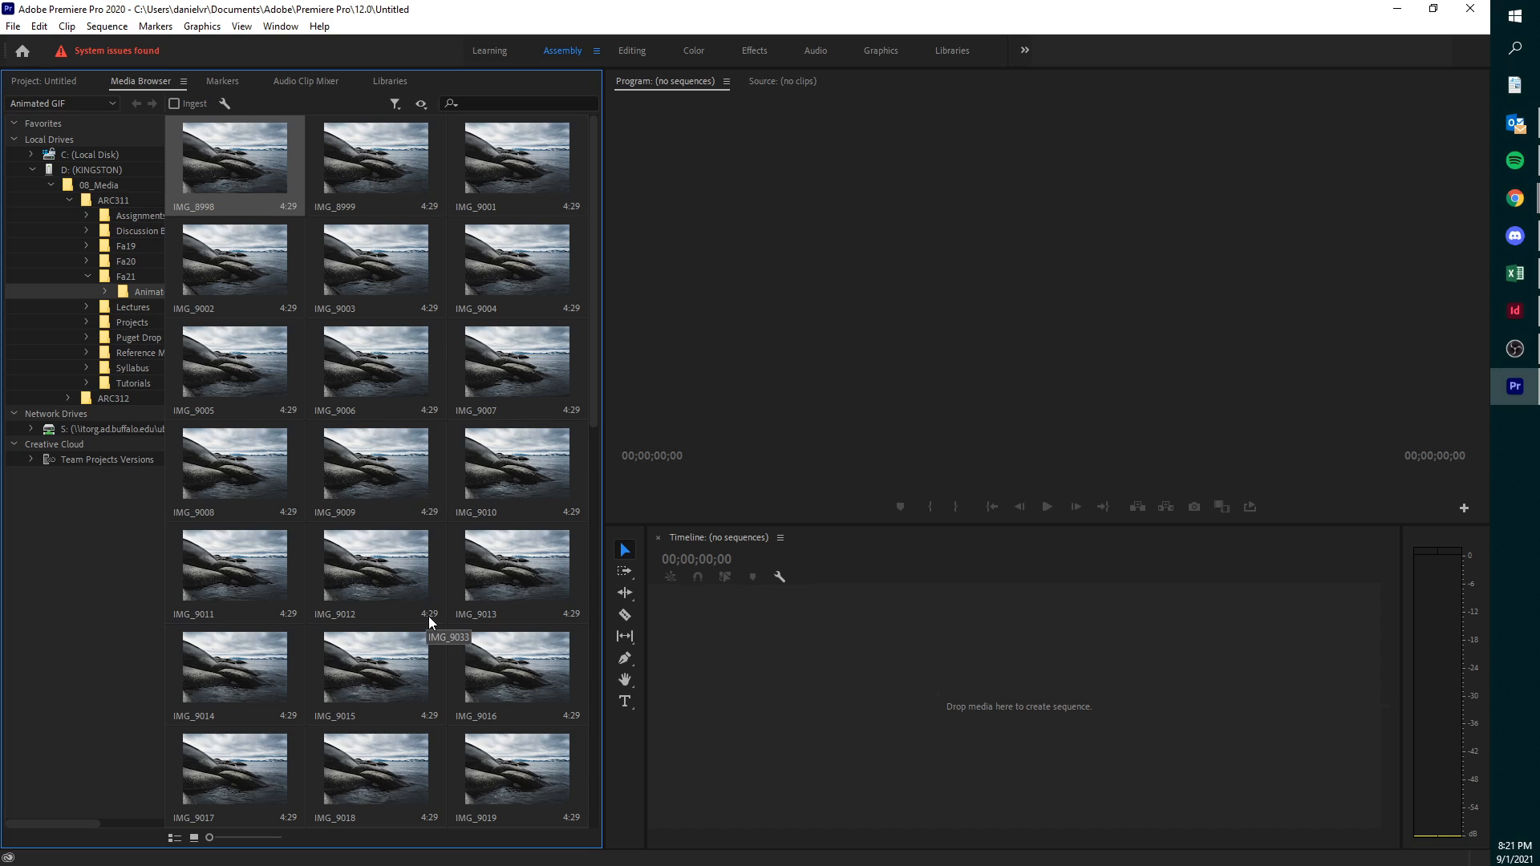
scroll("down", 3)
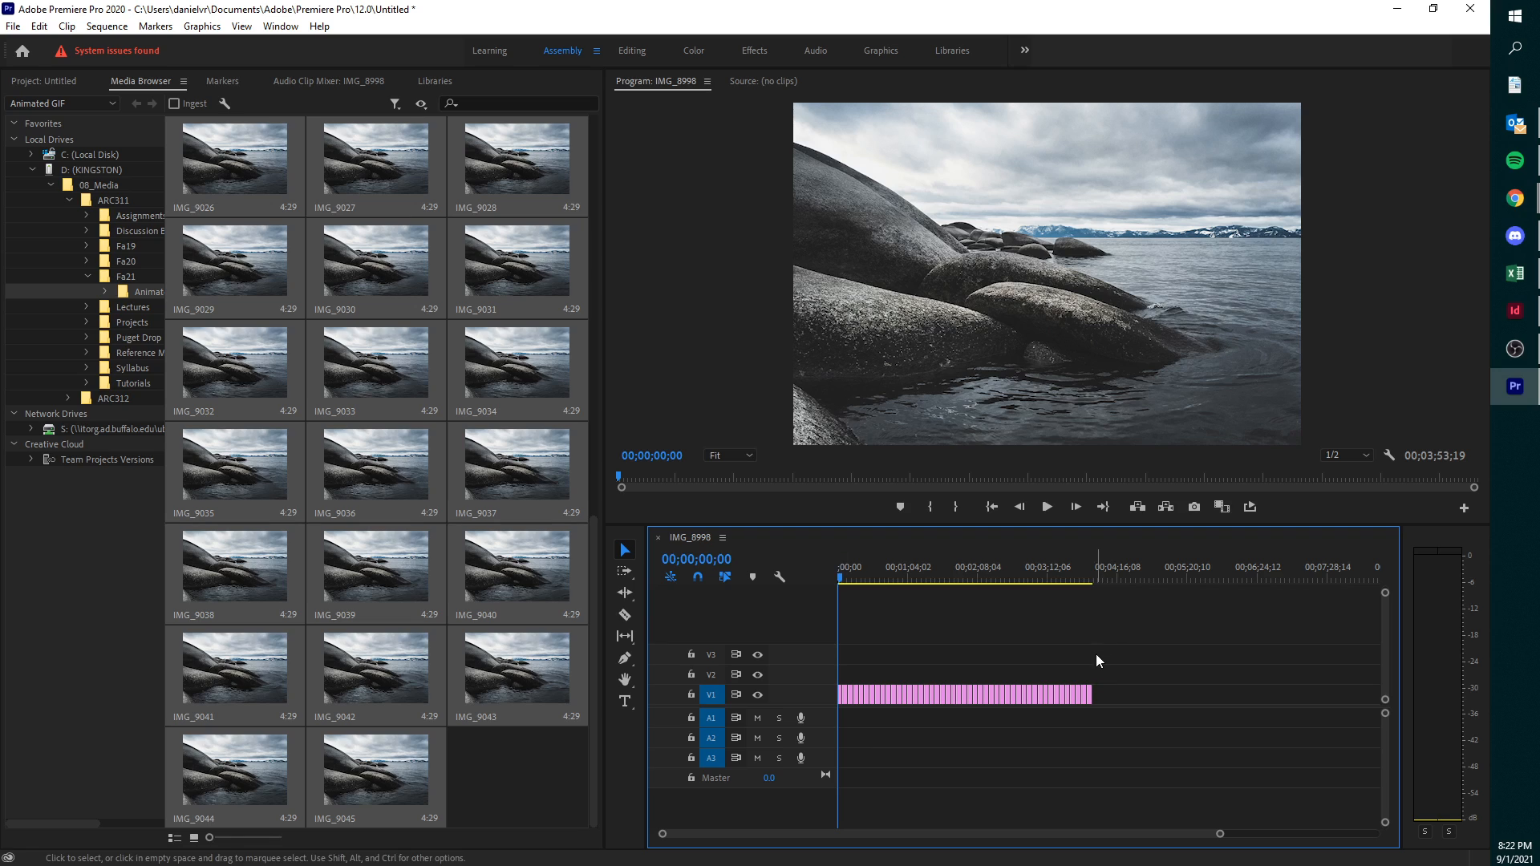
- Select the photo clips on track V1, preview playback, and bring up their clip options
left_click(962, 695)
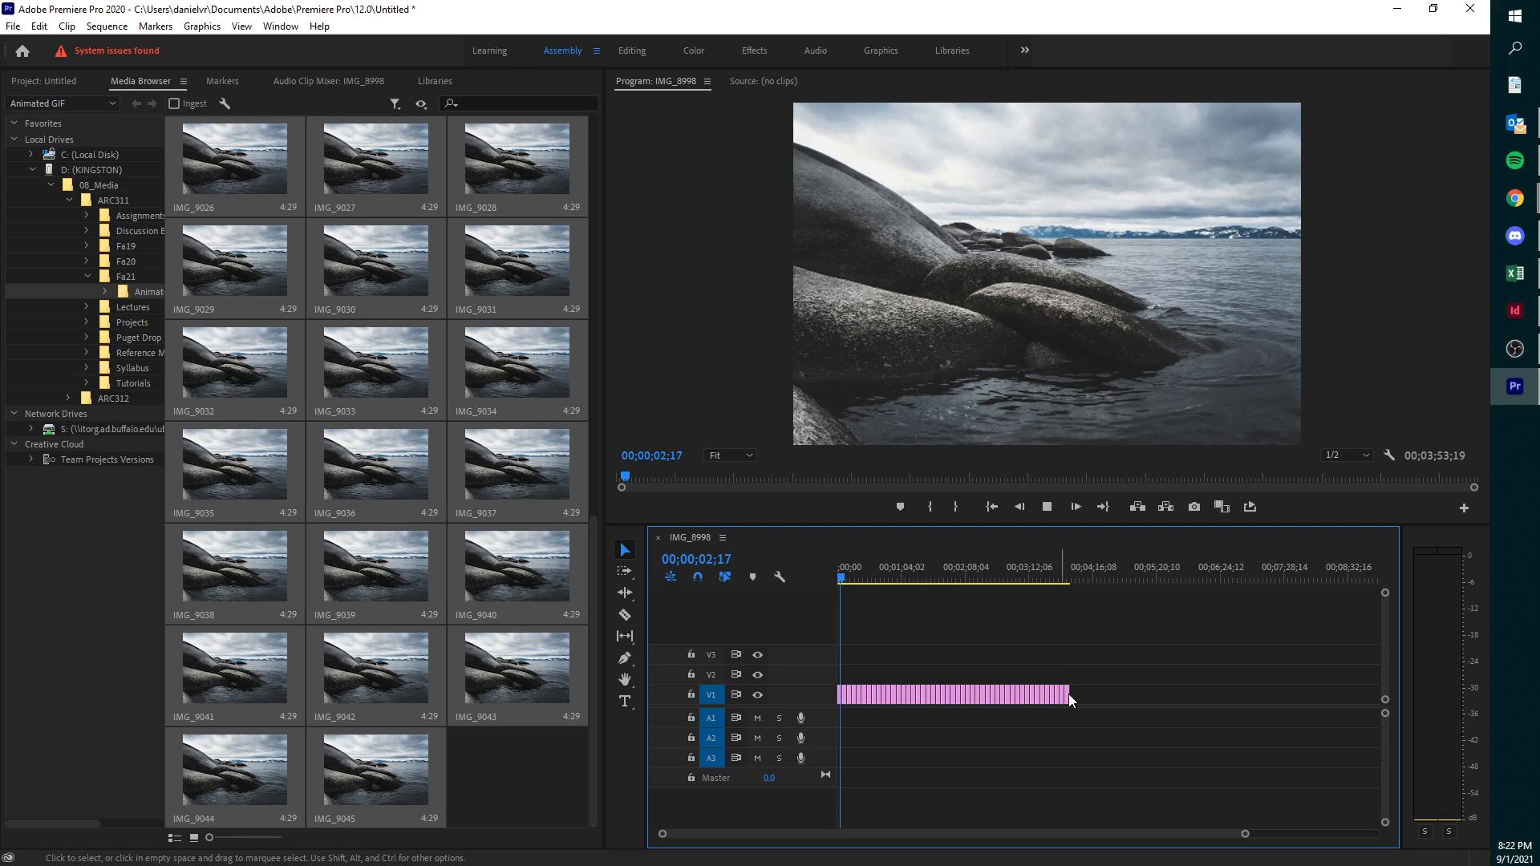
left_click(1075, 506)
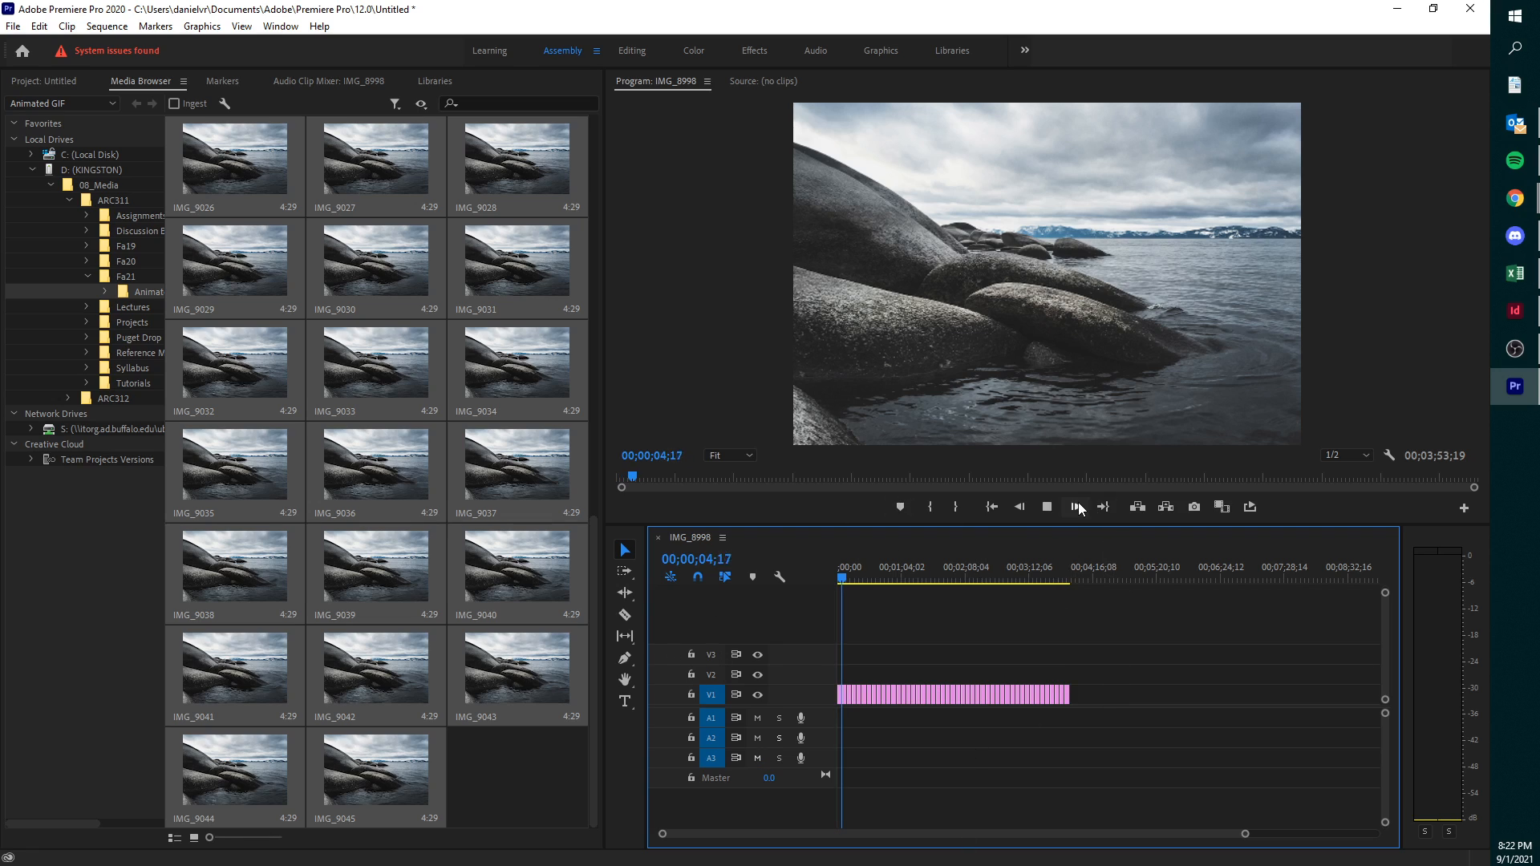
left_click(1076, 507)
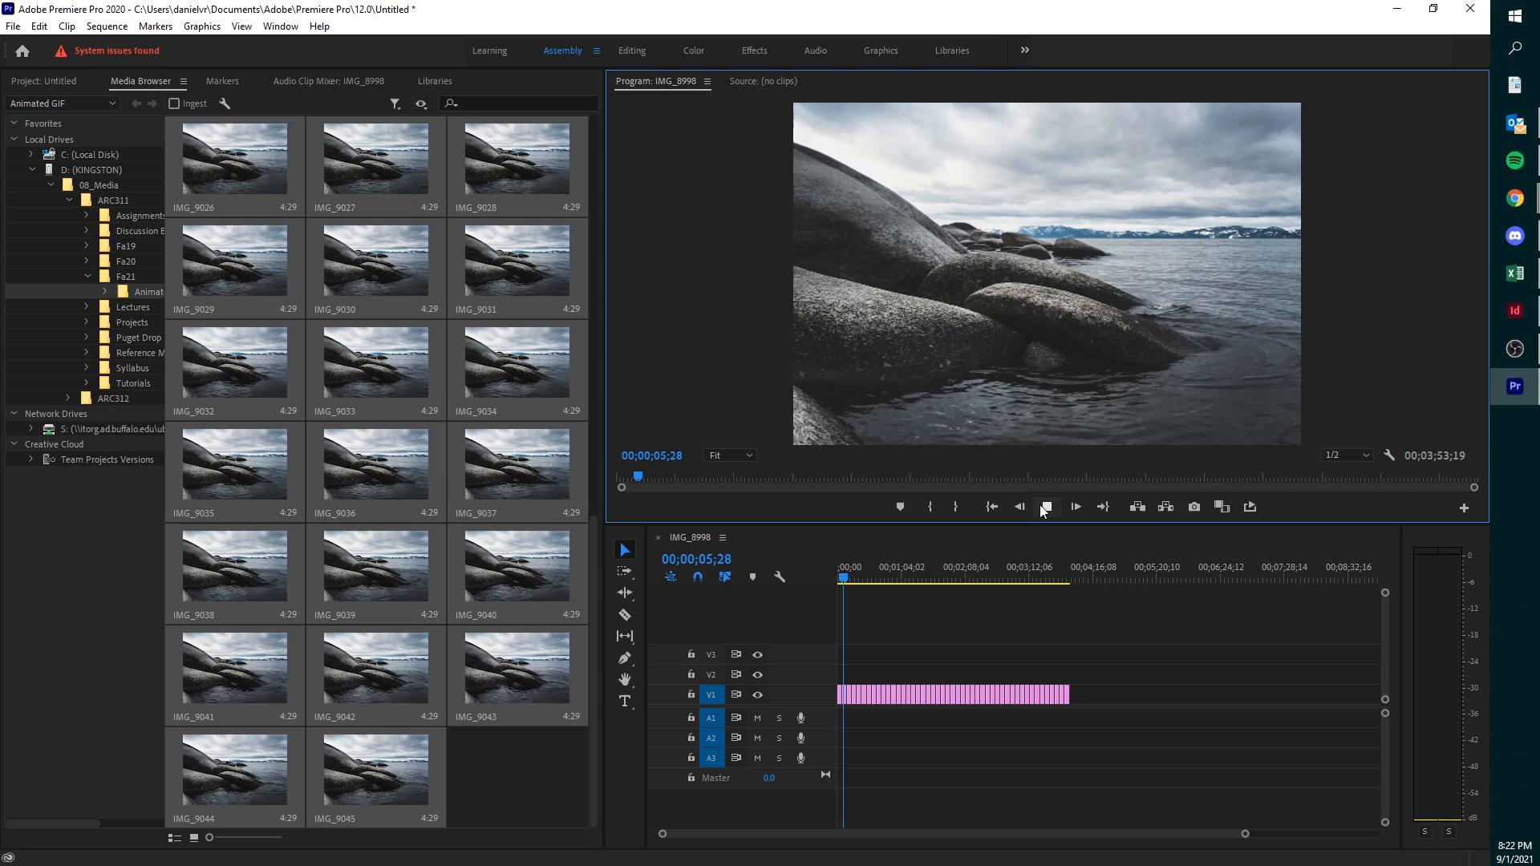
mouse_move(1047, 506)
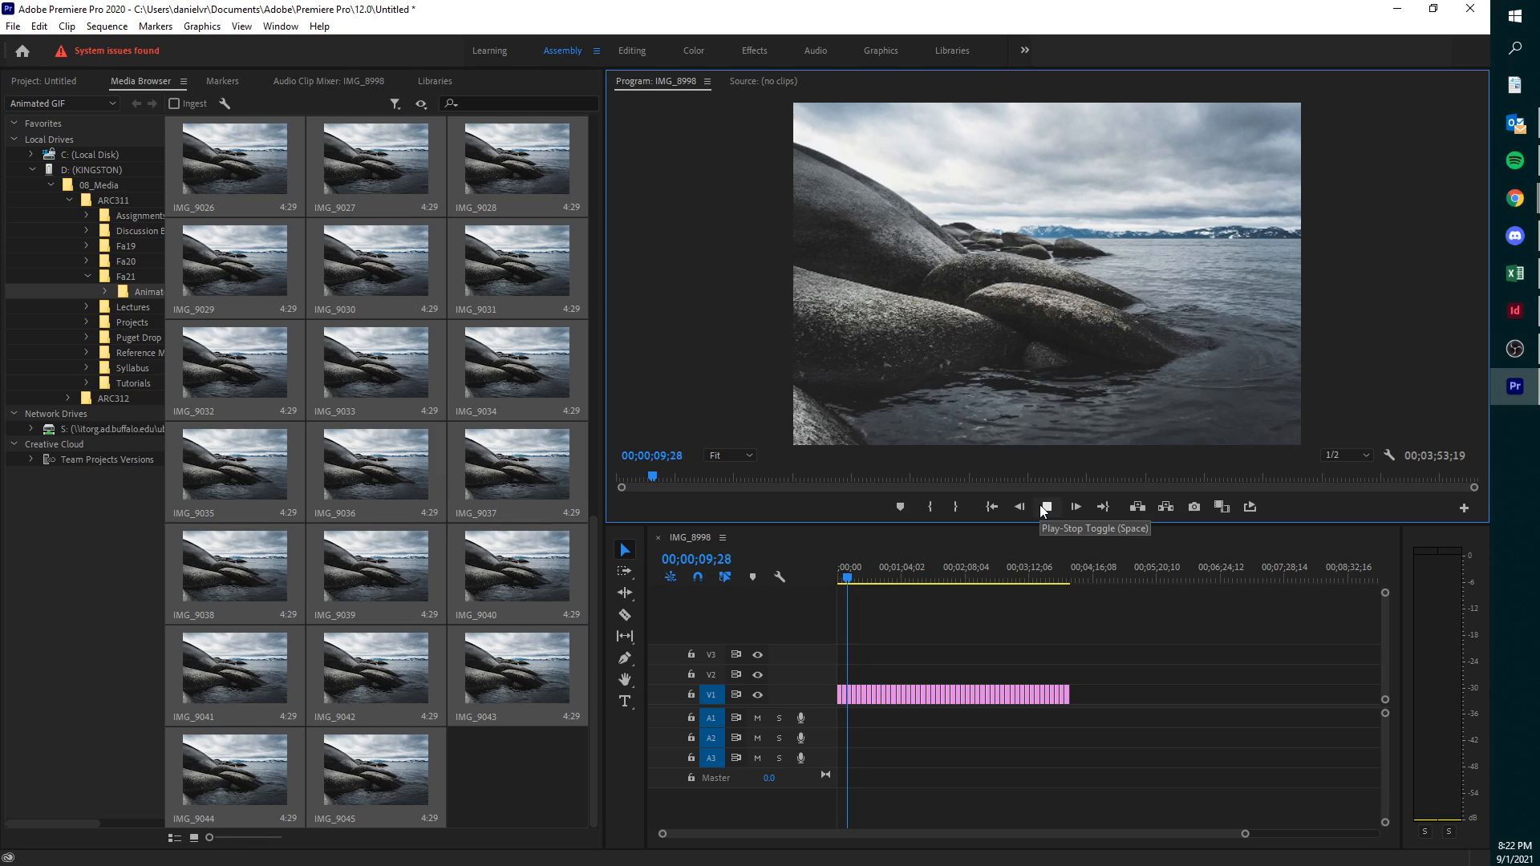
left_click(1047, 506)
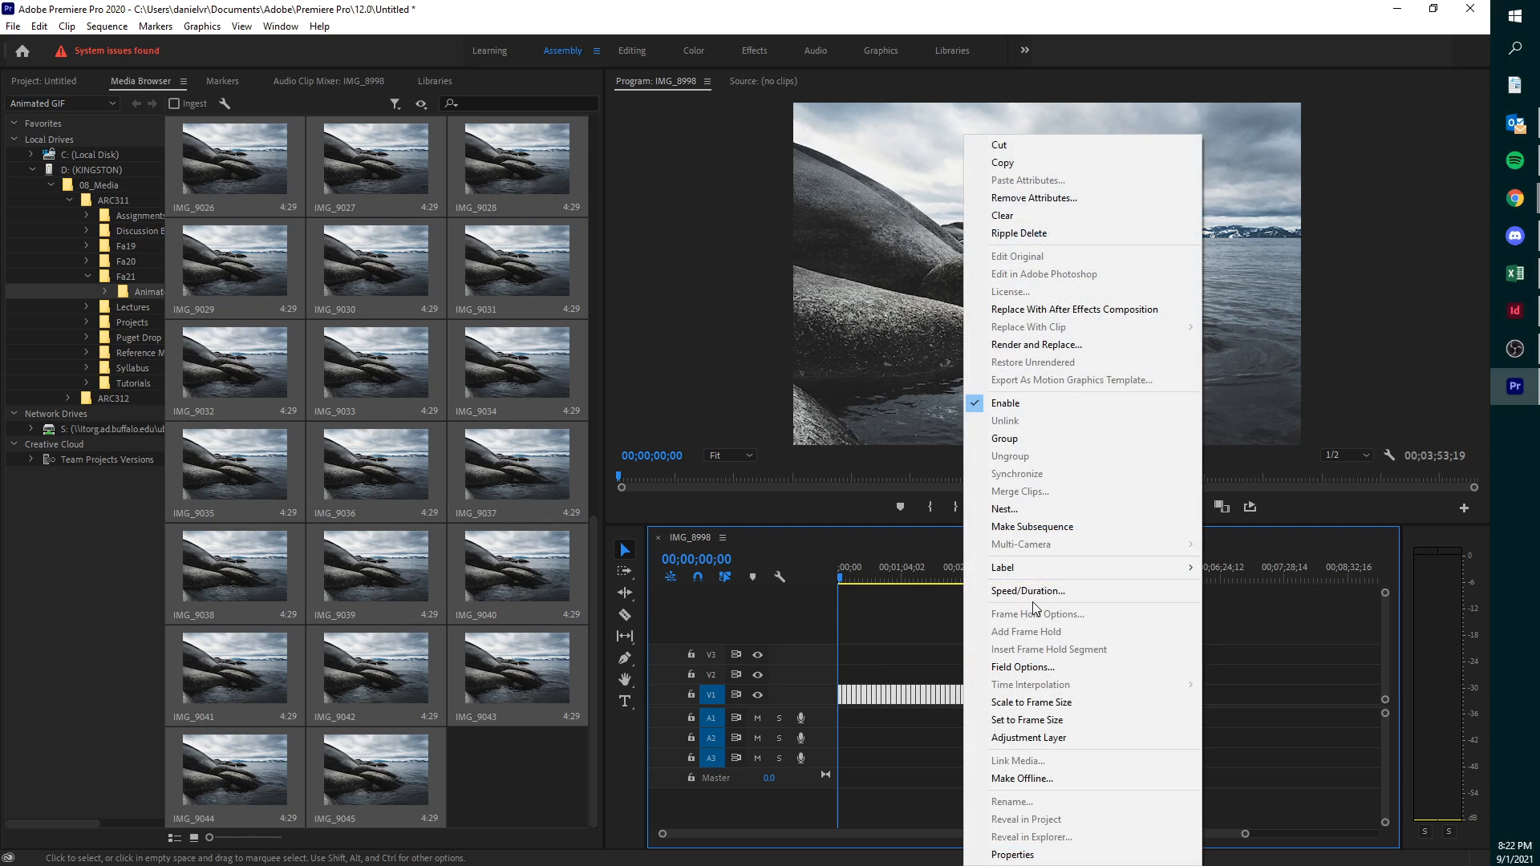
- Set the photo clips' duration to 00;00;00;29 with Ripple Edit unchecked
left_click(1027, 591)
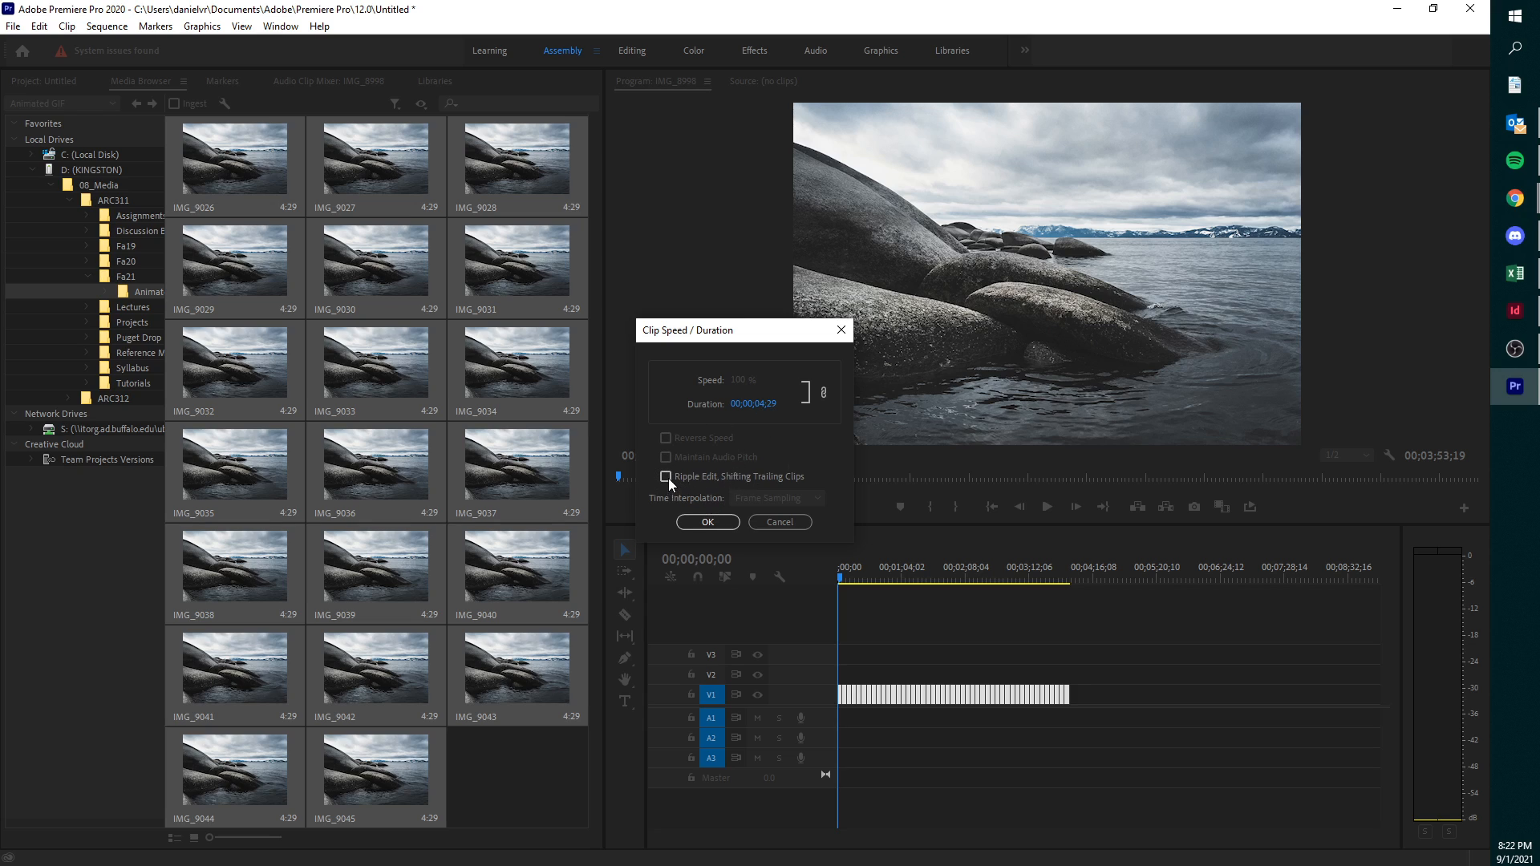
left_click(753, 405)
type("0")
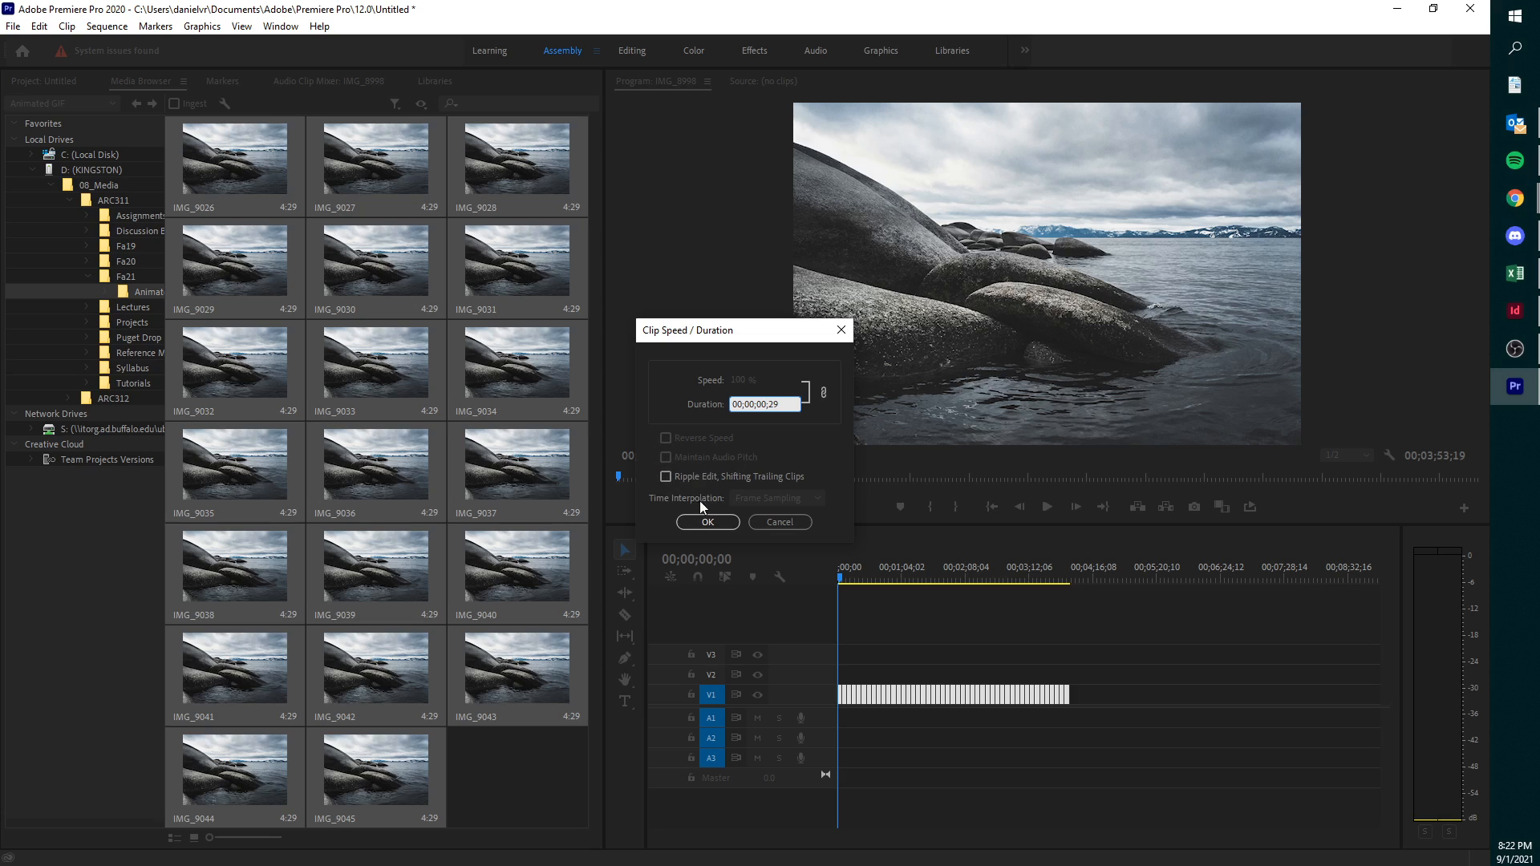
left_click(707, 522)
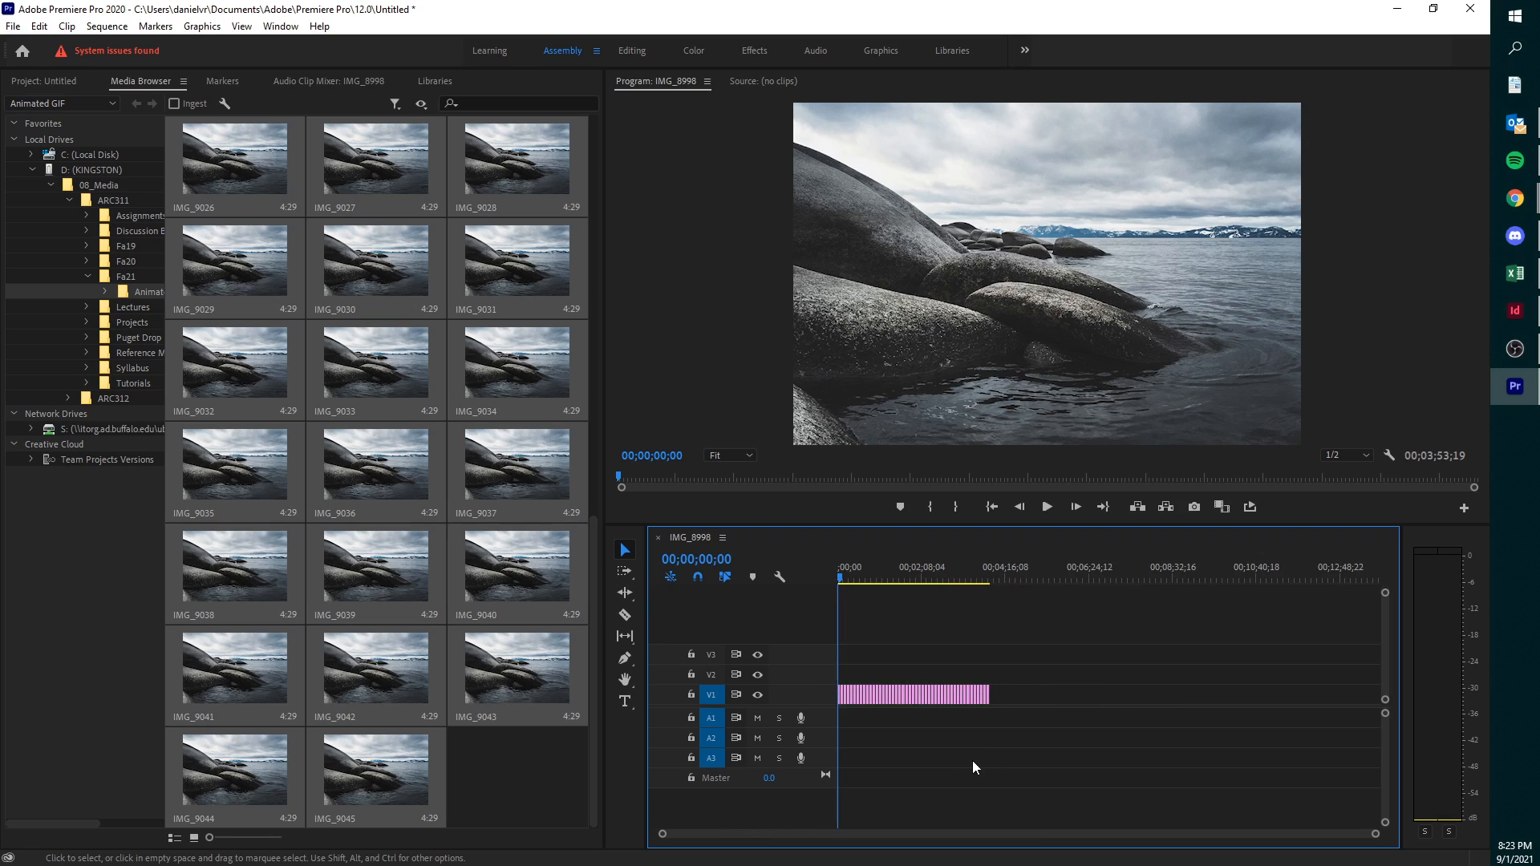
- Reapply the 00;00;00;29 duration with Ripple Edit, Shifting Trailing Clips enabled
right_click(911, 694)
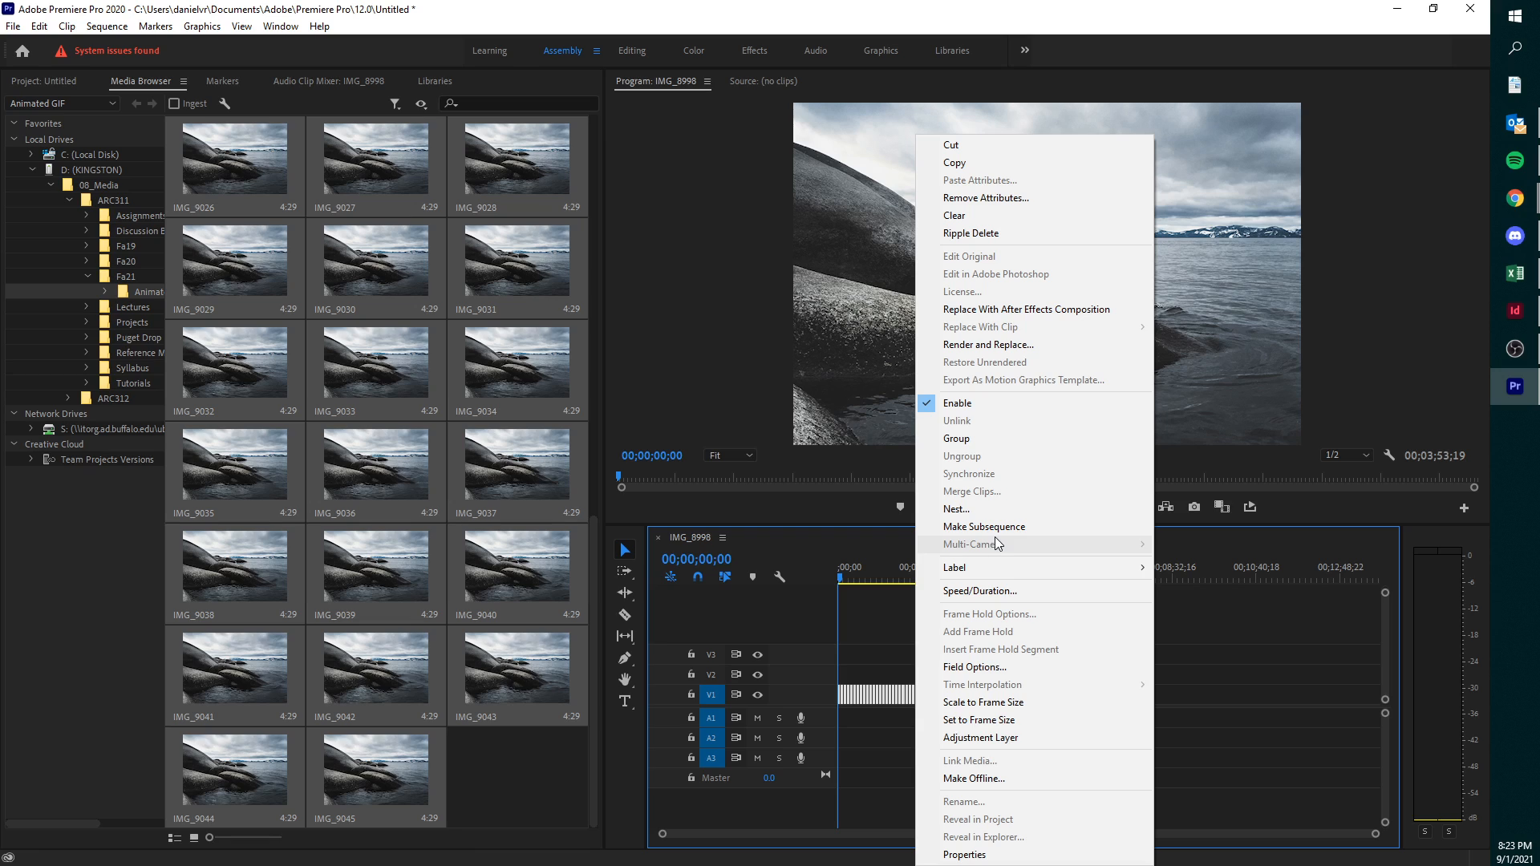
left_click(979, 590)
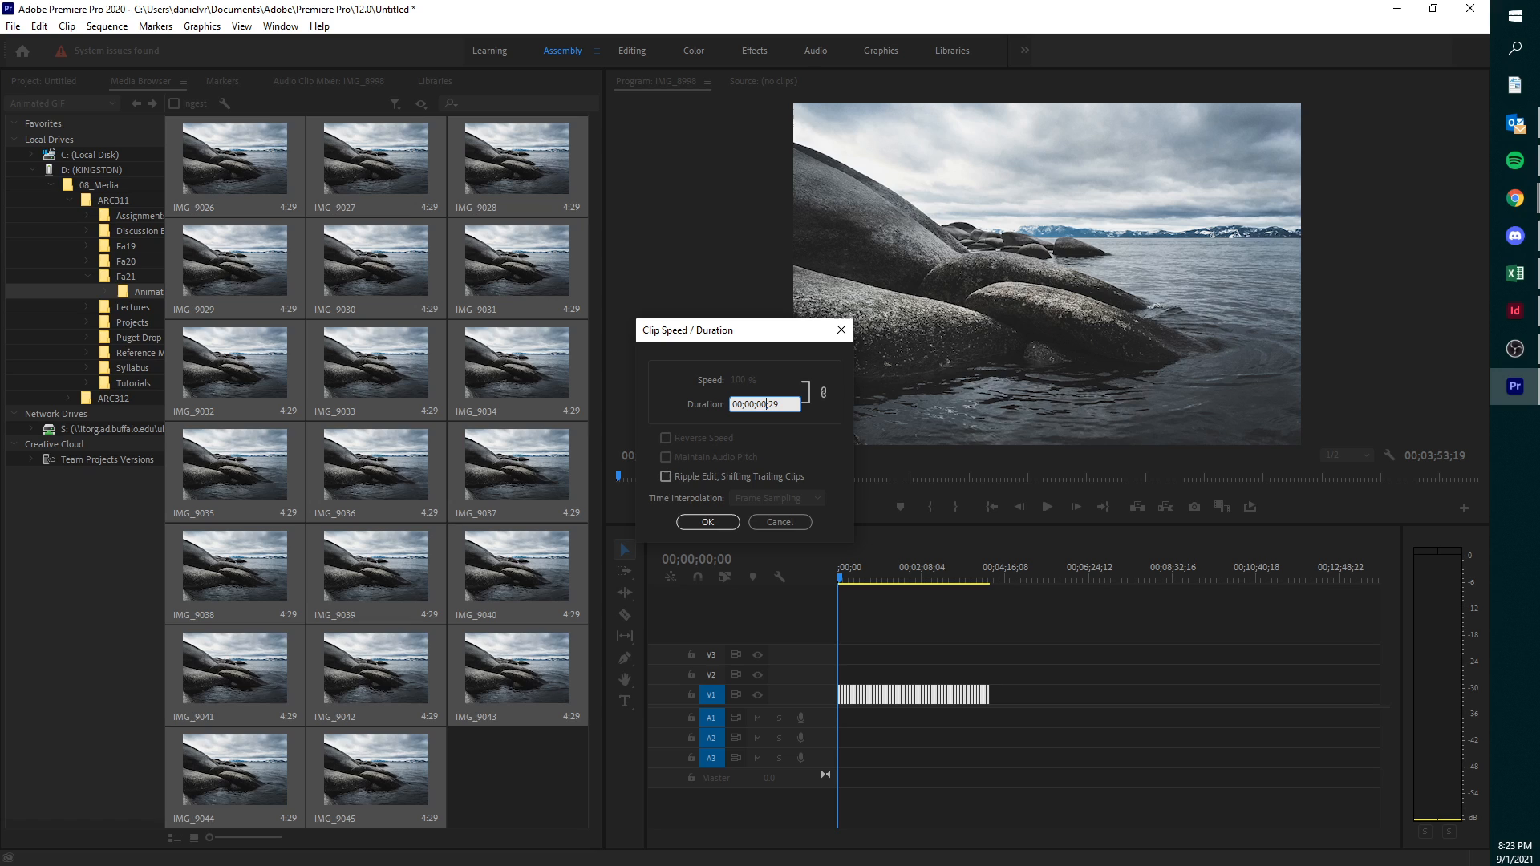
left_click(666, 477)
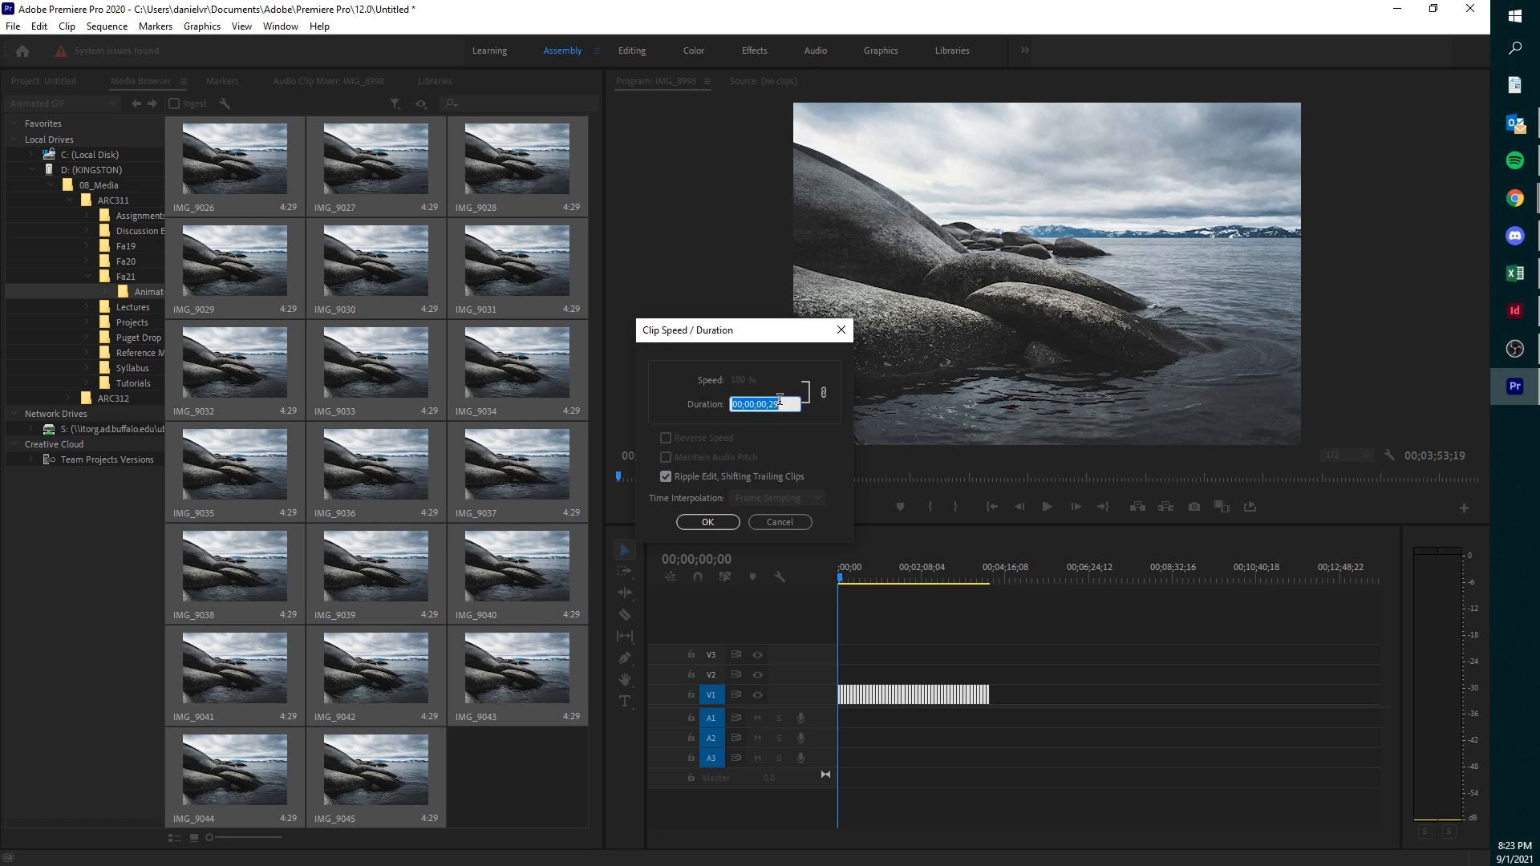
left_click(707, 522)
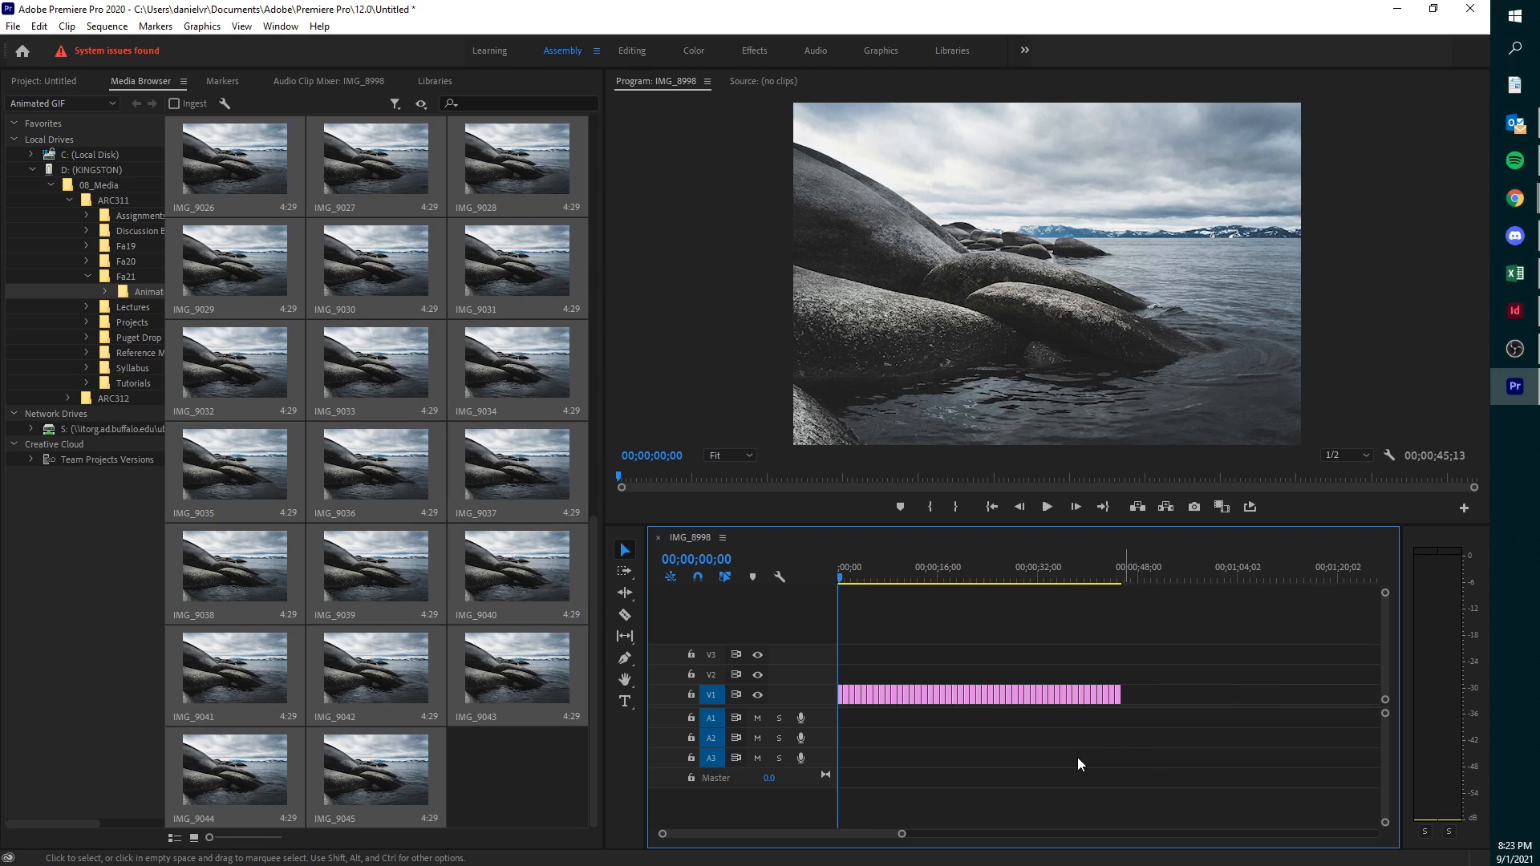
- Preview the sequence, then enter a shorter clip duration with Ripple Edit on
left_click(1046, 507)
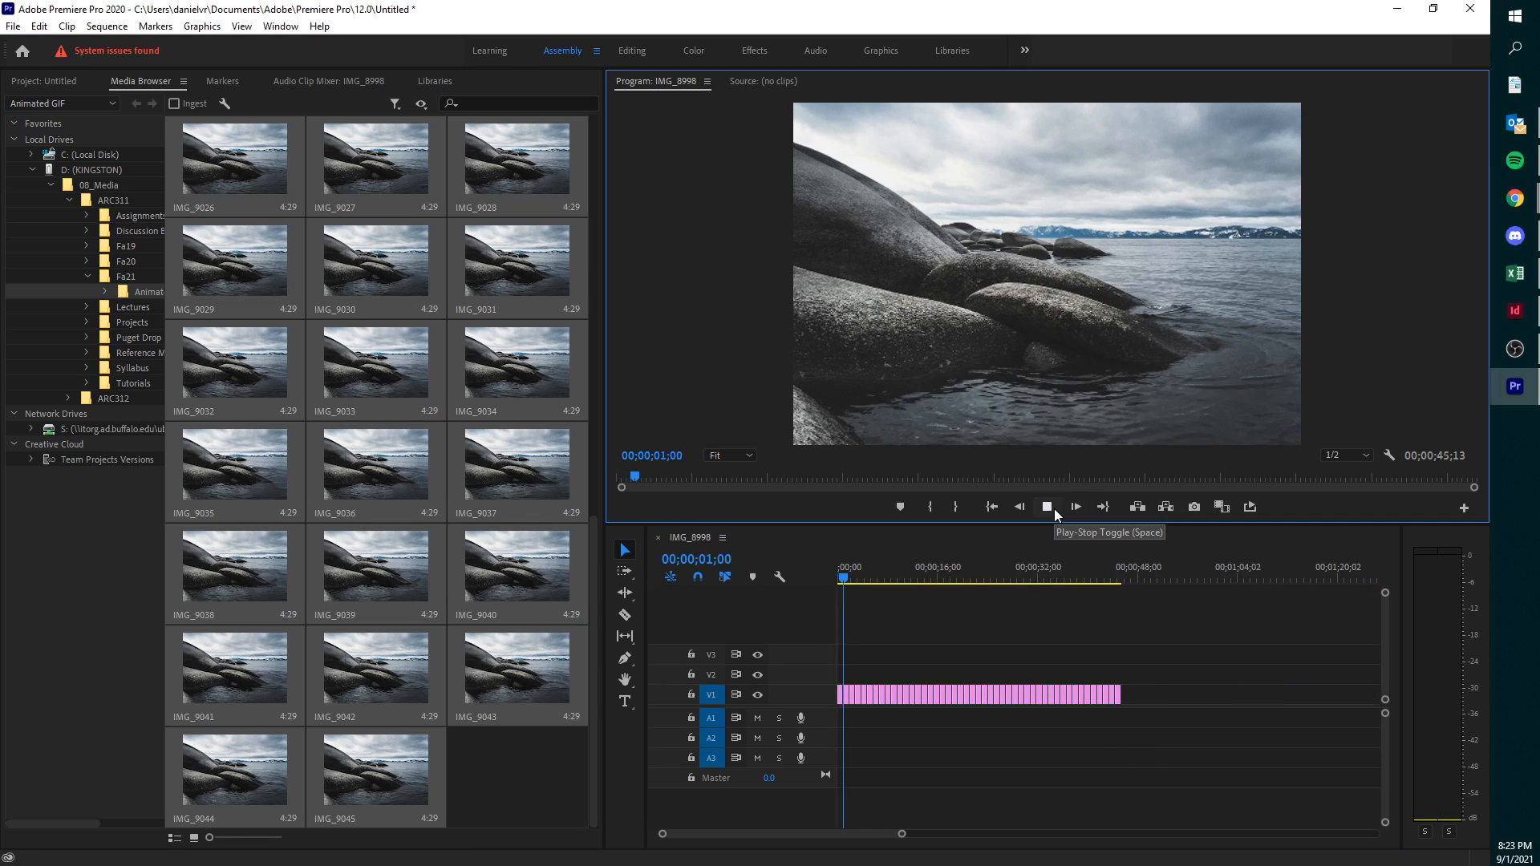
left_click(1046, 507)
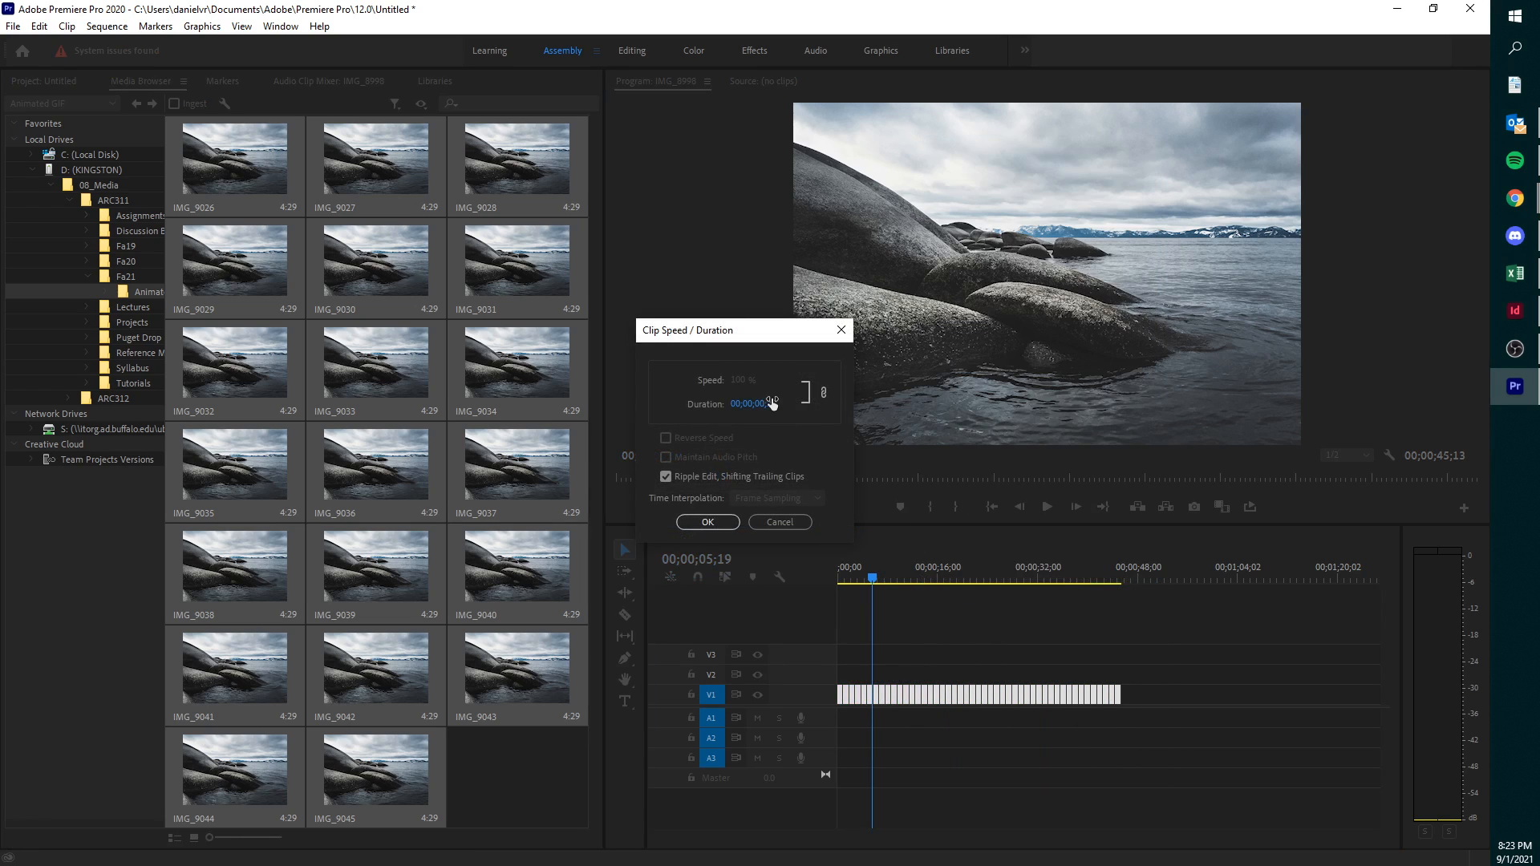
left_click(763, 405)
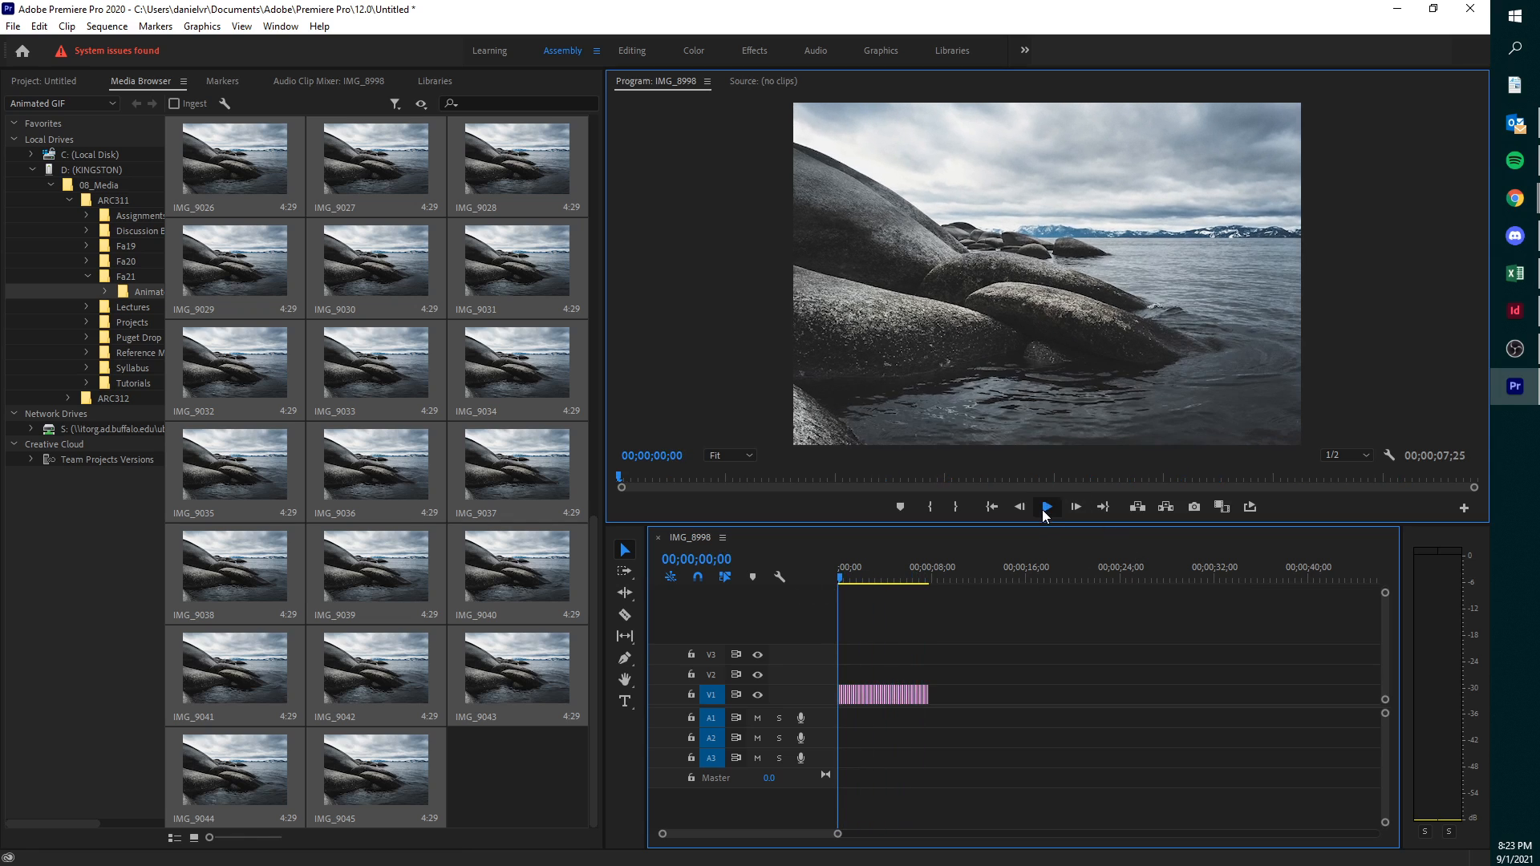
left_click(1046, 507)
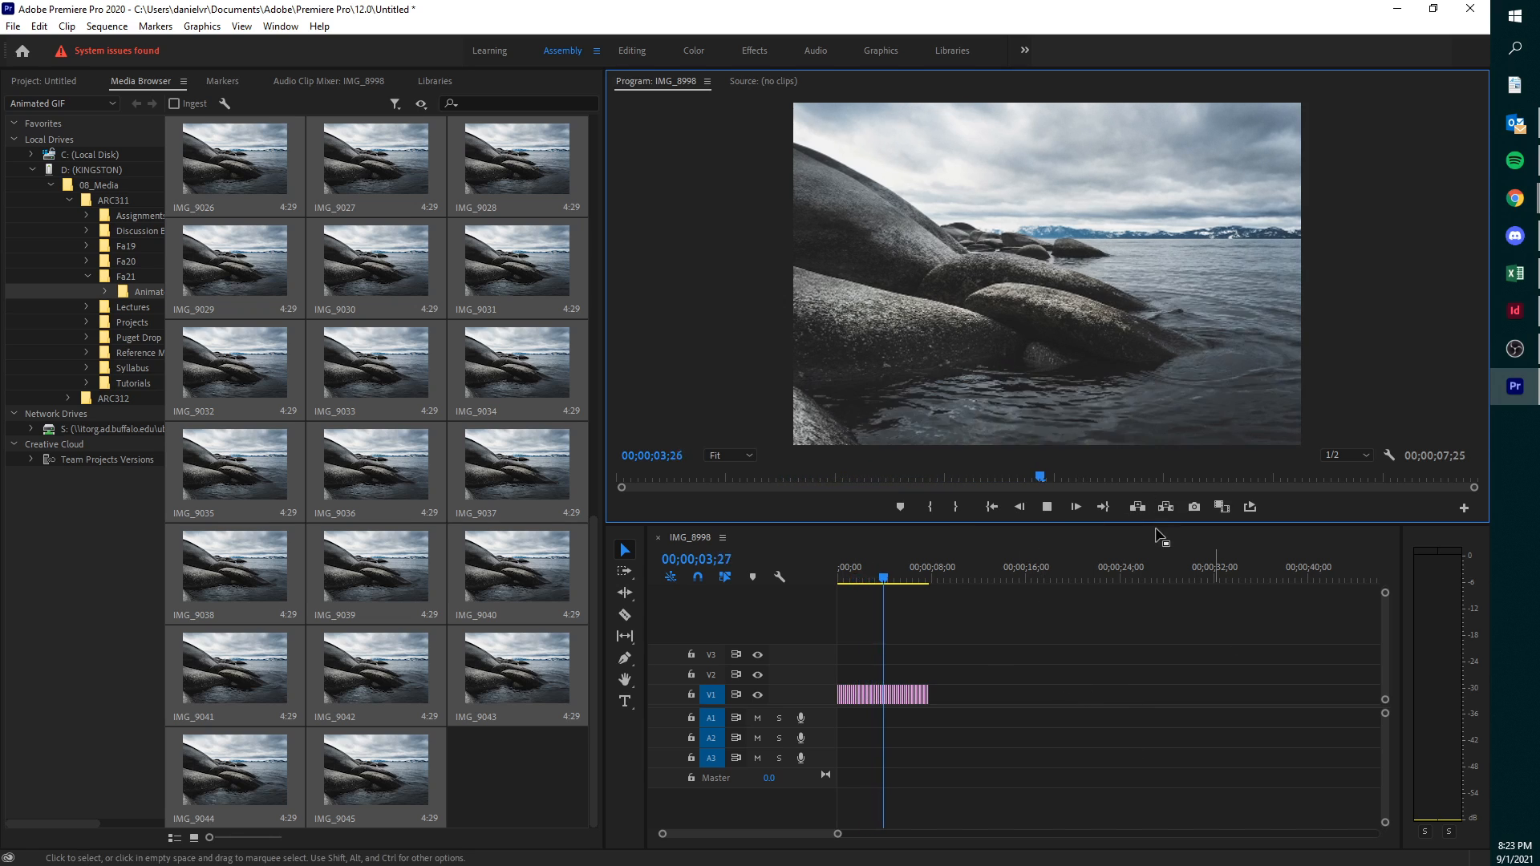
left_click(906, 579)
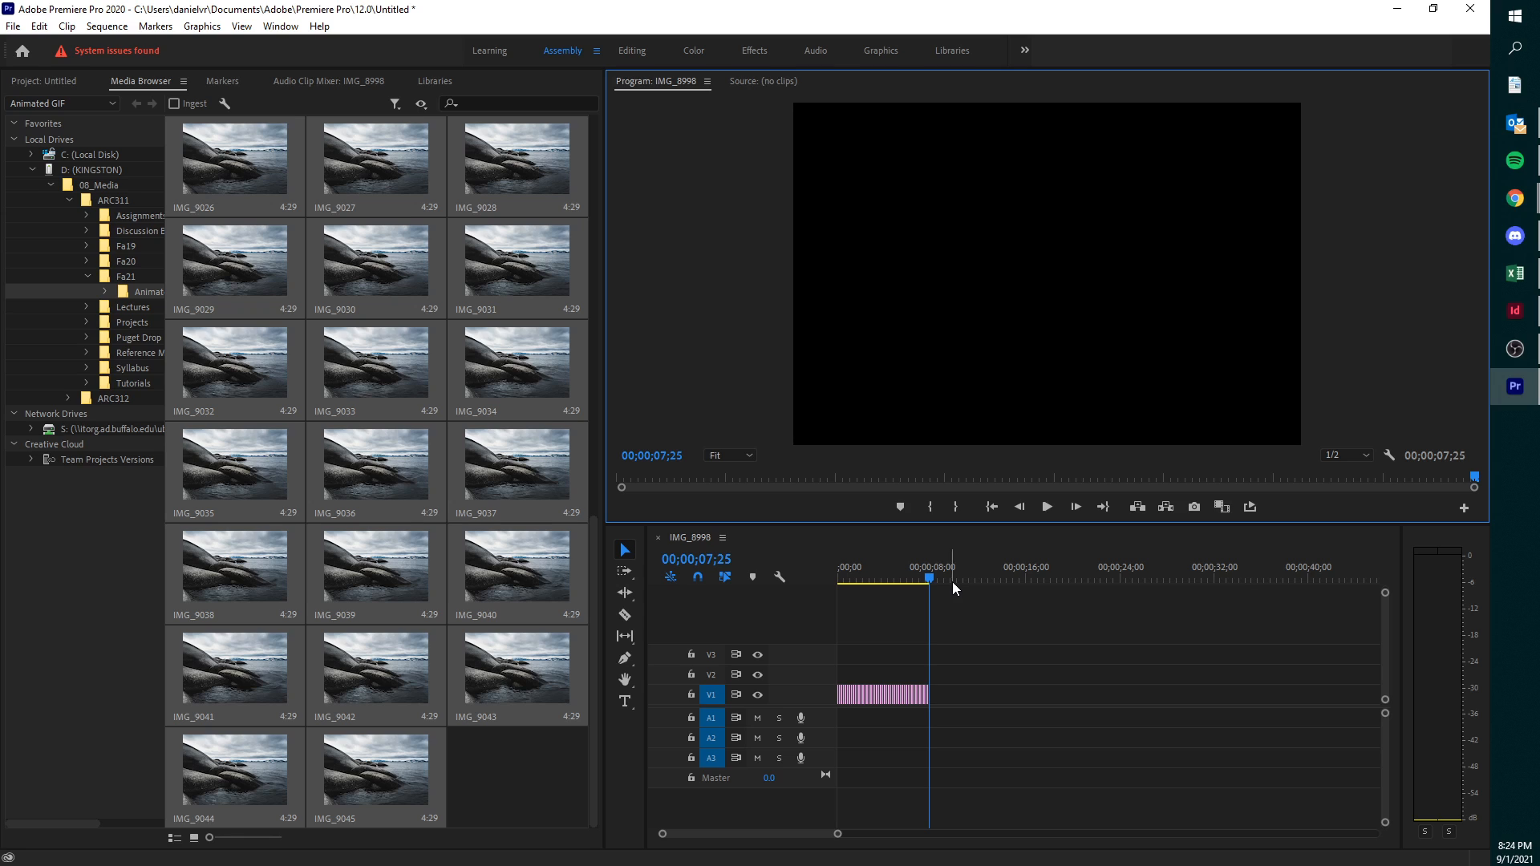
mouse_move(1454, 461)
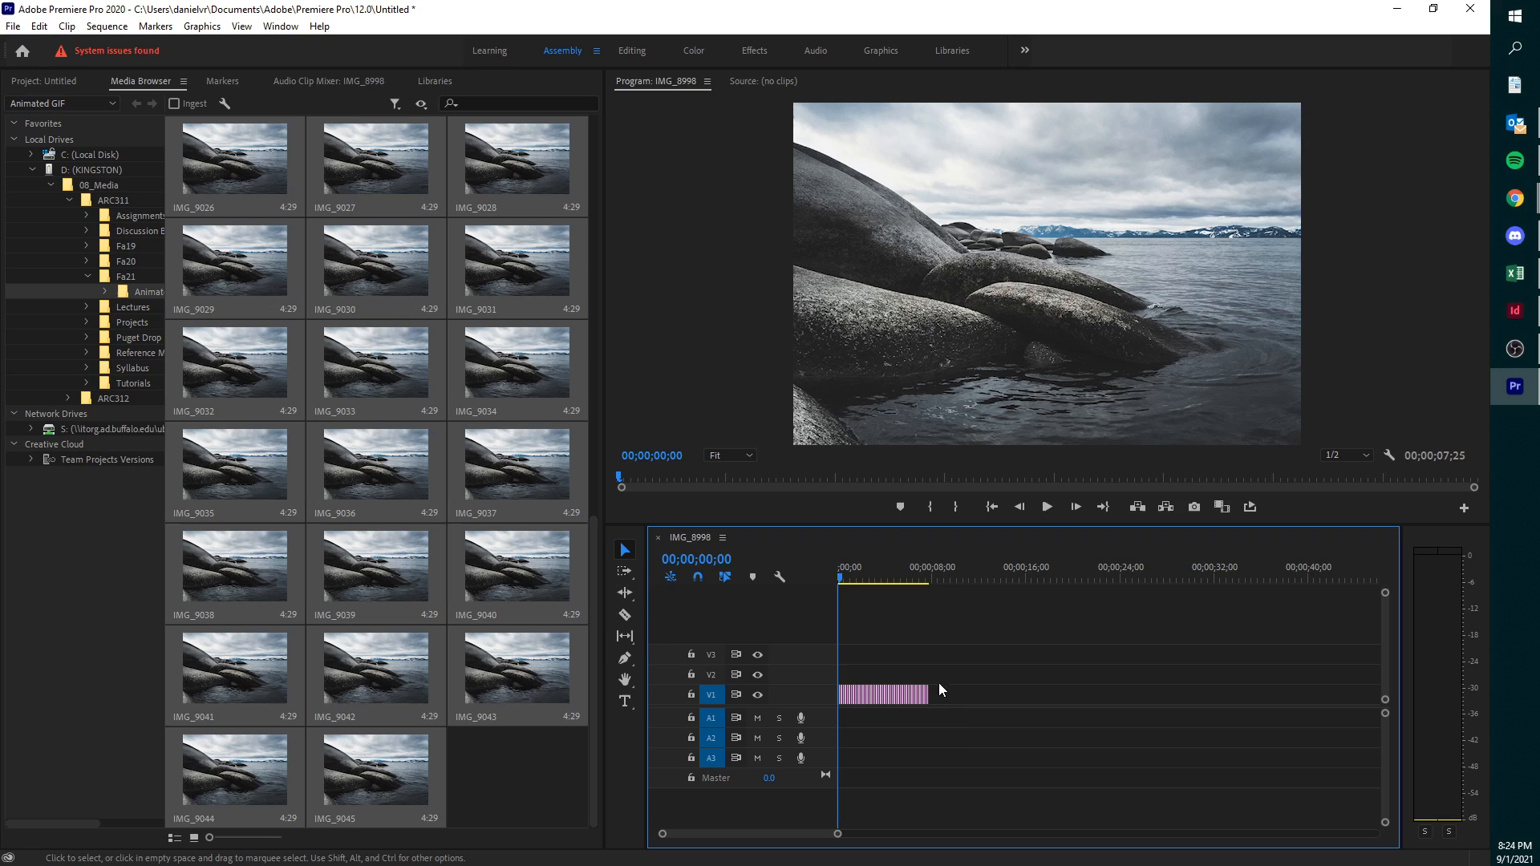
- Give every photo clip a 00;00;00;04 duration with Ripple Edit, then play the sequence
right_click(880, 694)
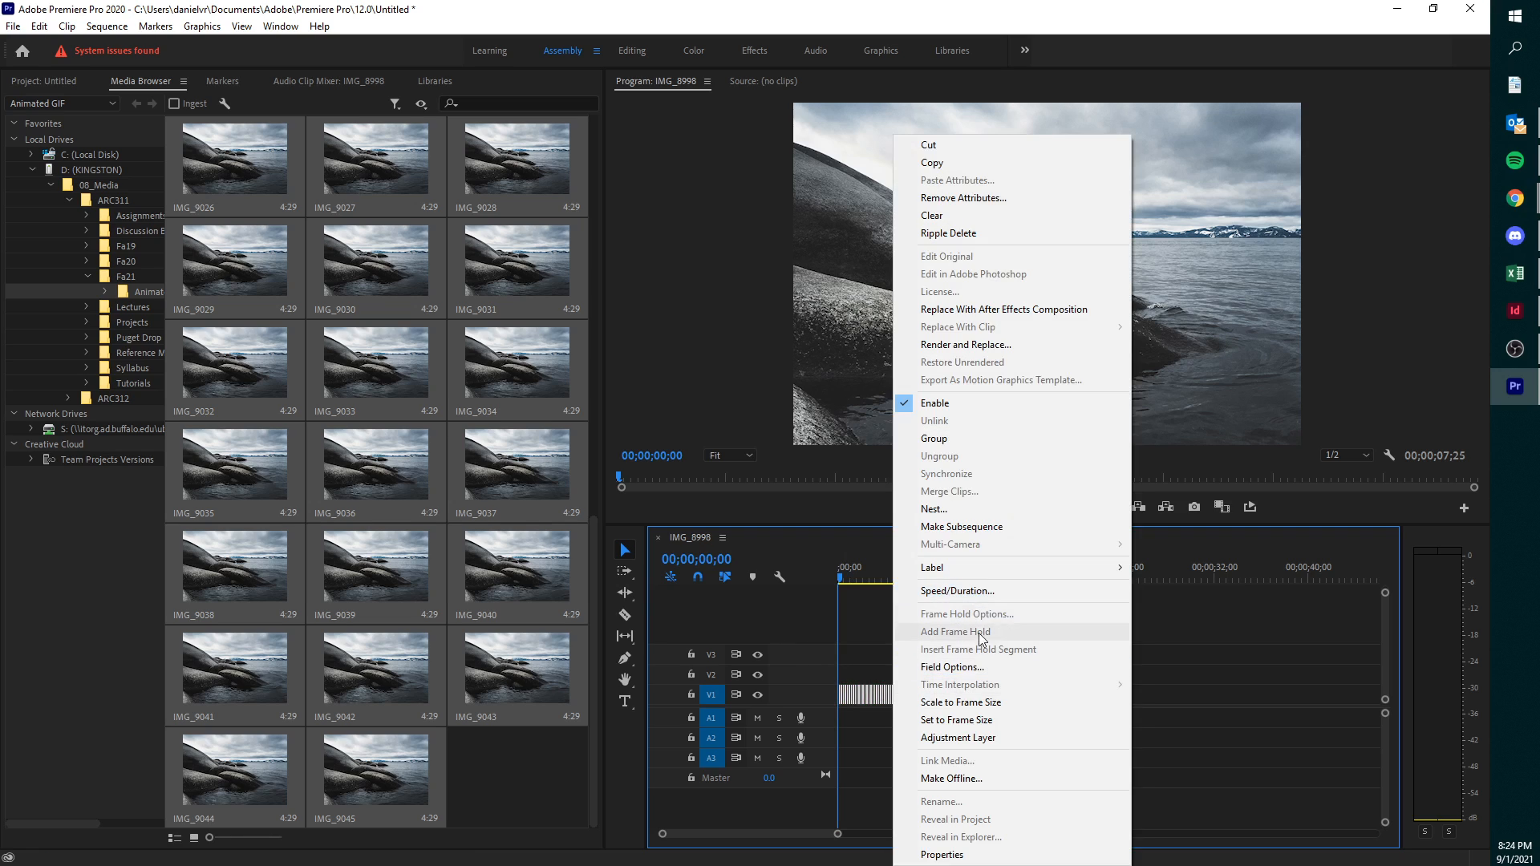
left_click(957, 590)
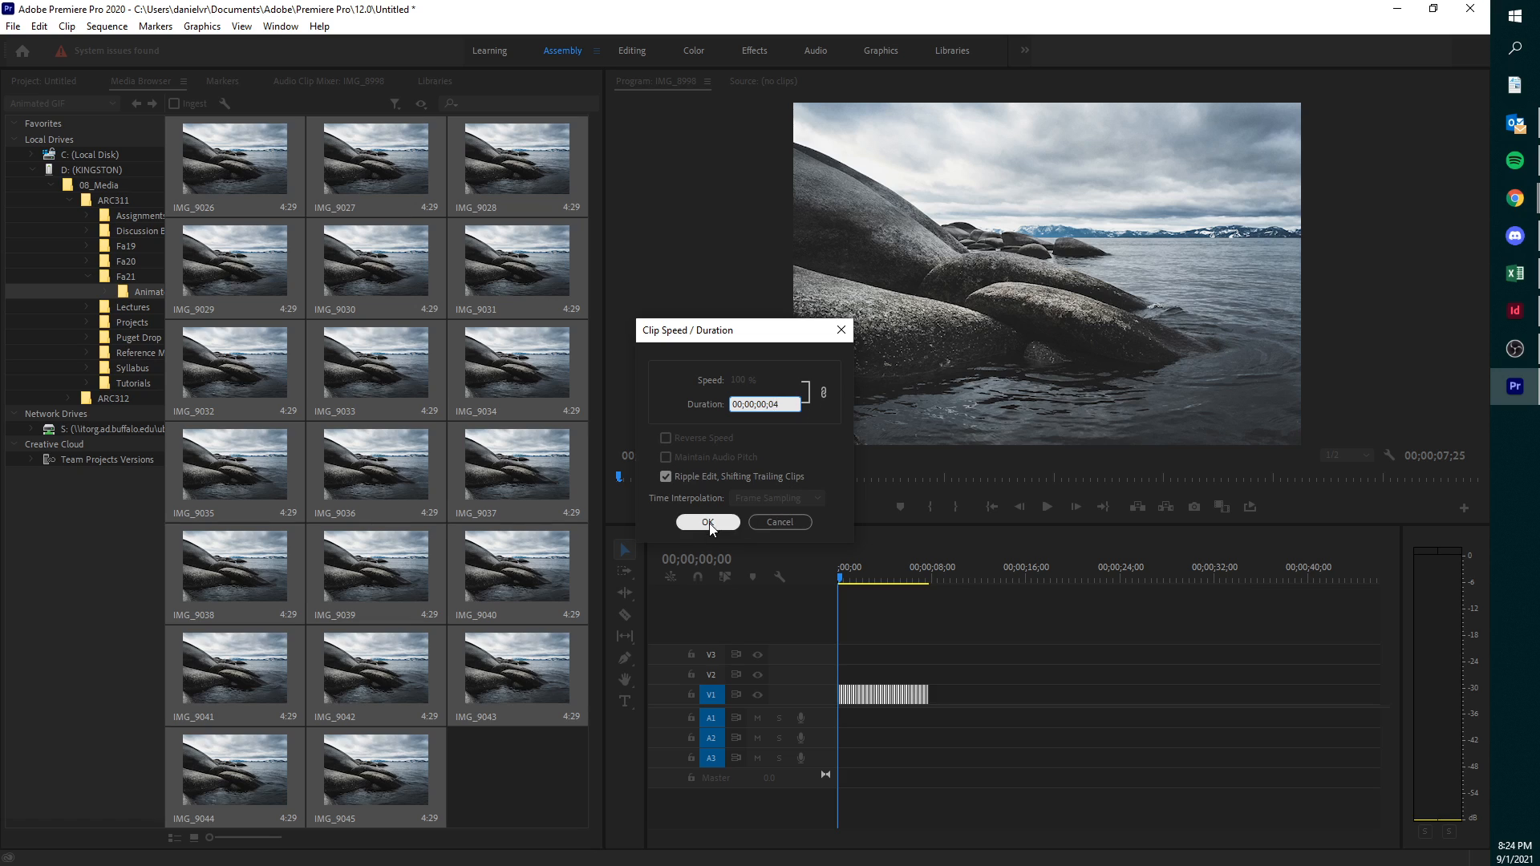
left_click(707, 522)
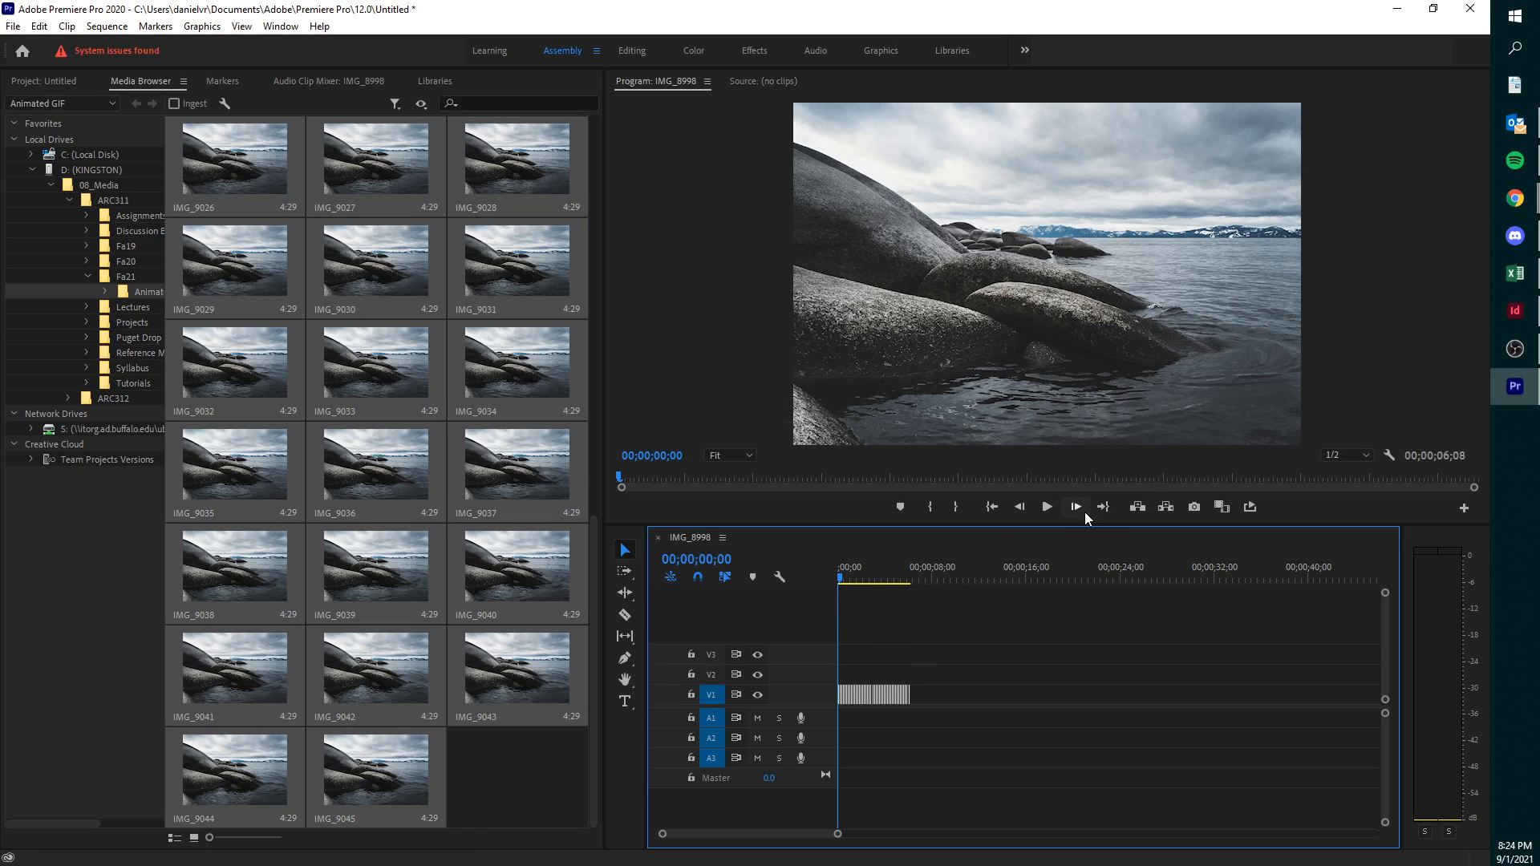
left_click(1047, 506)
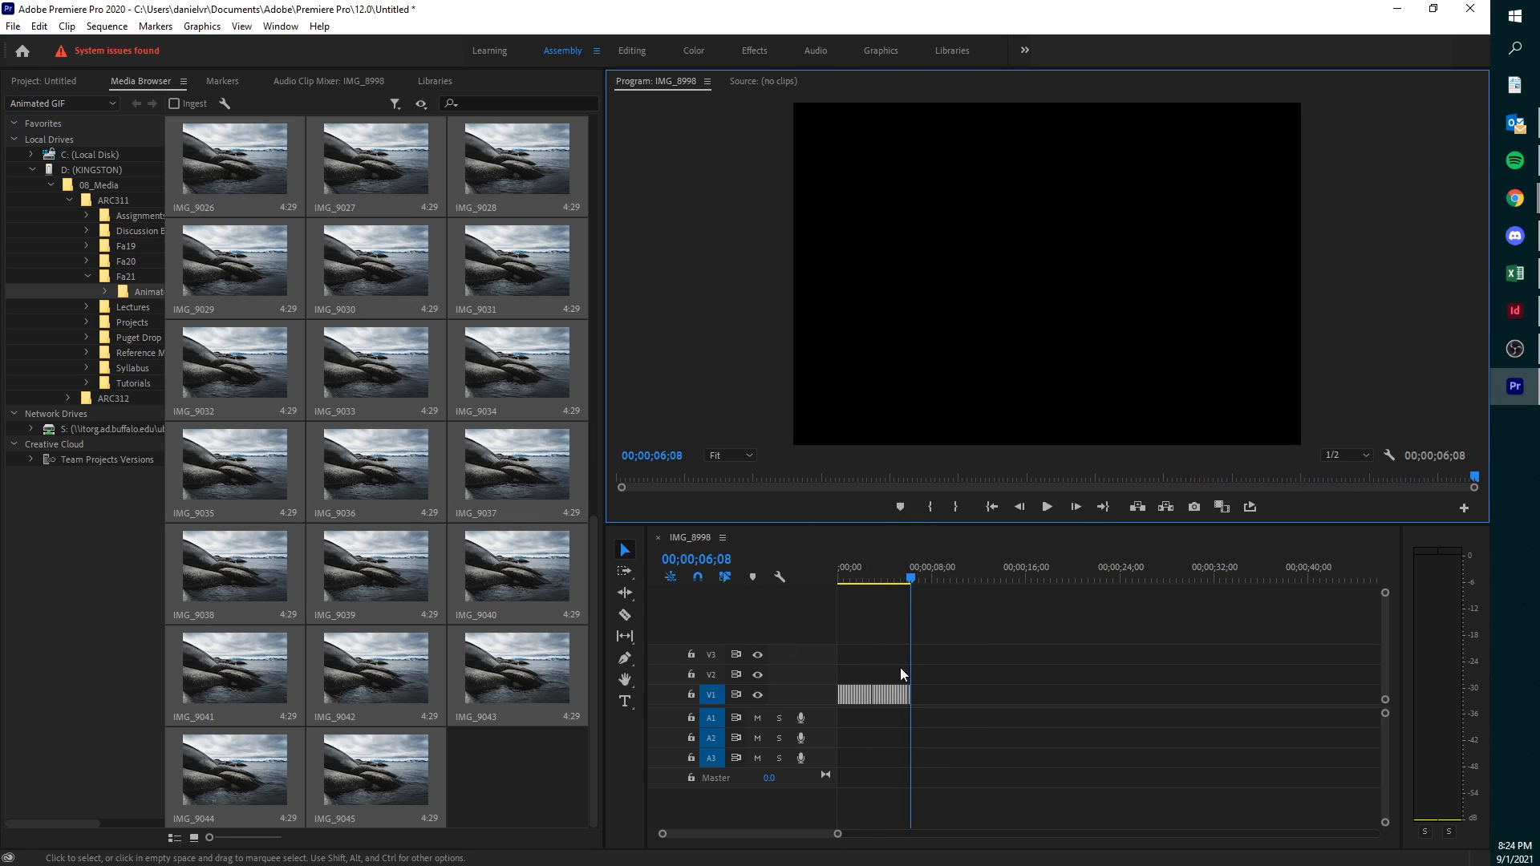
mouse_move(1249, 507)
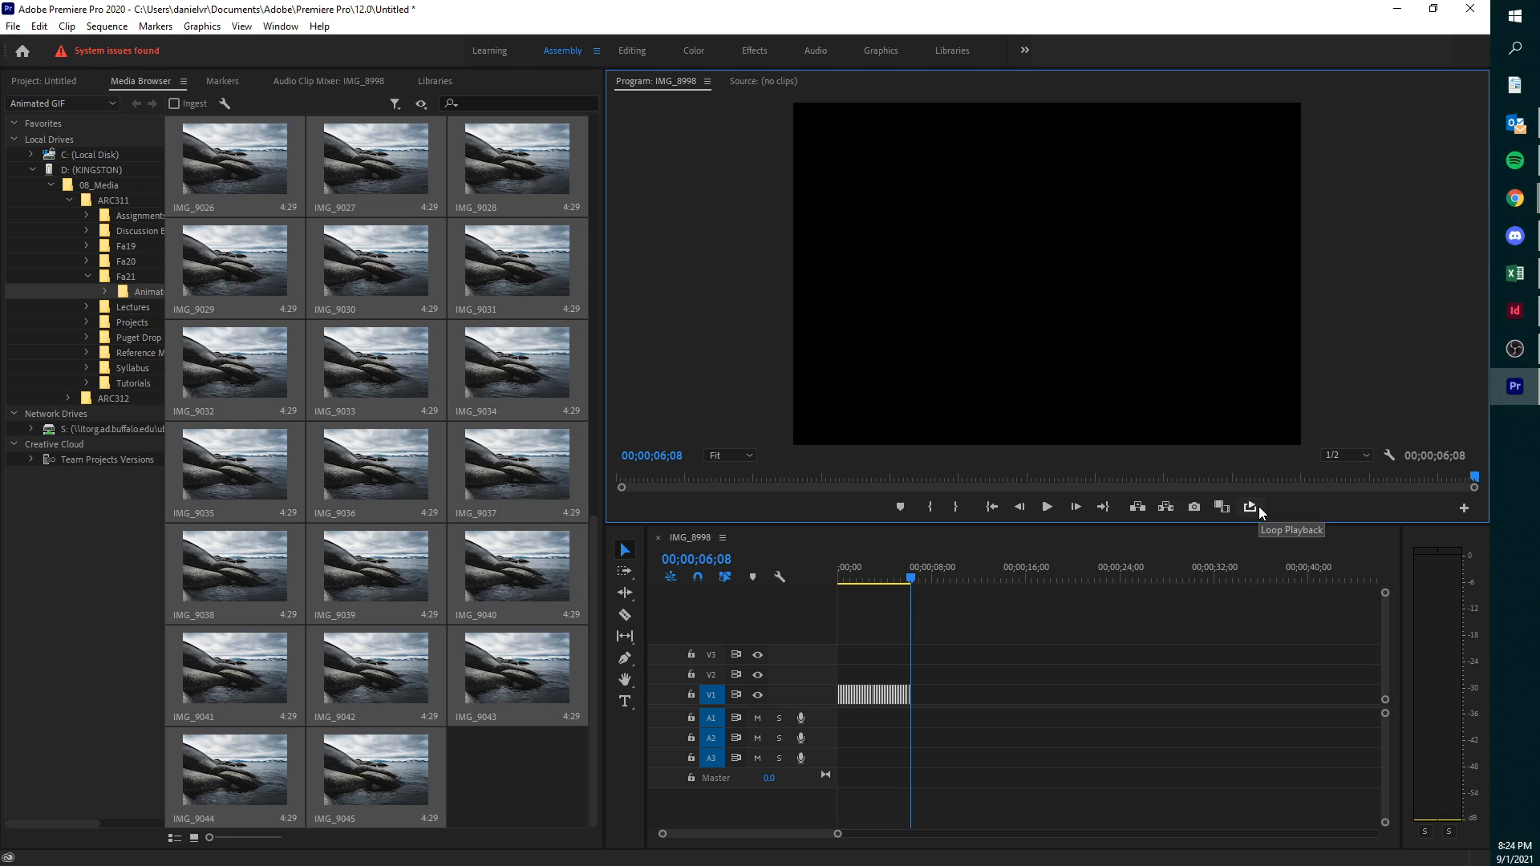
mouse_move(1257, 510)
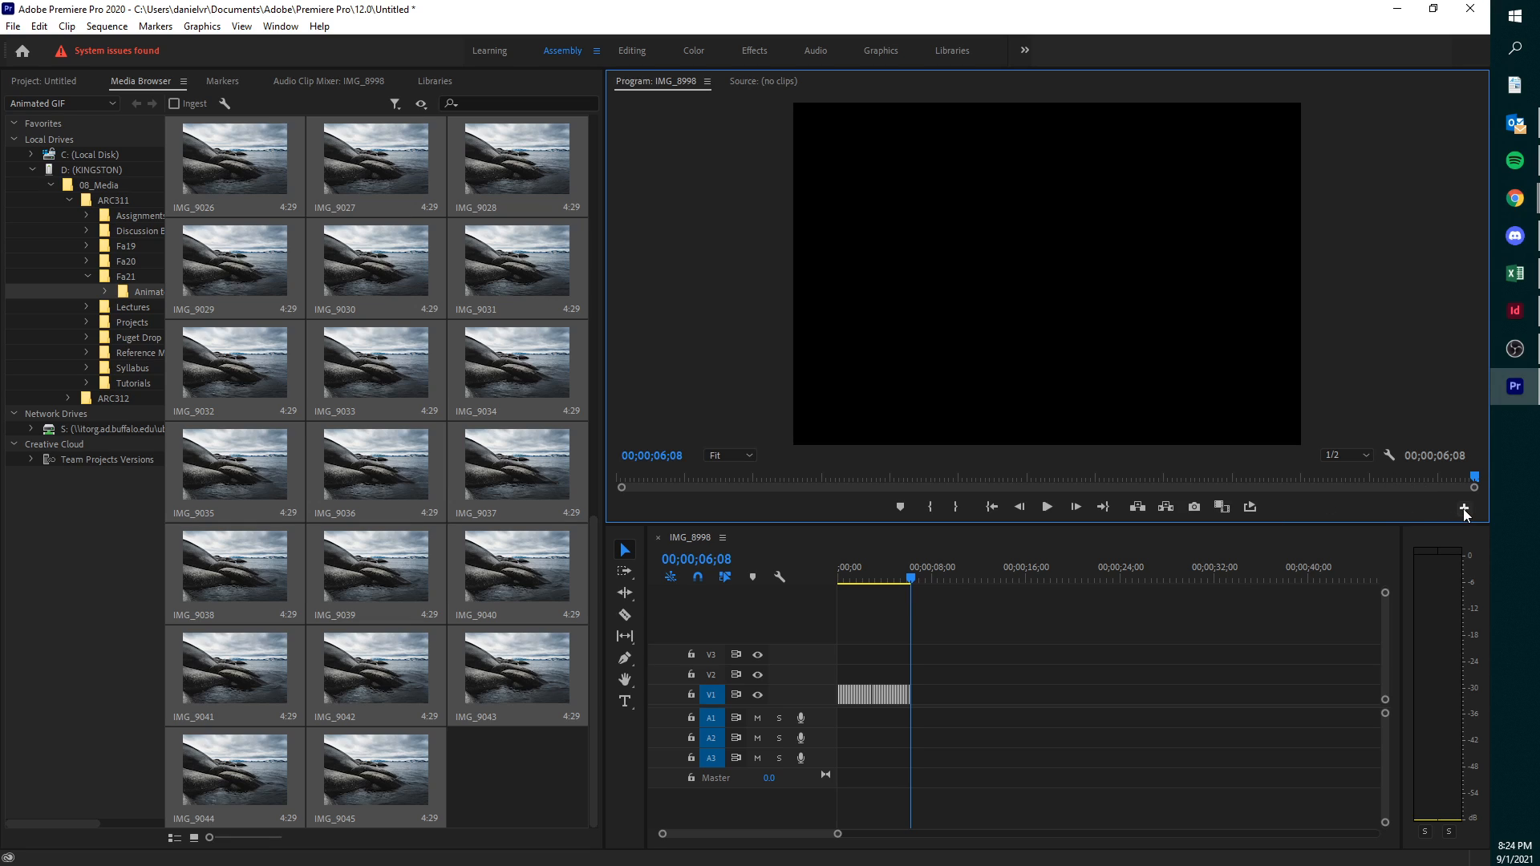
- Open the Program Monitor's playback-controls customization to add Loop Playback
left_click(1462, 507)
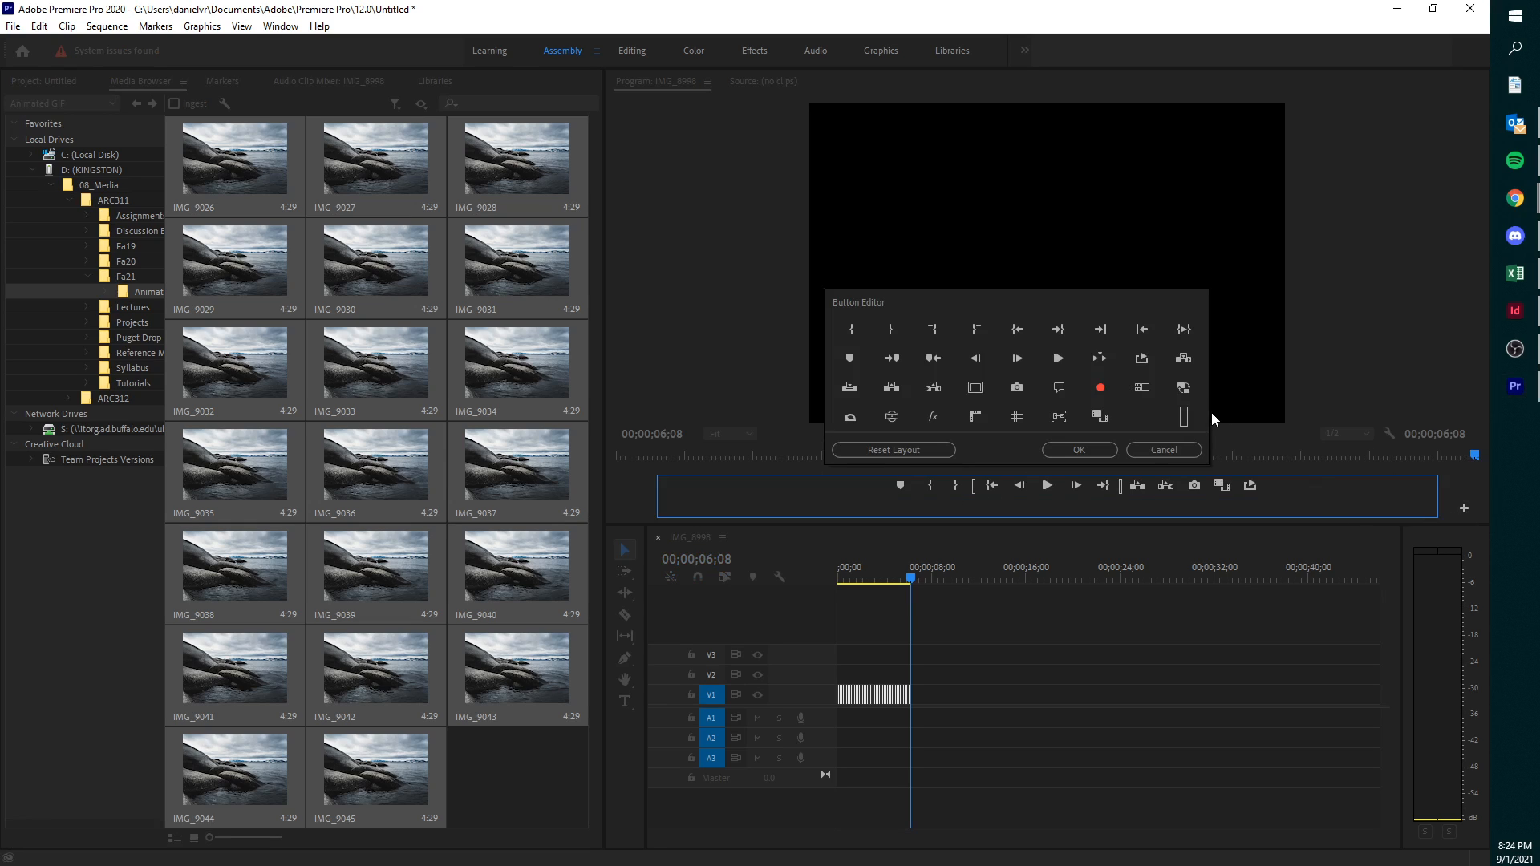
mouse_move(1250, 484)
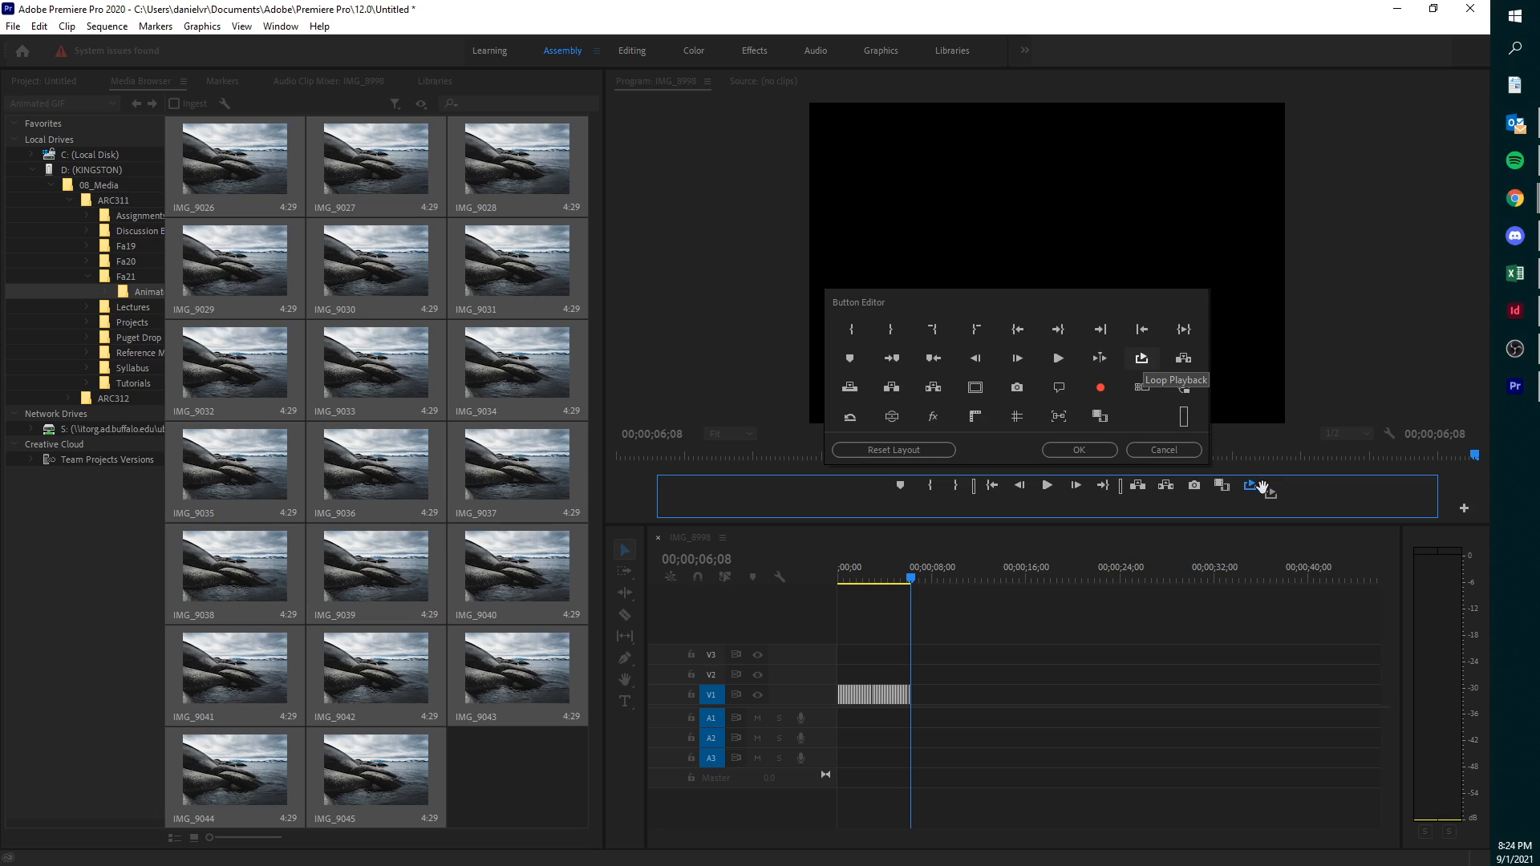
mouse_move(1262, 487)
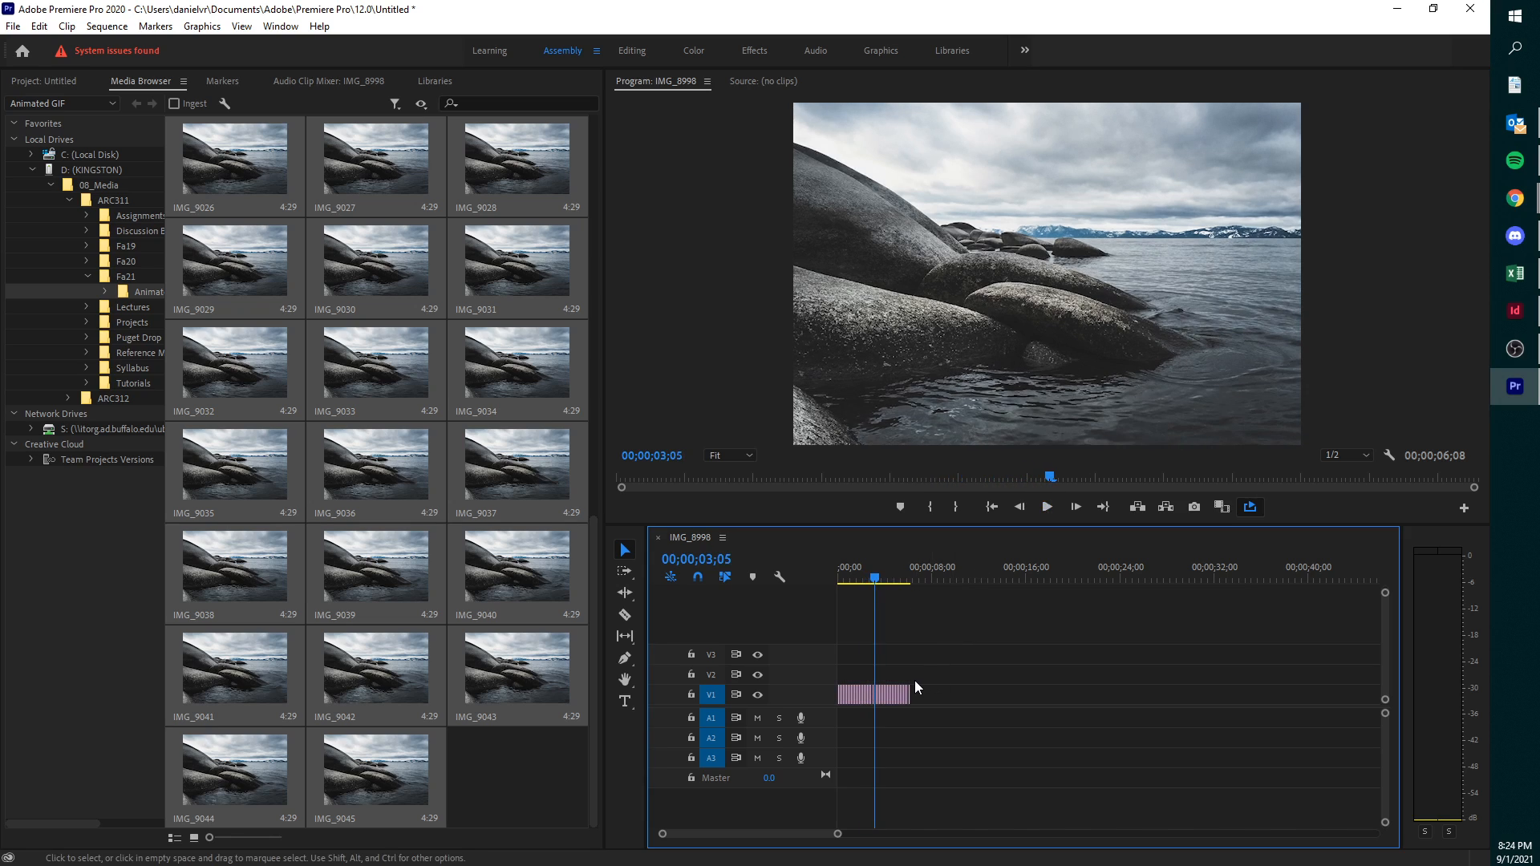
mouse_move(862, 607)
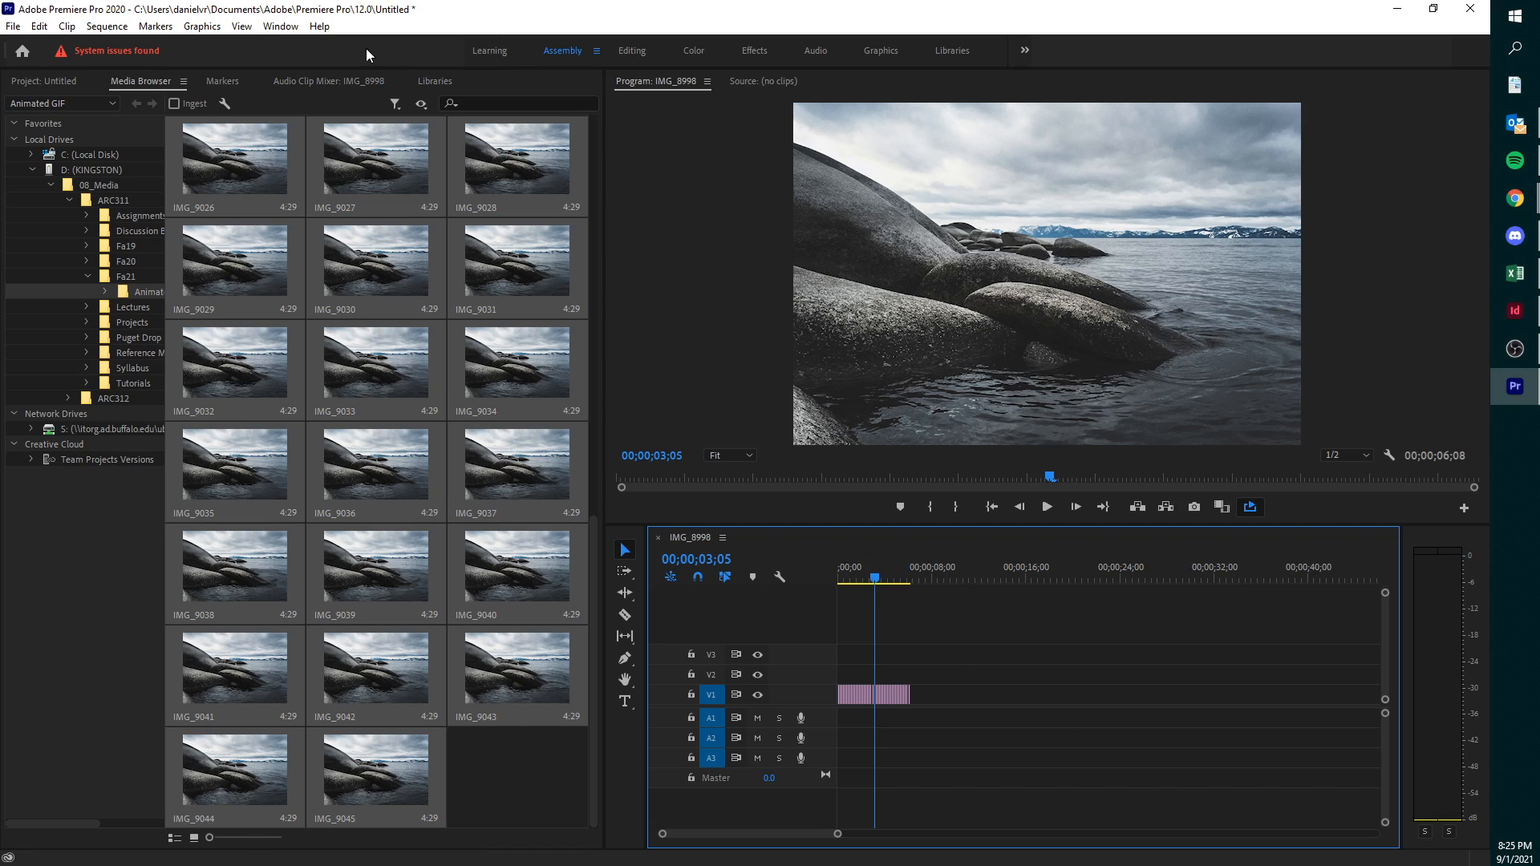
mouse_move(384, 393)
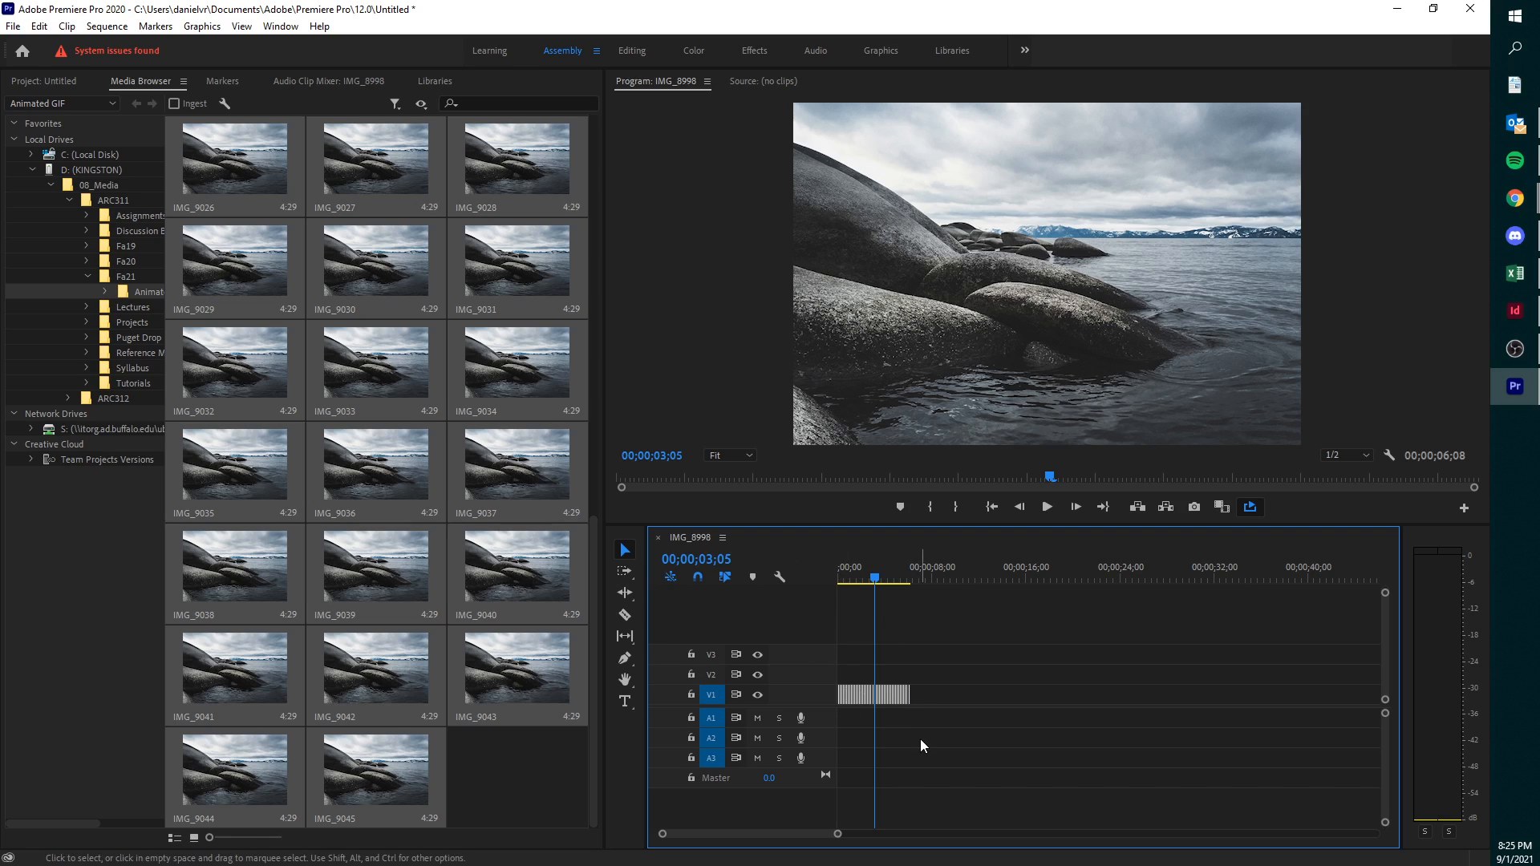
- Open the media export settings with Animated GIF as the format
left_click(24, 36)
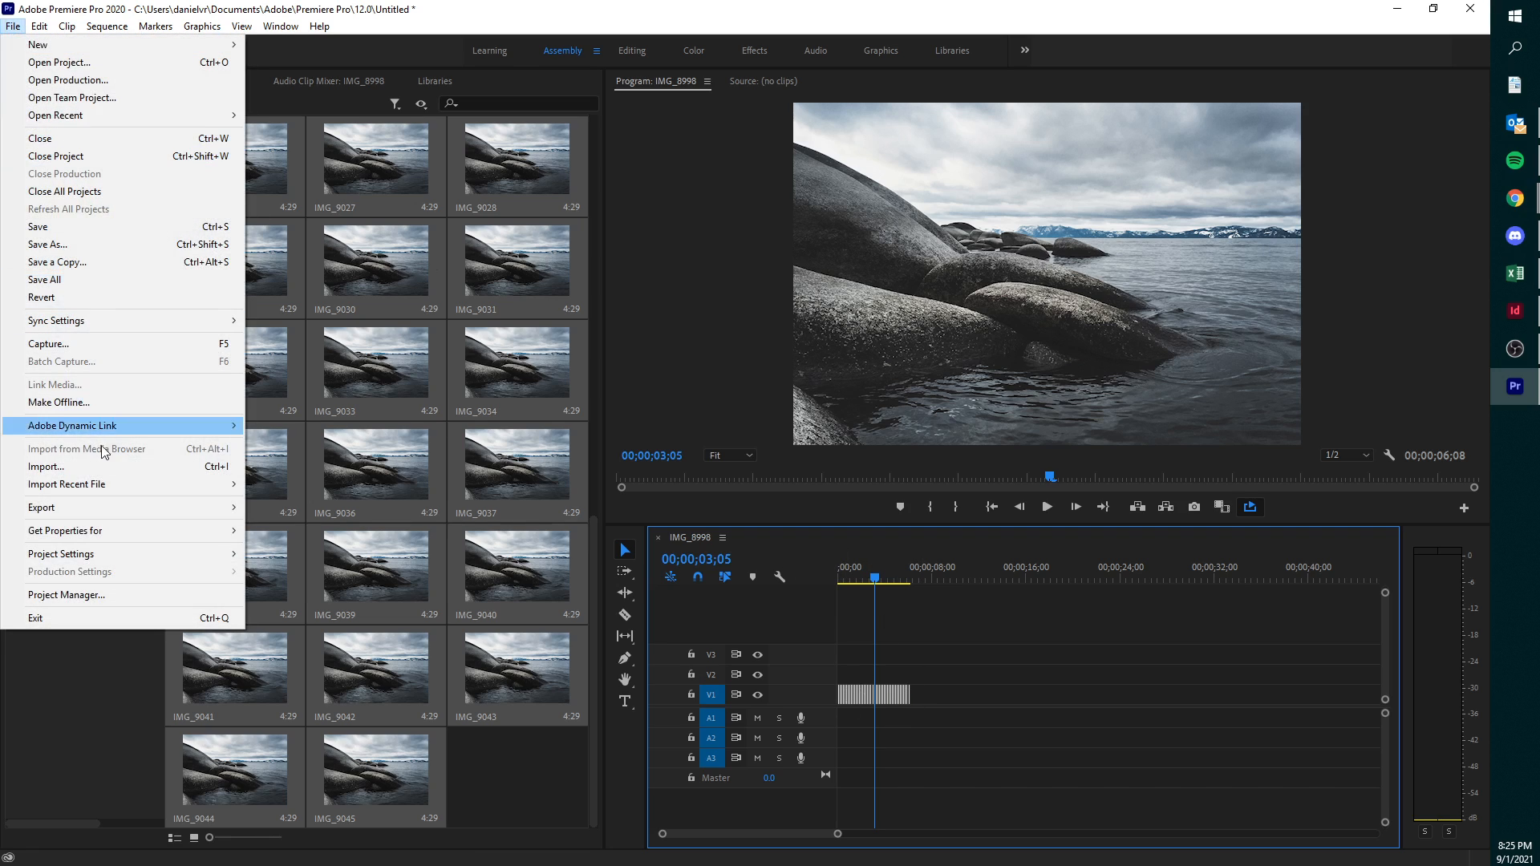
mouse_move(41, 506)
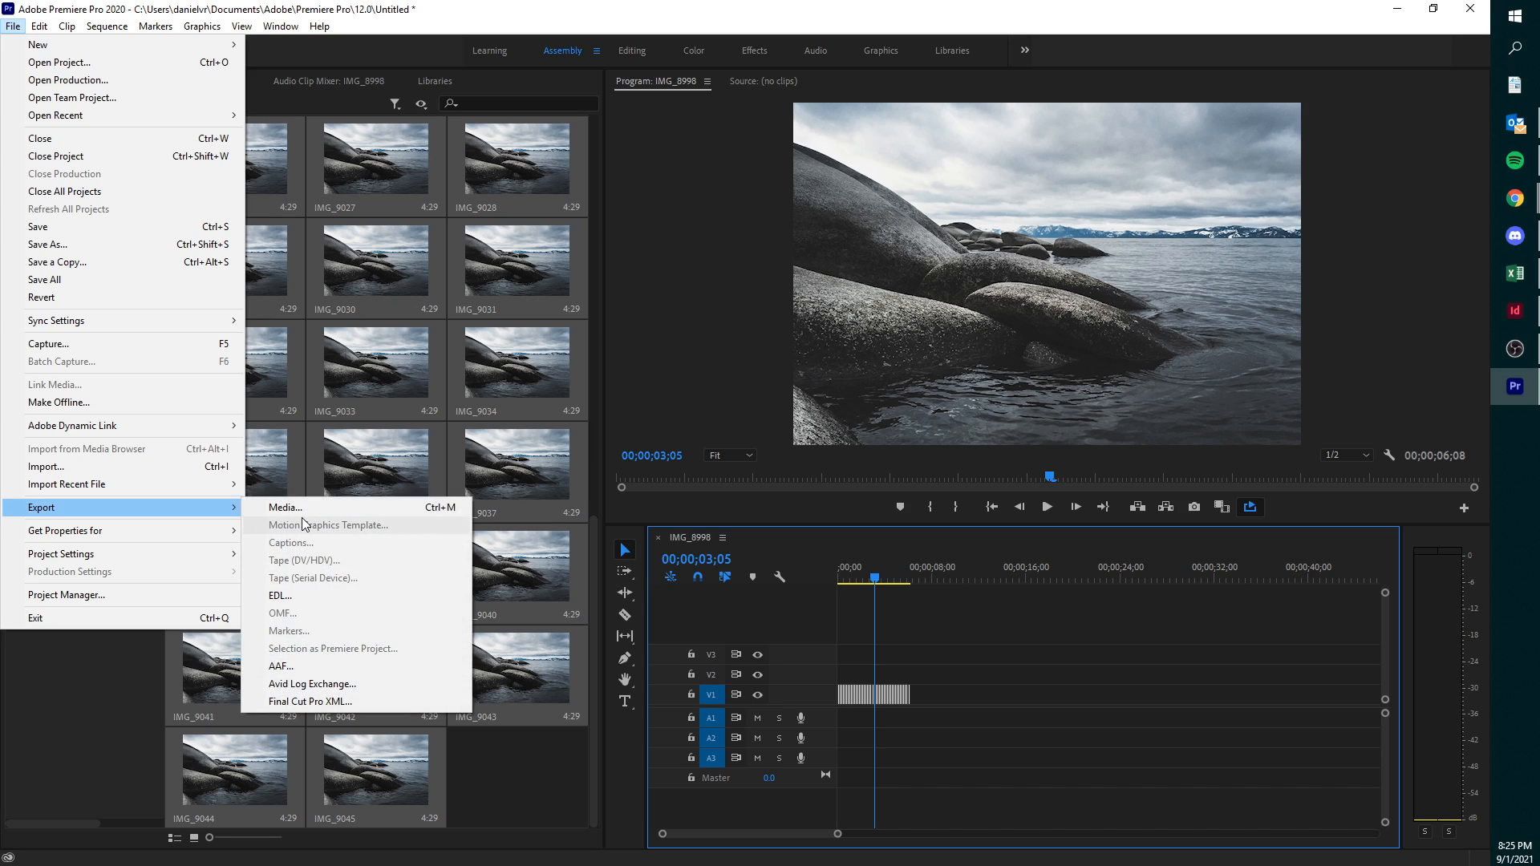
left_click(284, 507)
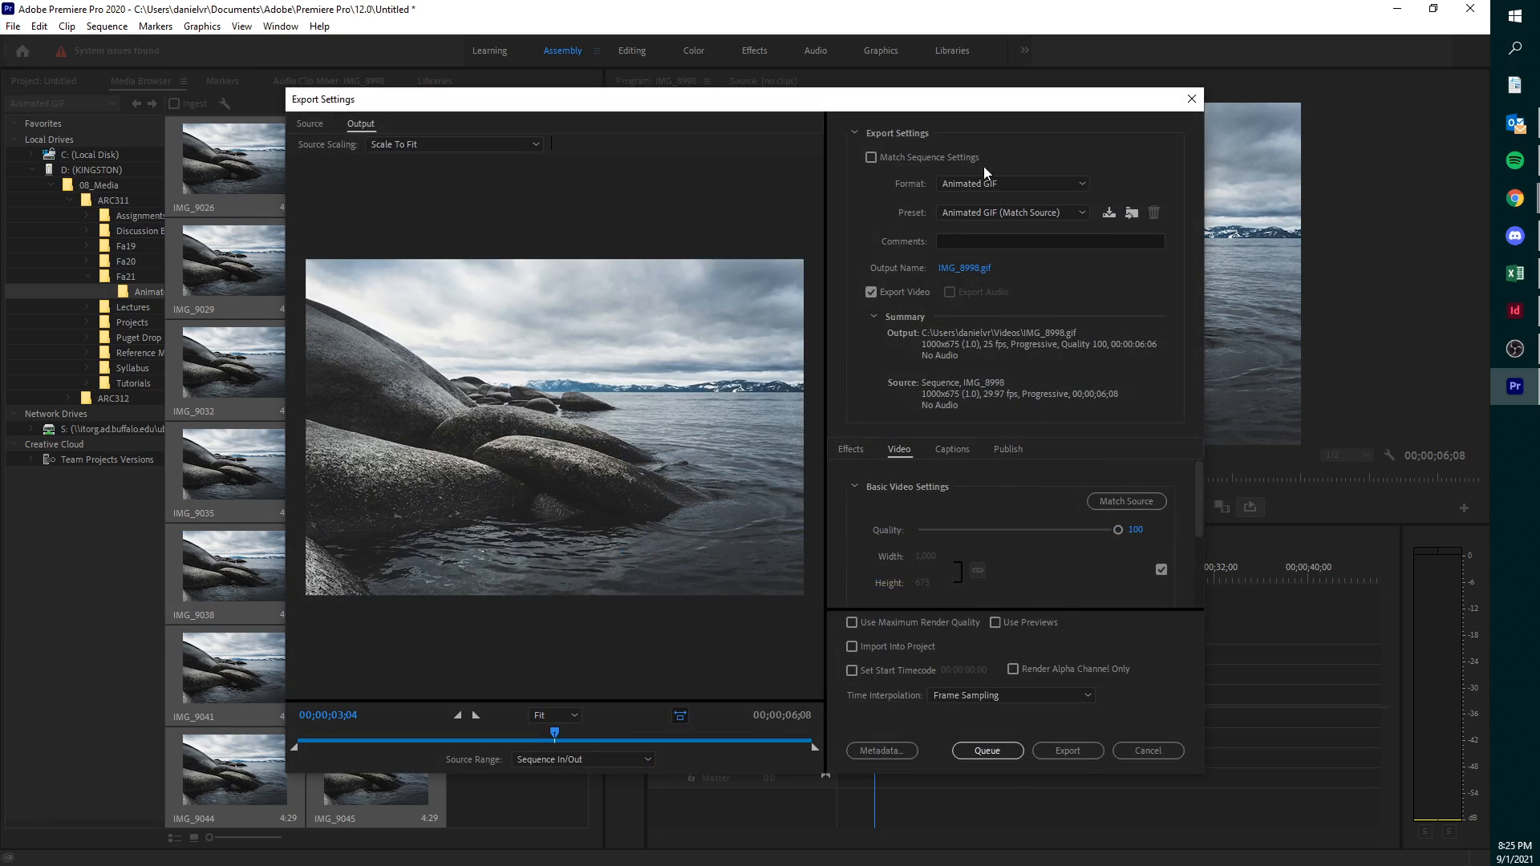
left_click(1011, 184)
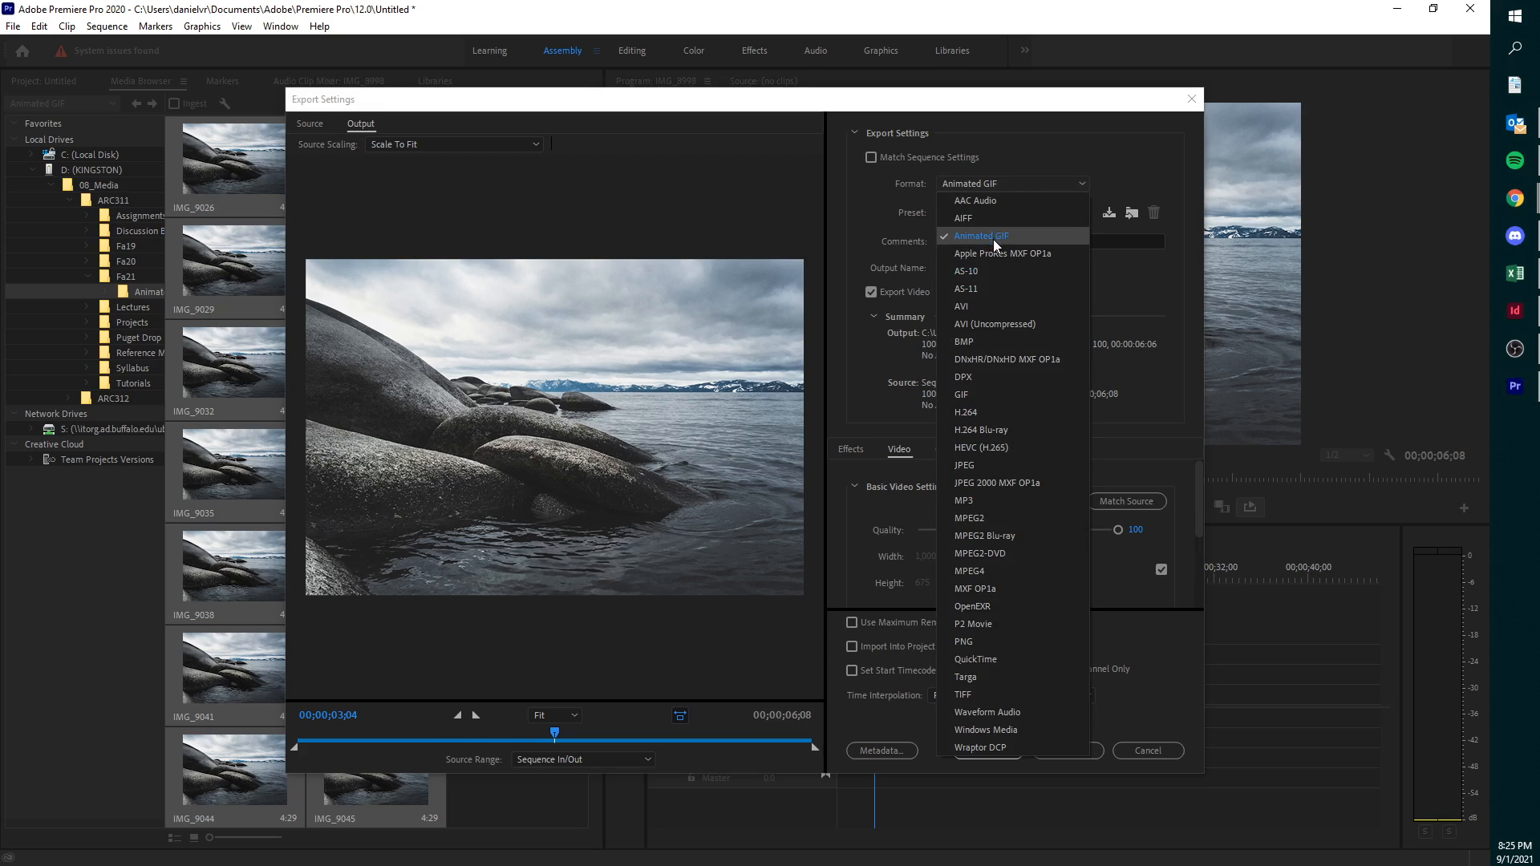
left_click(981, 235)
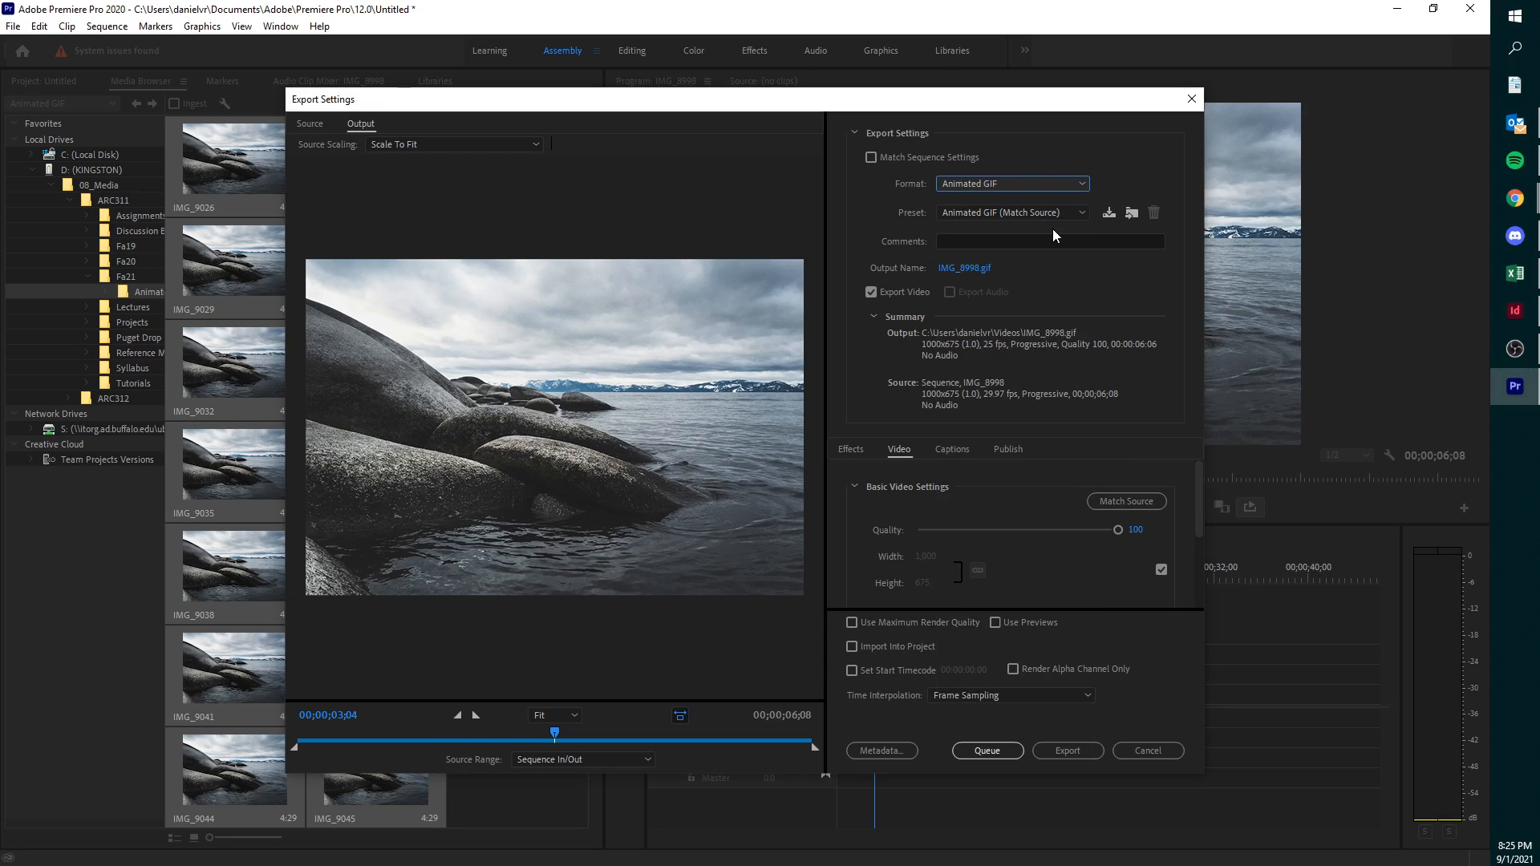
mouse_move(942, 318)
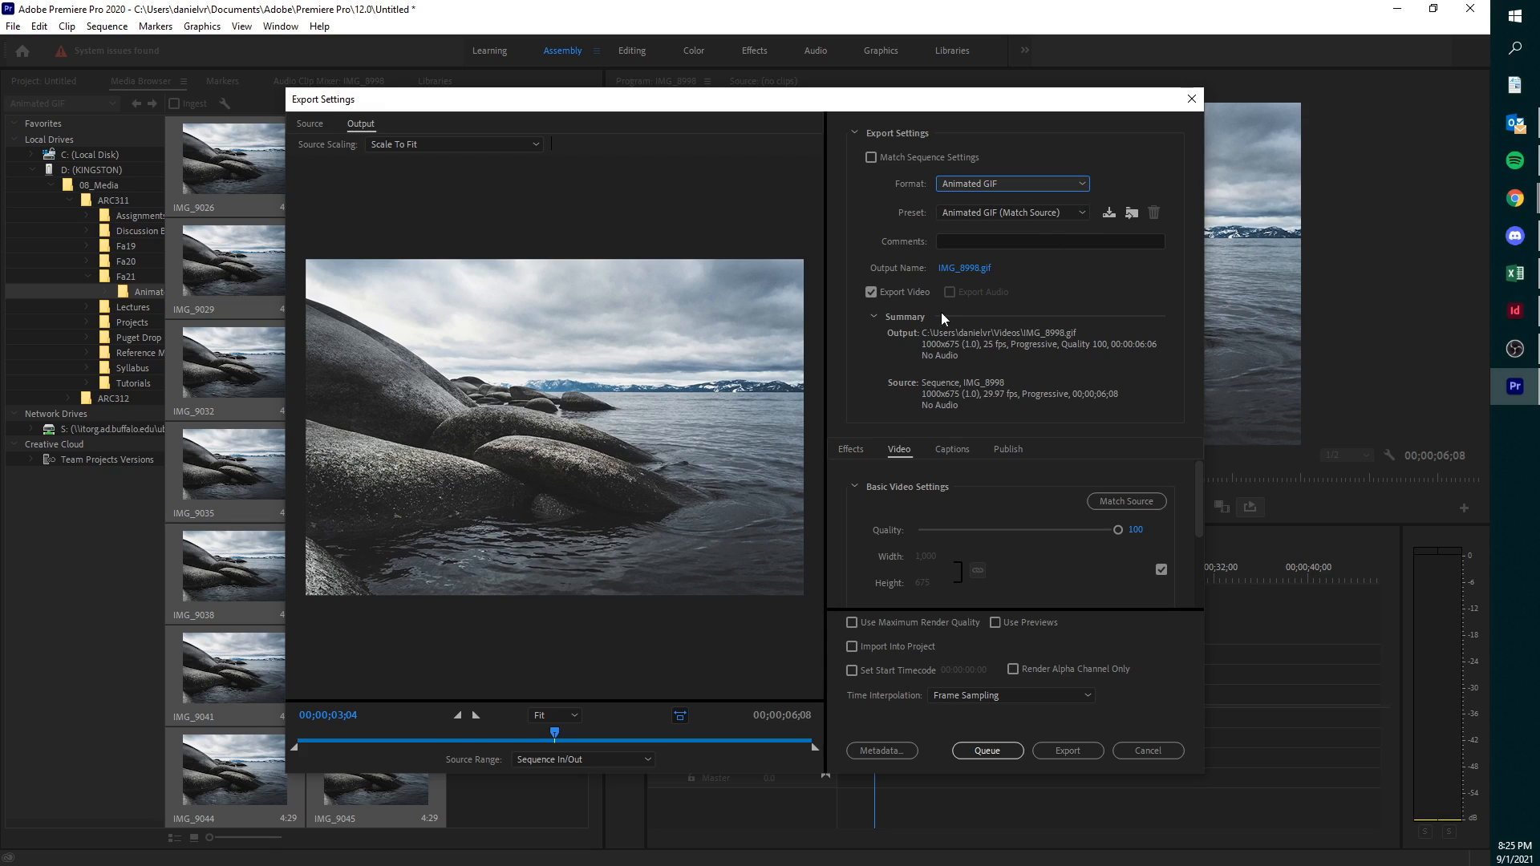
mouse_move(1061, 341)
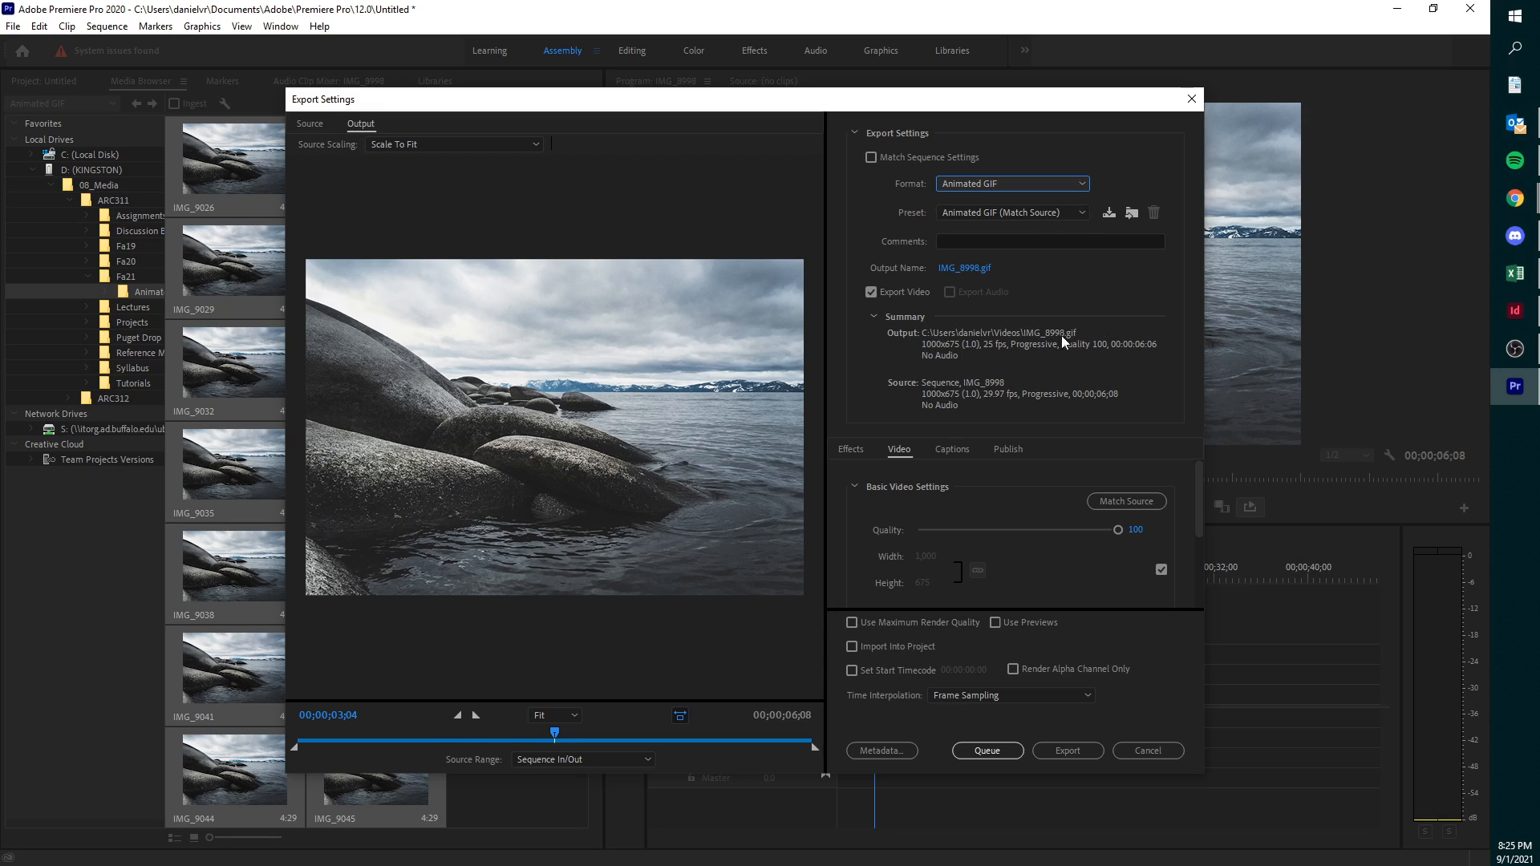
mouse_move(1085, 531)
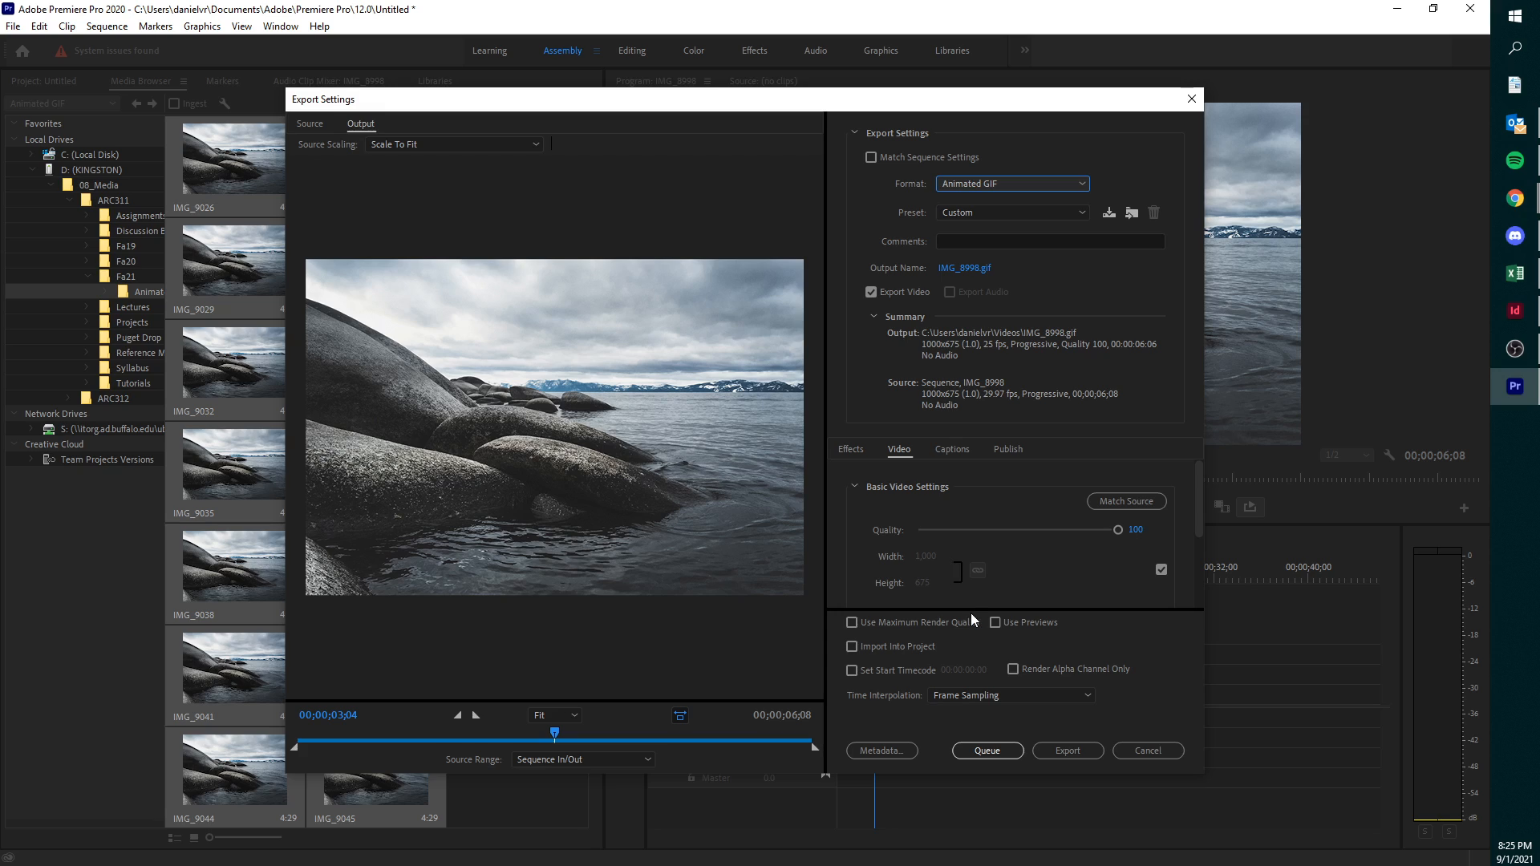
mouse_move(1141, 587)
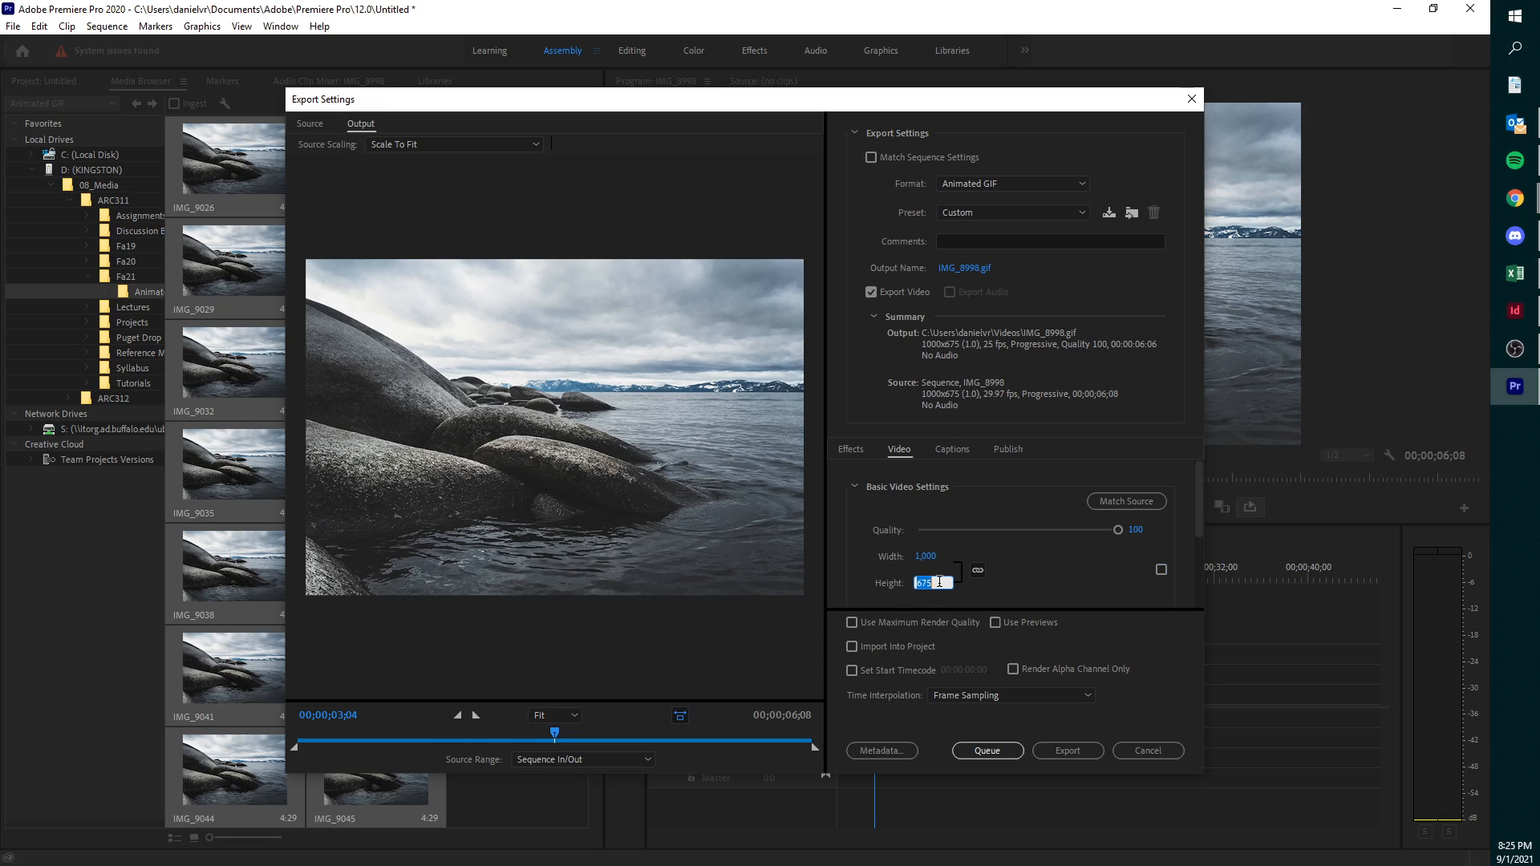
- Try width 400 and height 1200 unlinked, then close Export Settings without exporting
type("400")
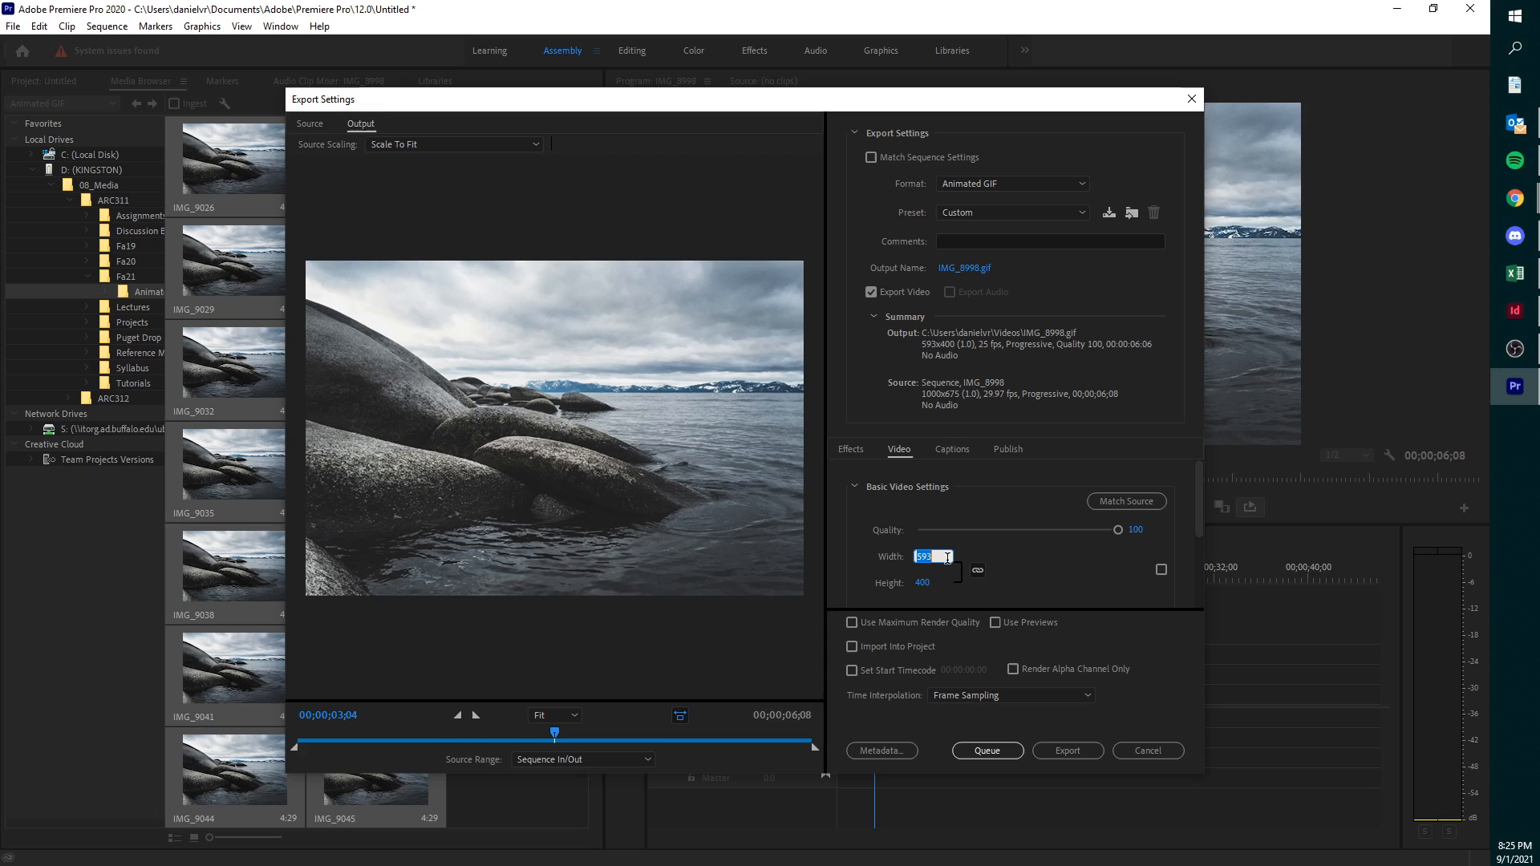
type("1200")
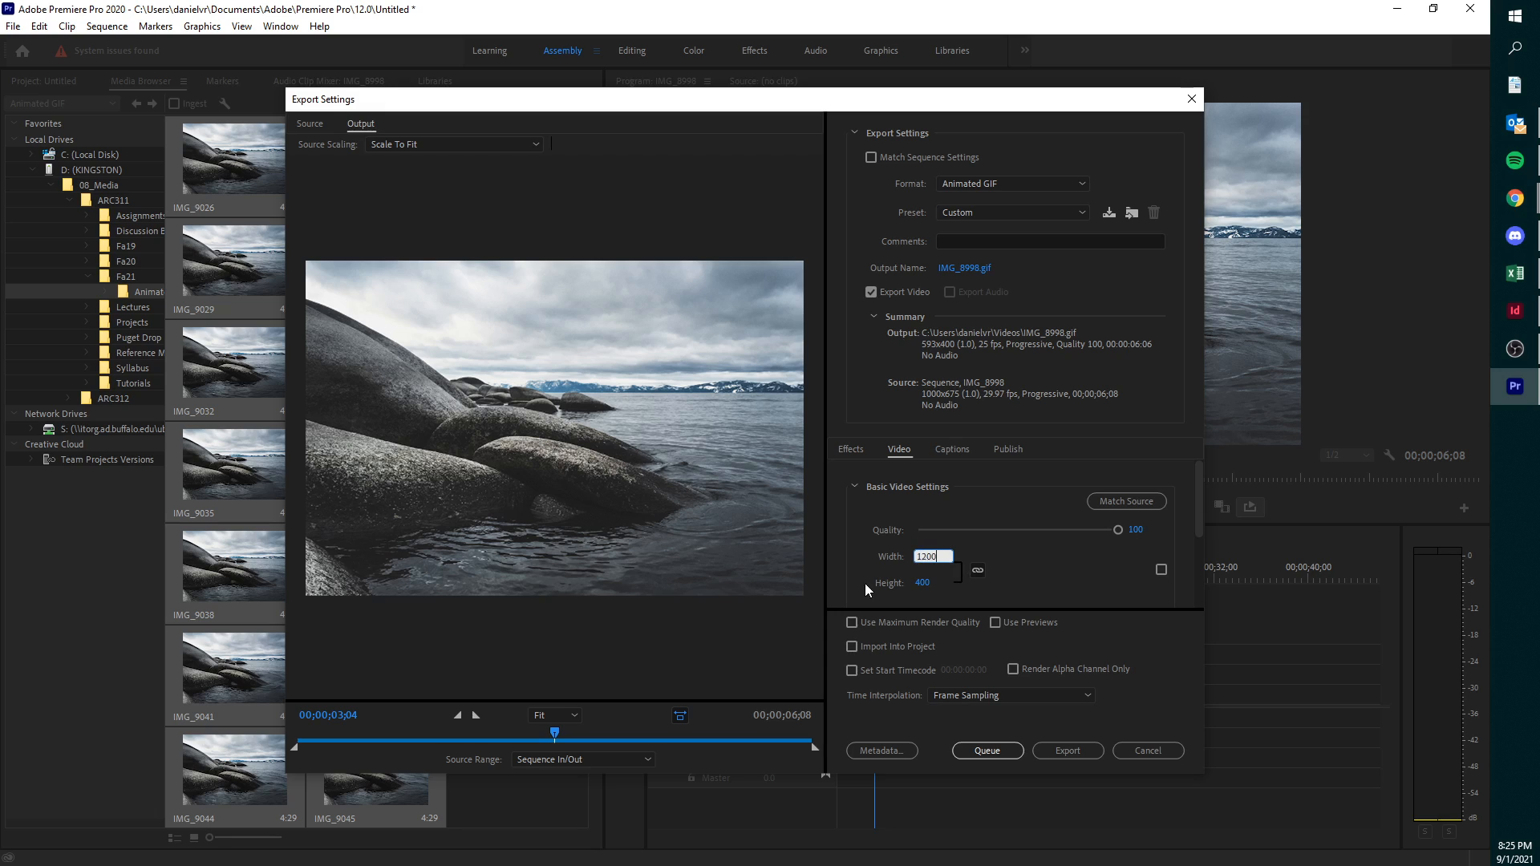
left_click(977, 569)
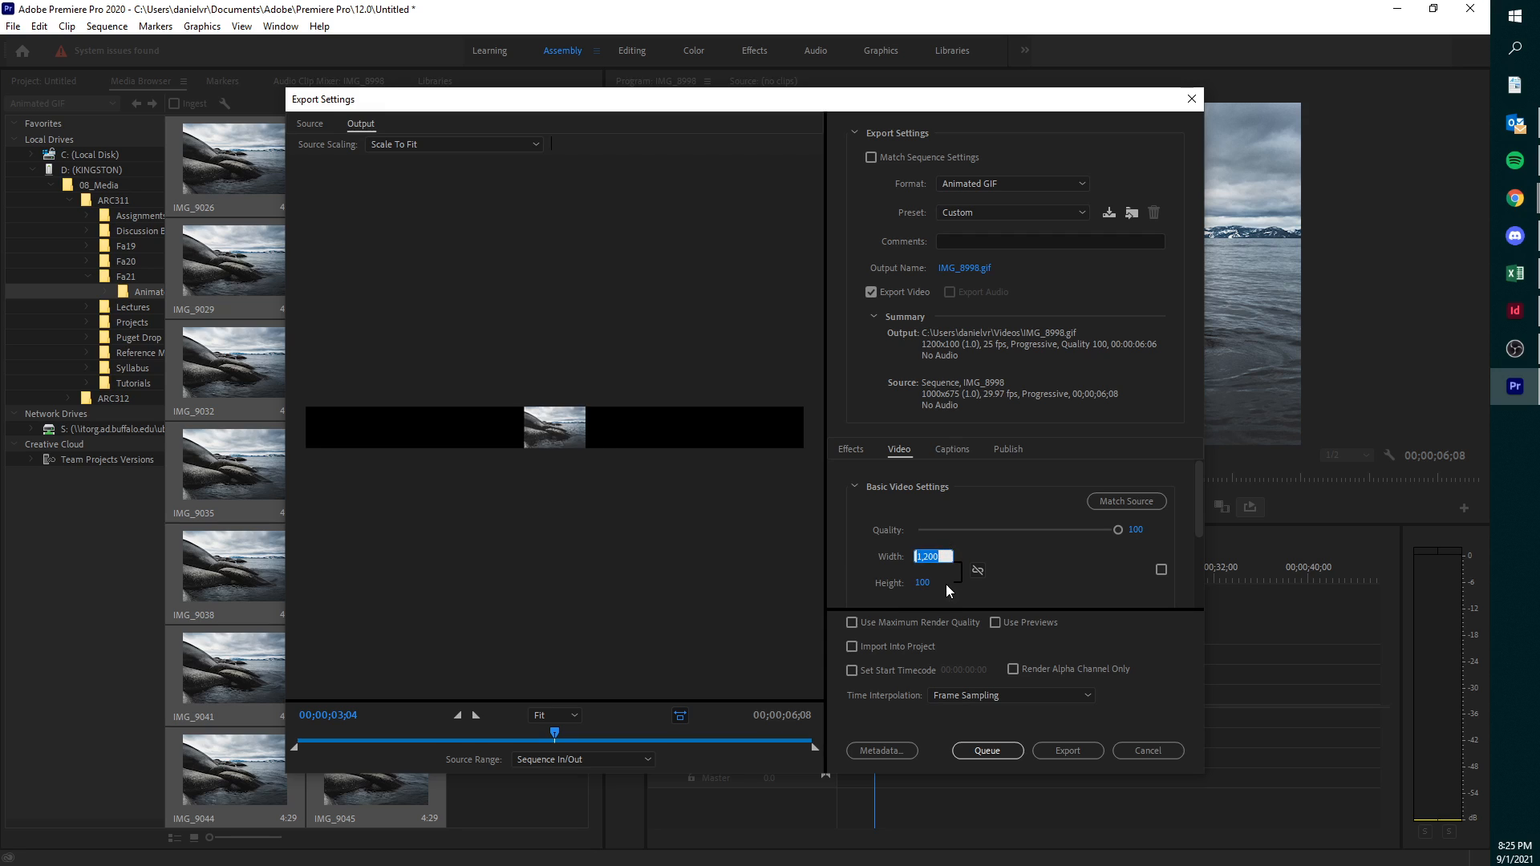
left_click(922, 583)
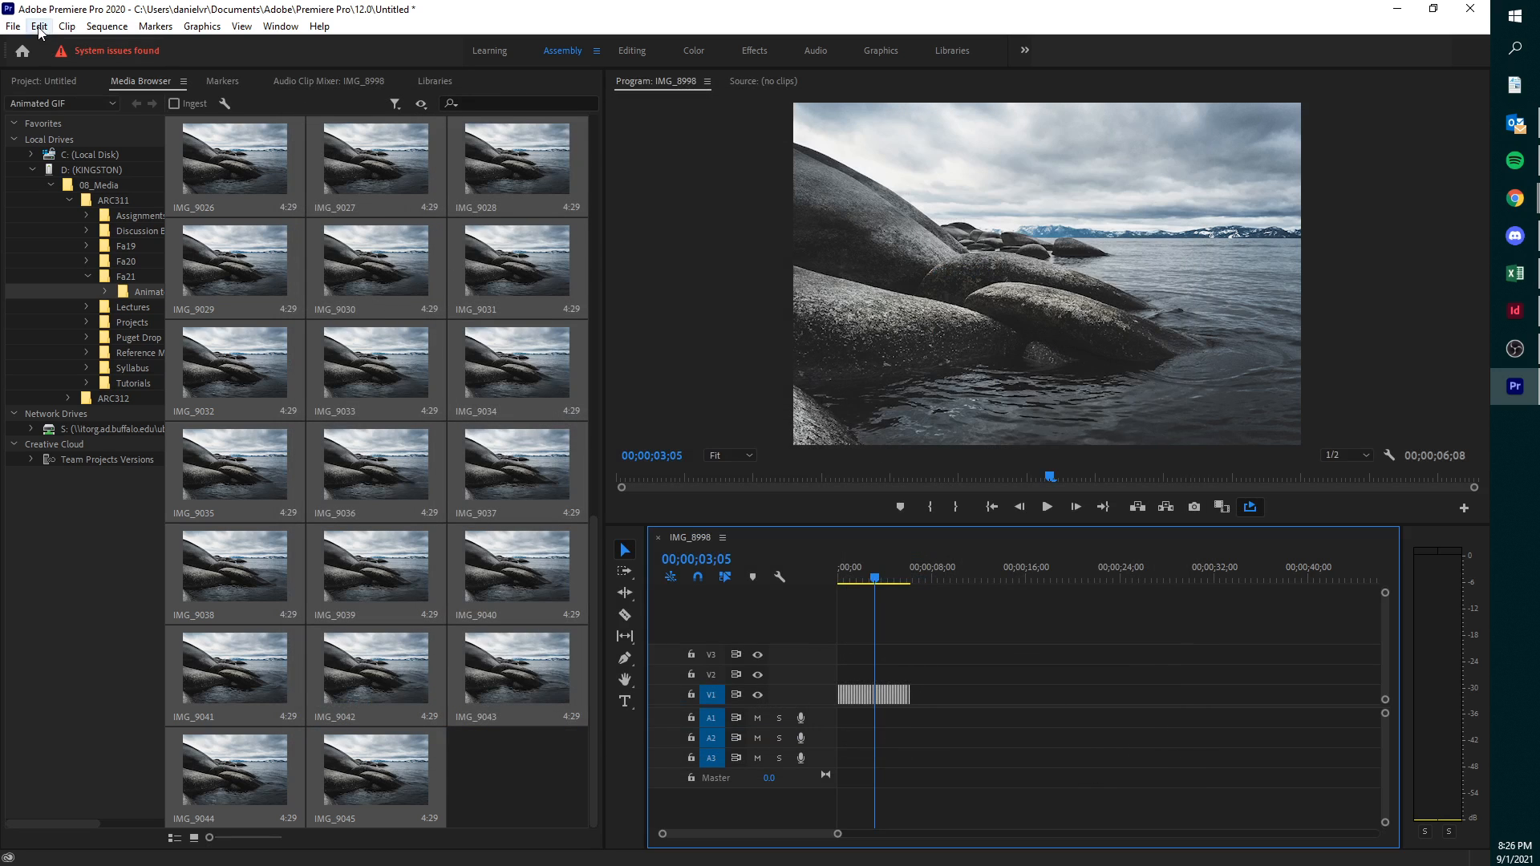
- Export the sequence through File > Export > Media as an Animated GIF matching source
left_click(12, 30)
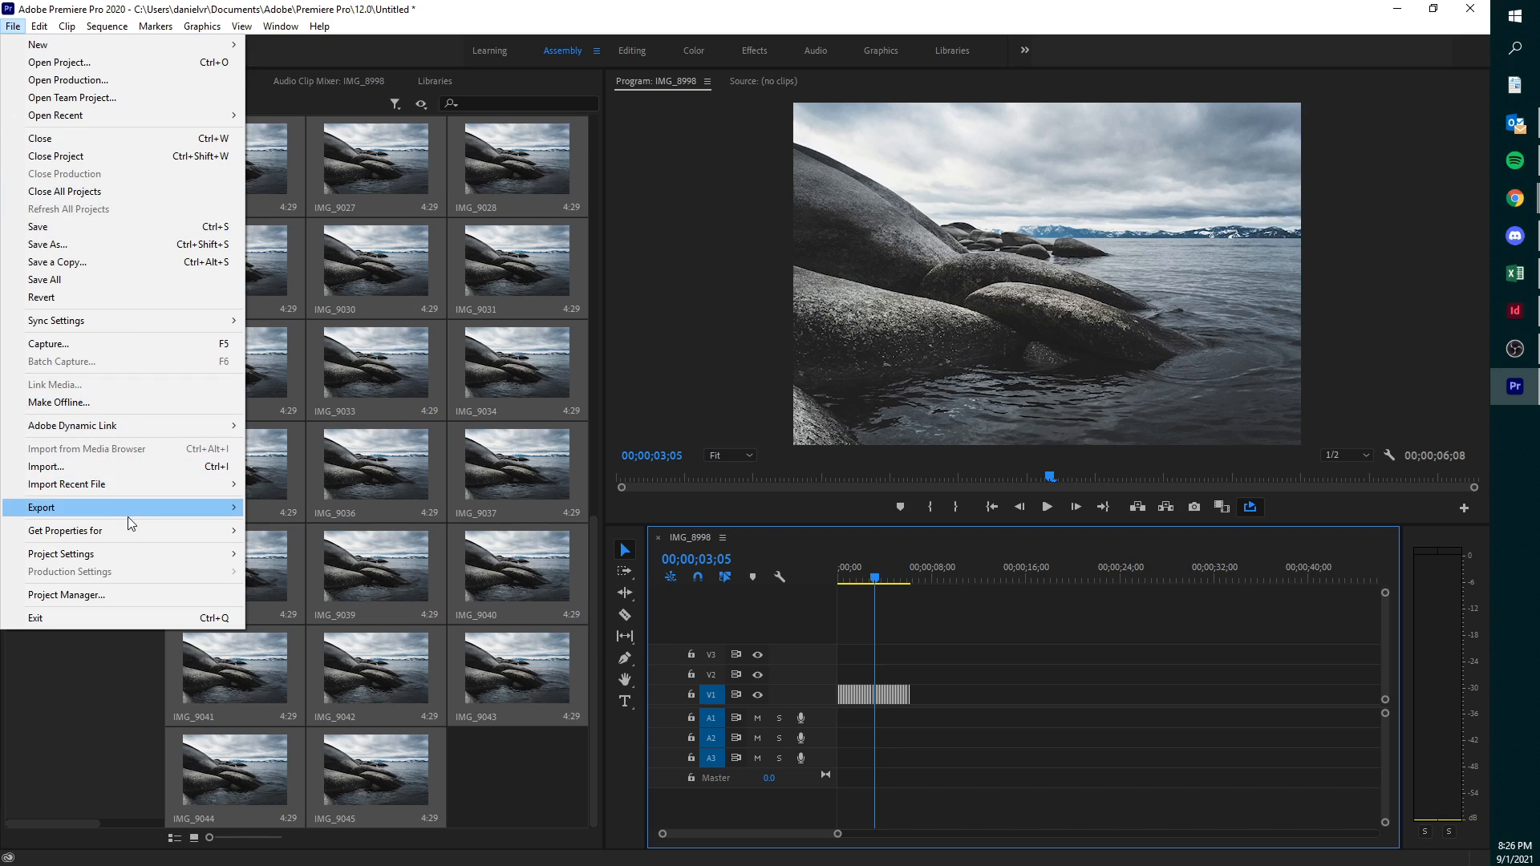
left_click(41, 507)
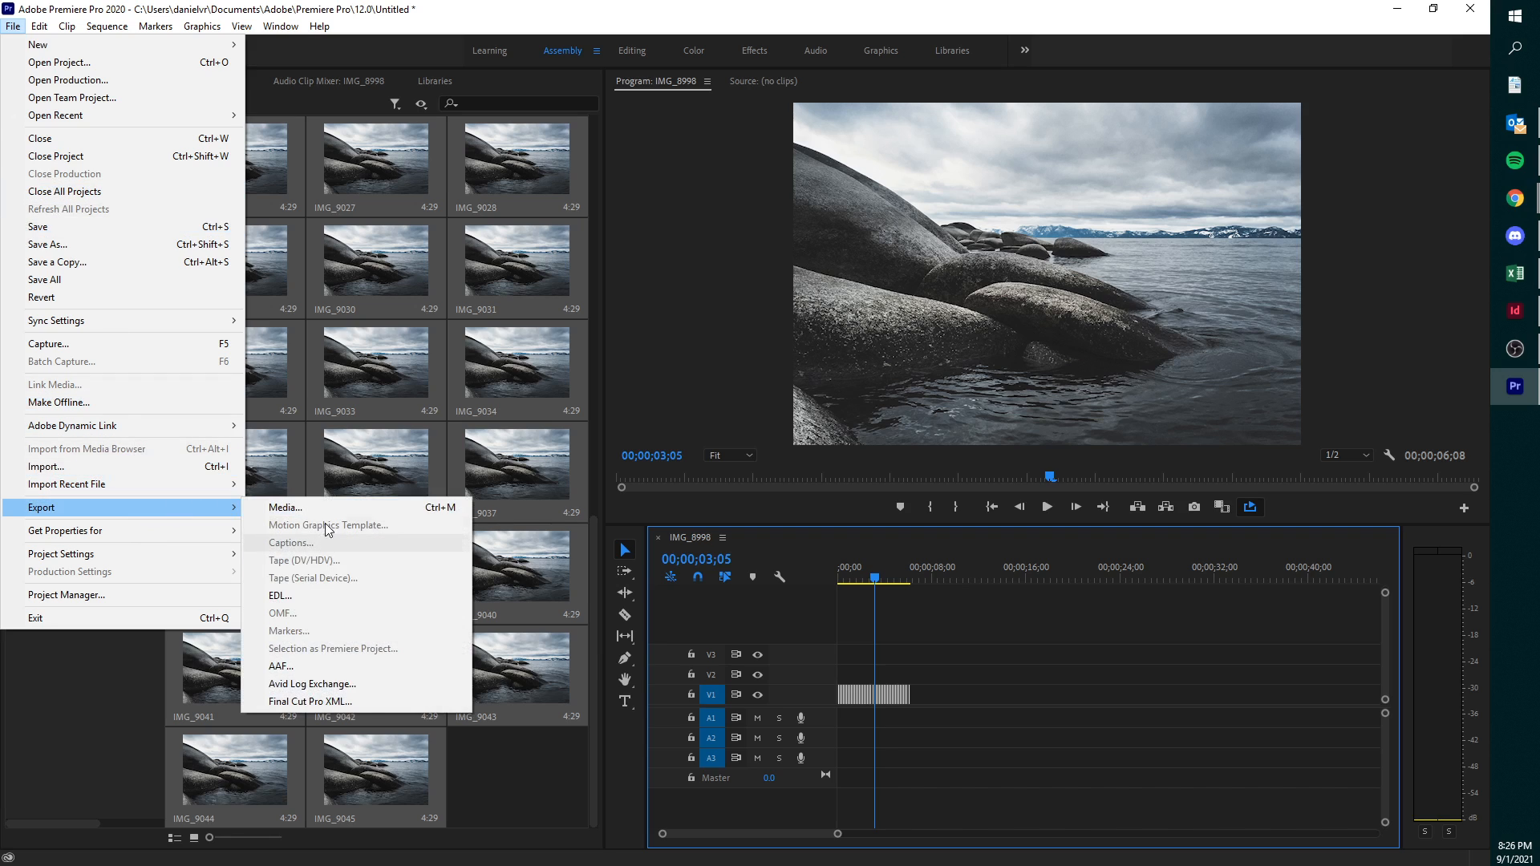
left_click(286, 507)
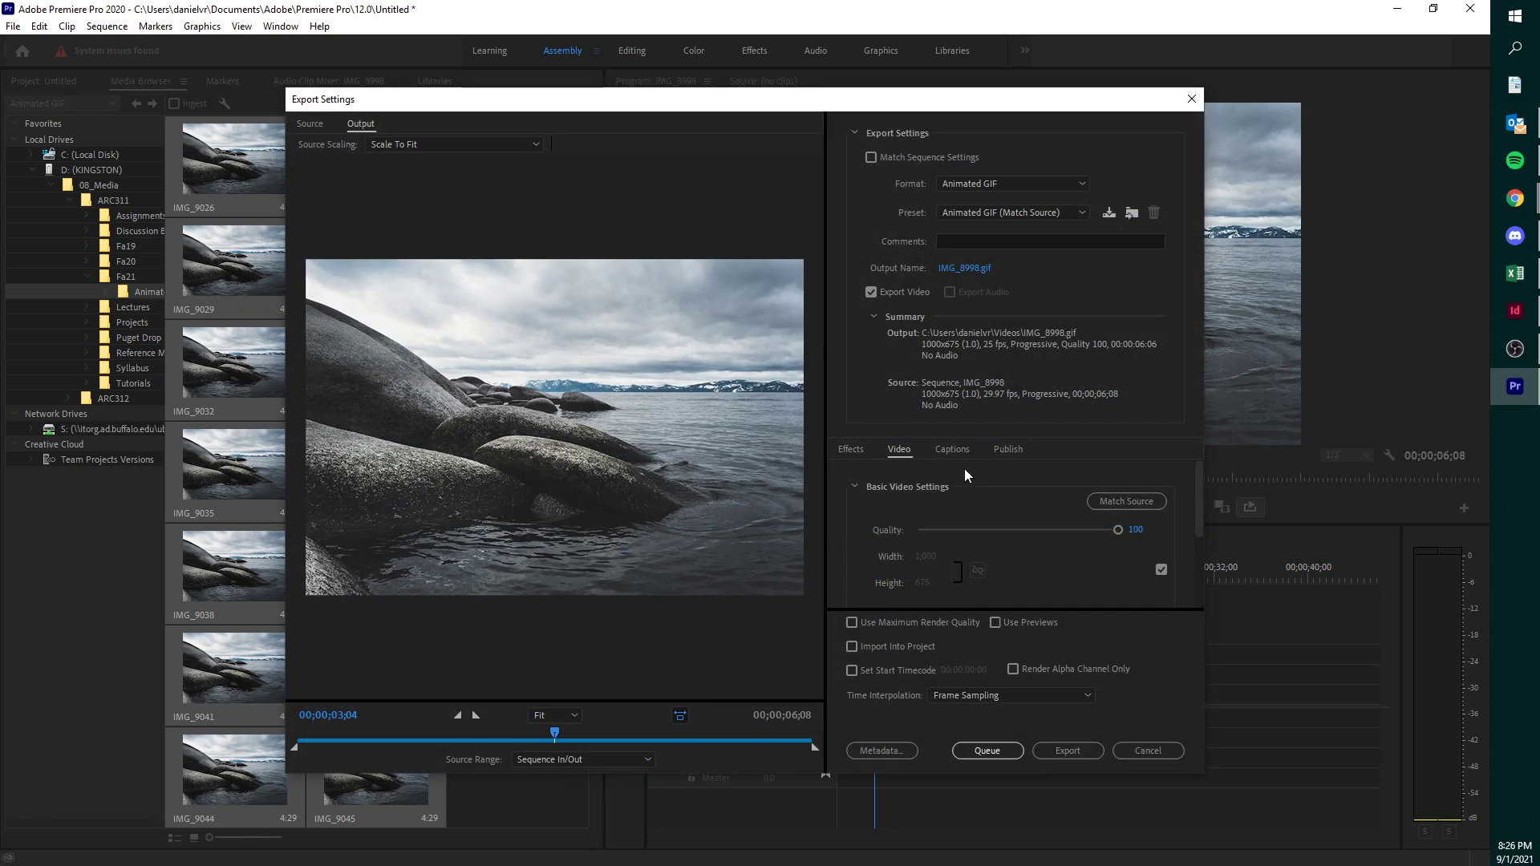
mouse_move(969, 585)
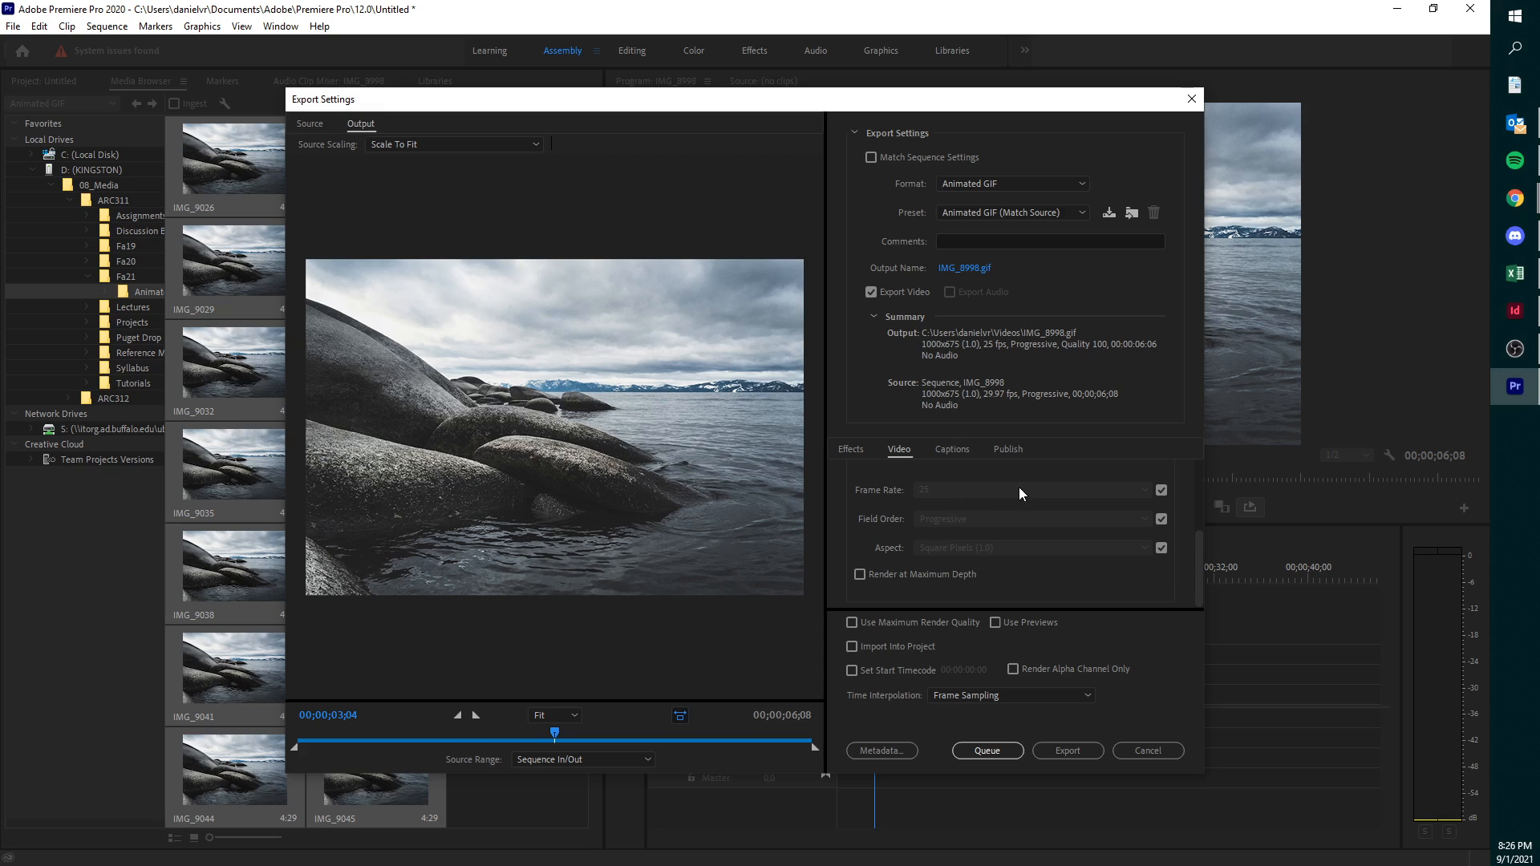
mouse_move(1072, 528)
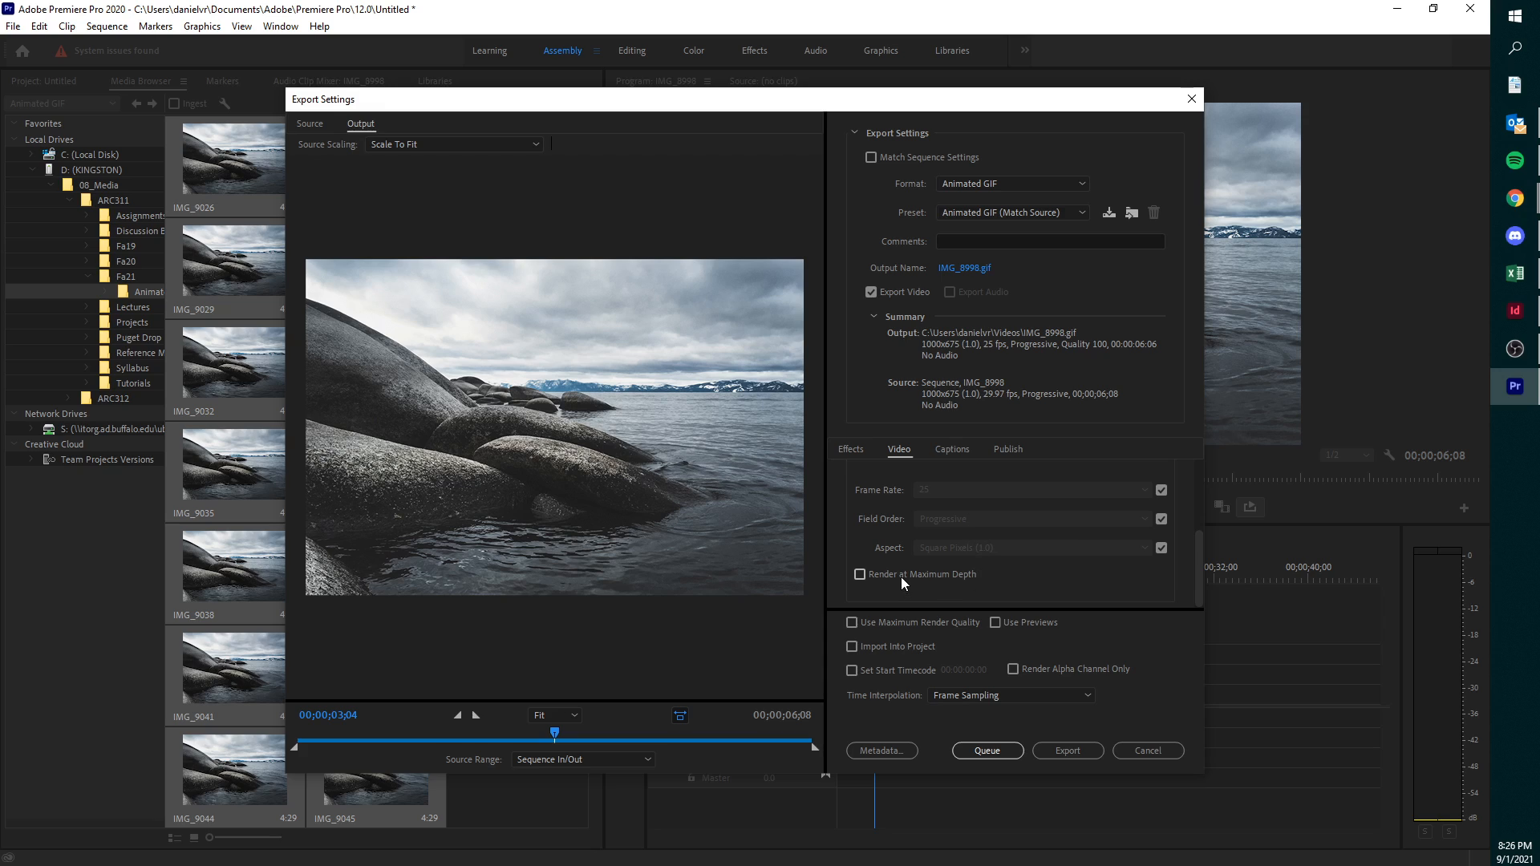
mouse_move(914, 579)
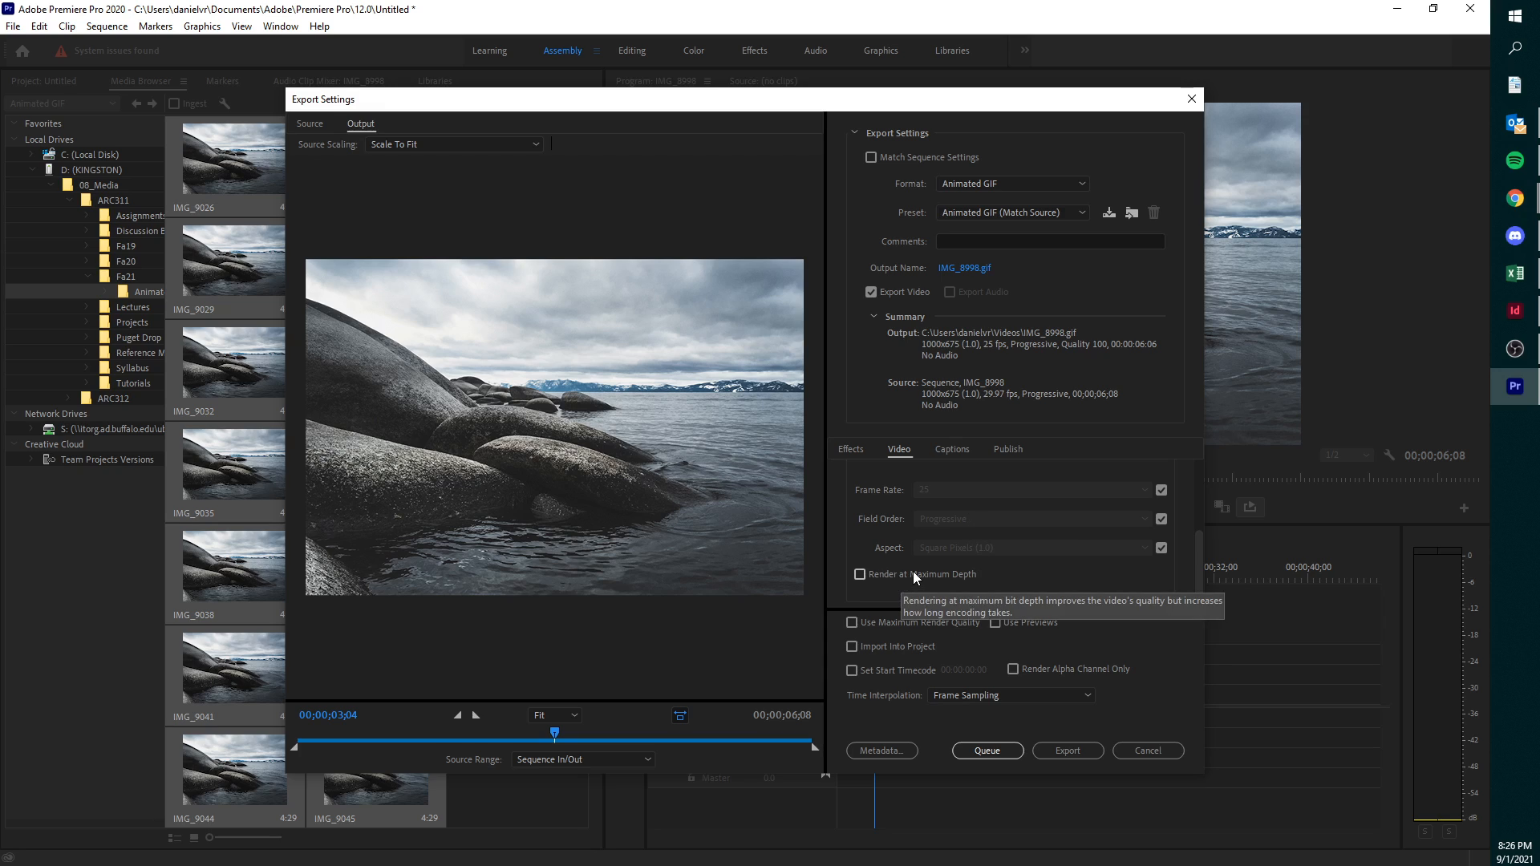
mouse_move(948, 589)
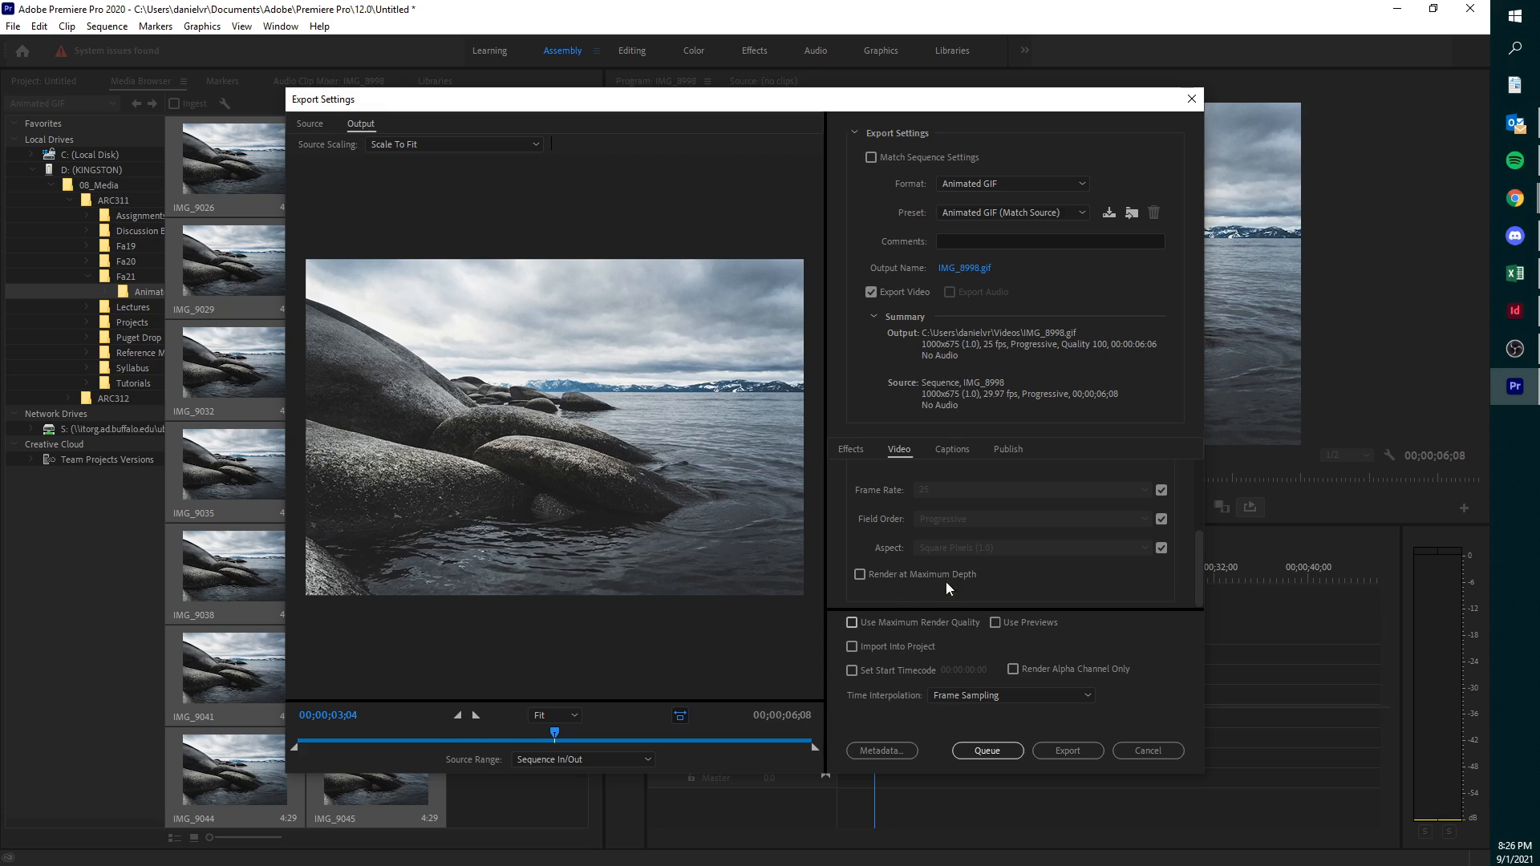
left_click(1067, 751)
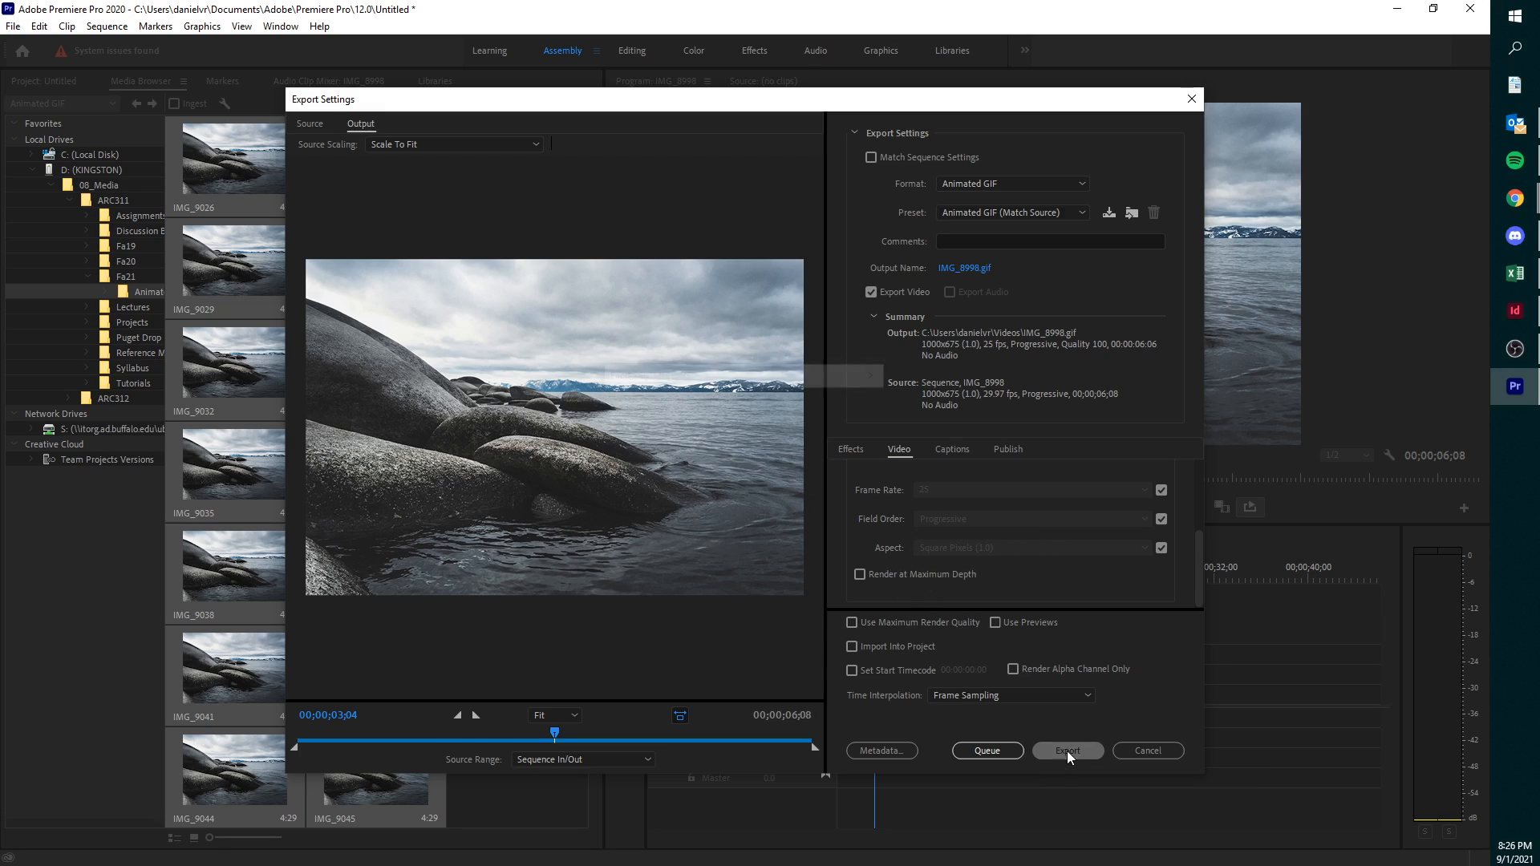
left_click(1068, 751)
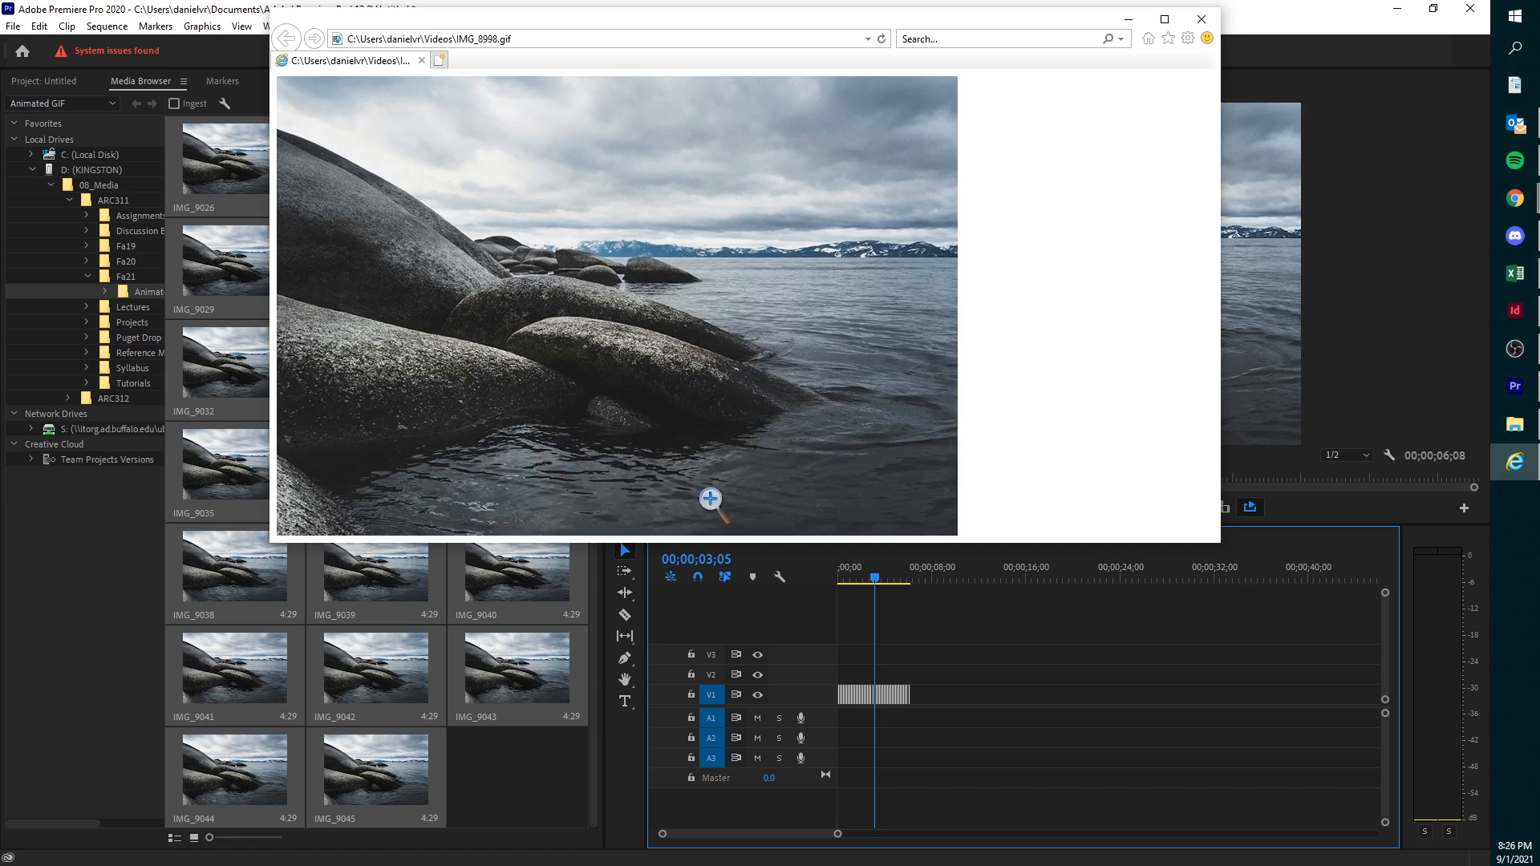
mouse_move(498, 149)
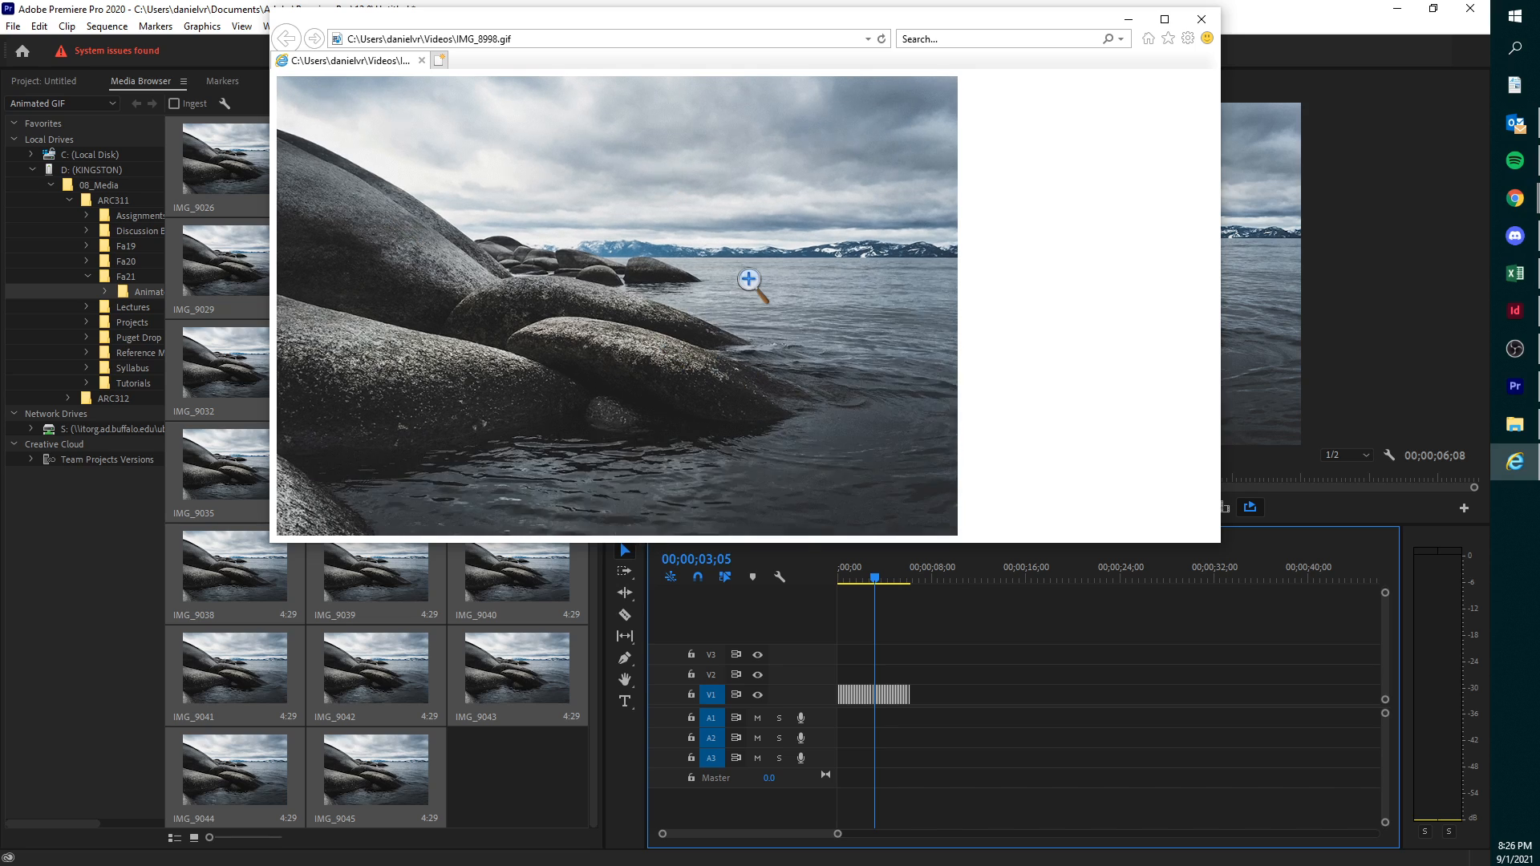
mouse_move(620, 430)
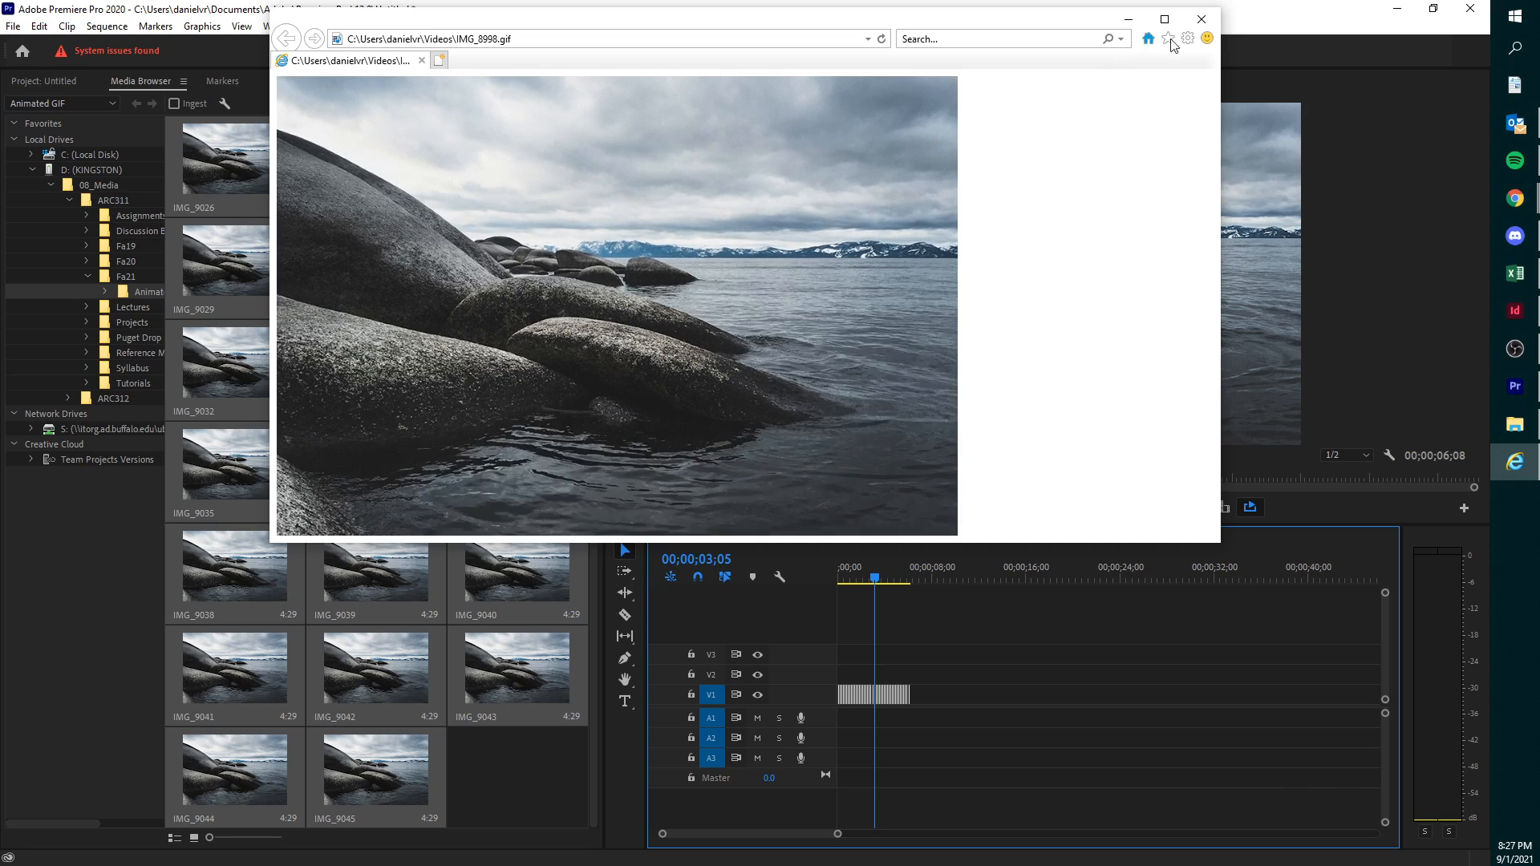
mouse_move(1202, 18)
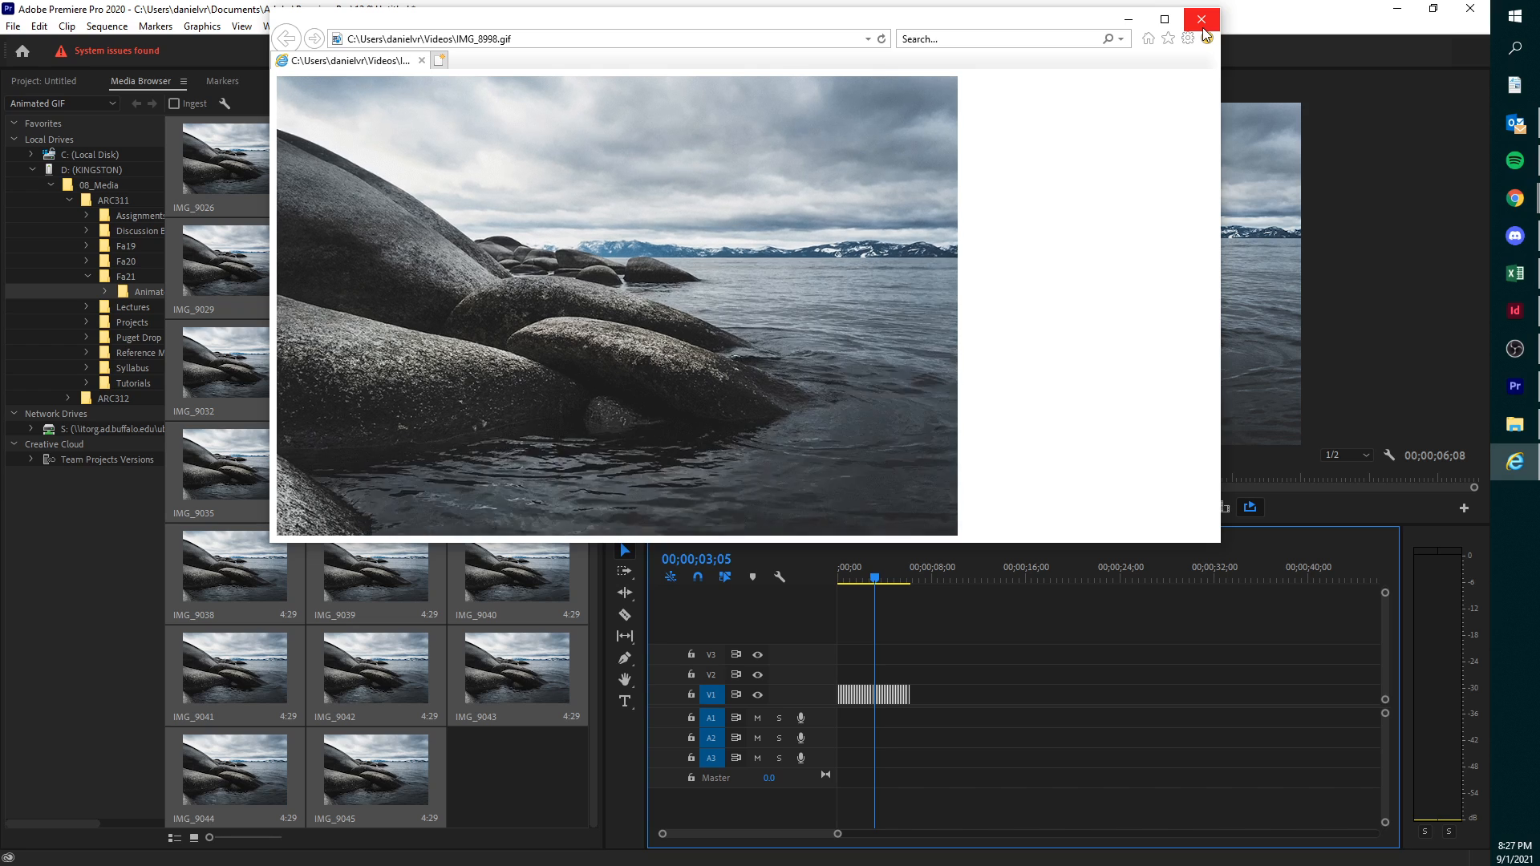
mouse_move(1205, 22)
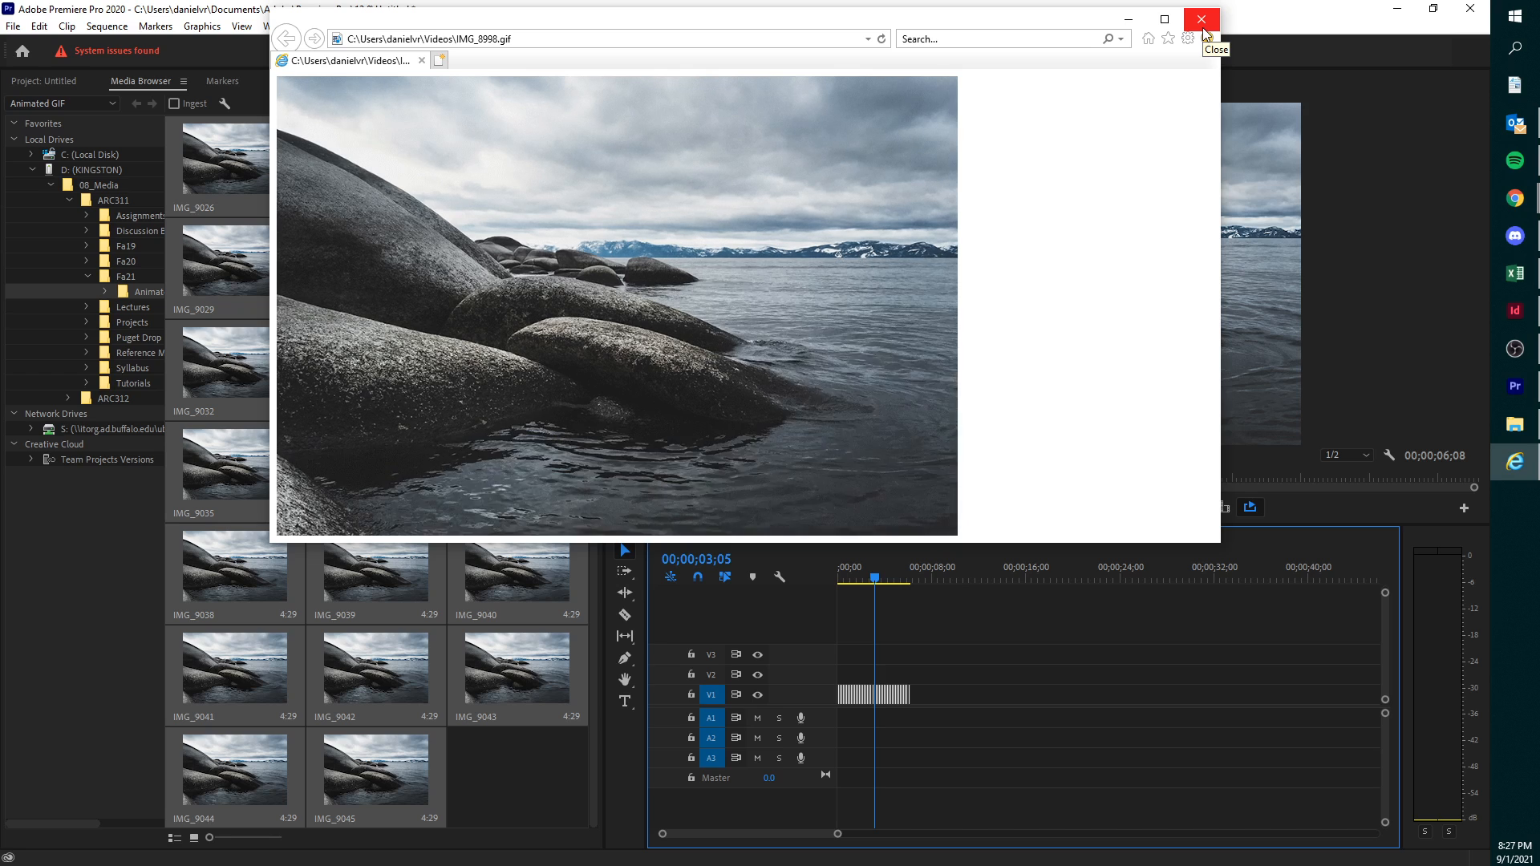
- Close the Internet Explorer window showing the IMG_8998.gif animation
left_click(1200, 19)
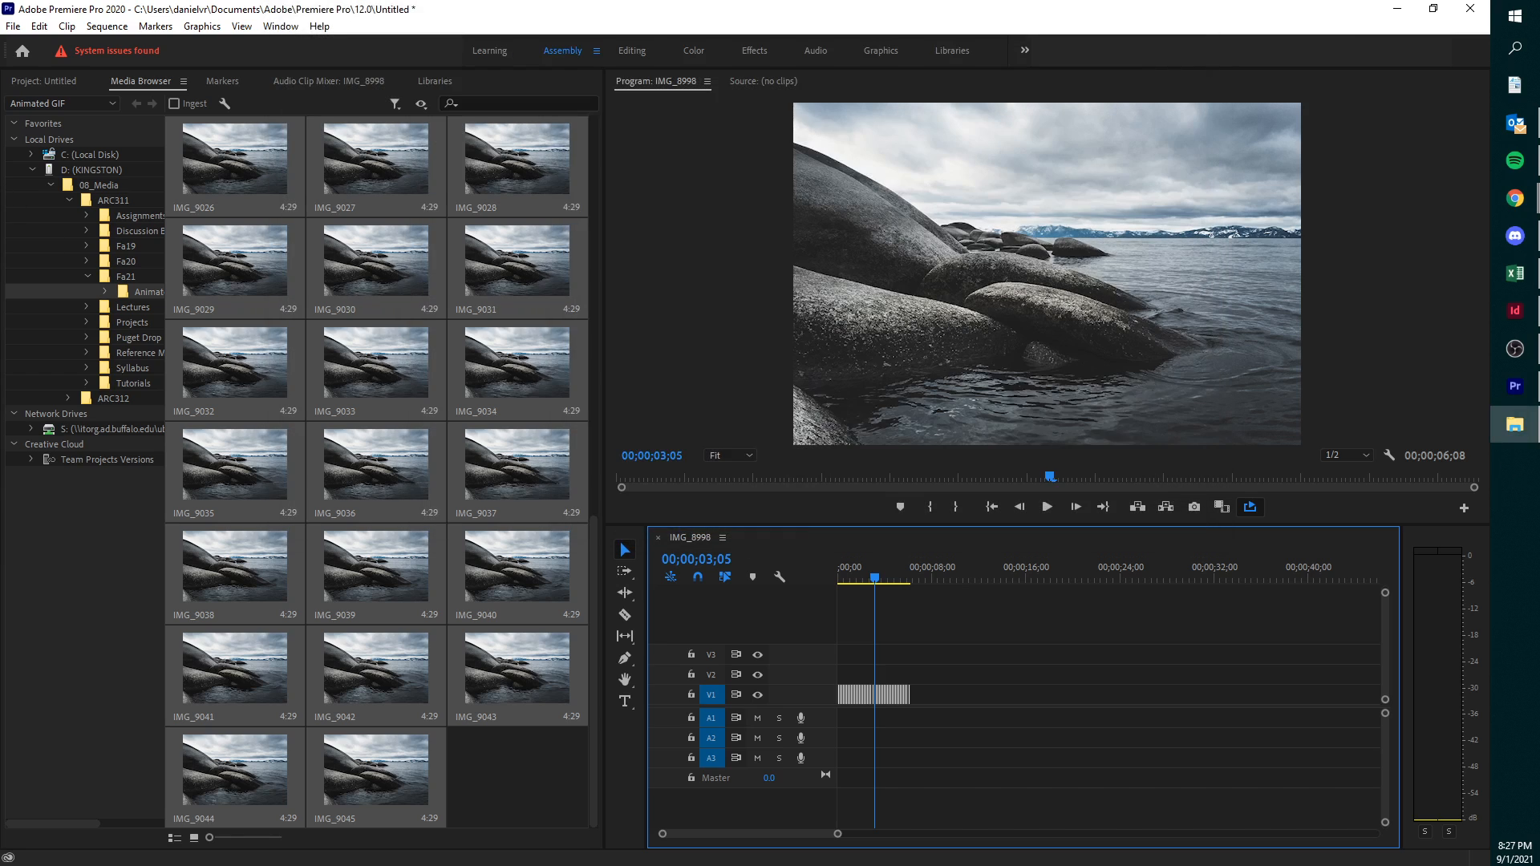